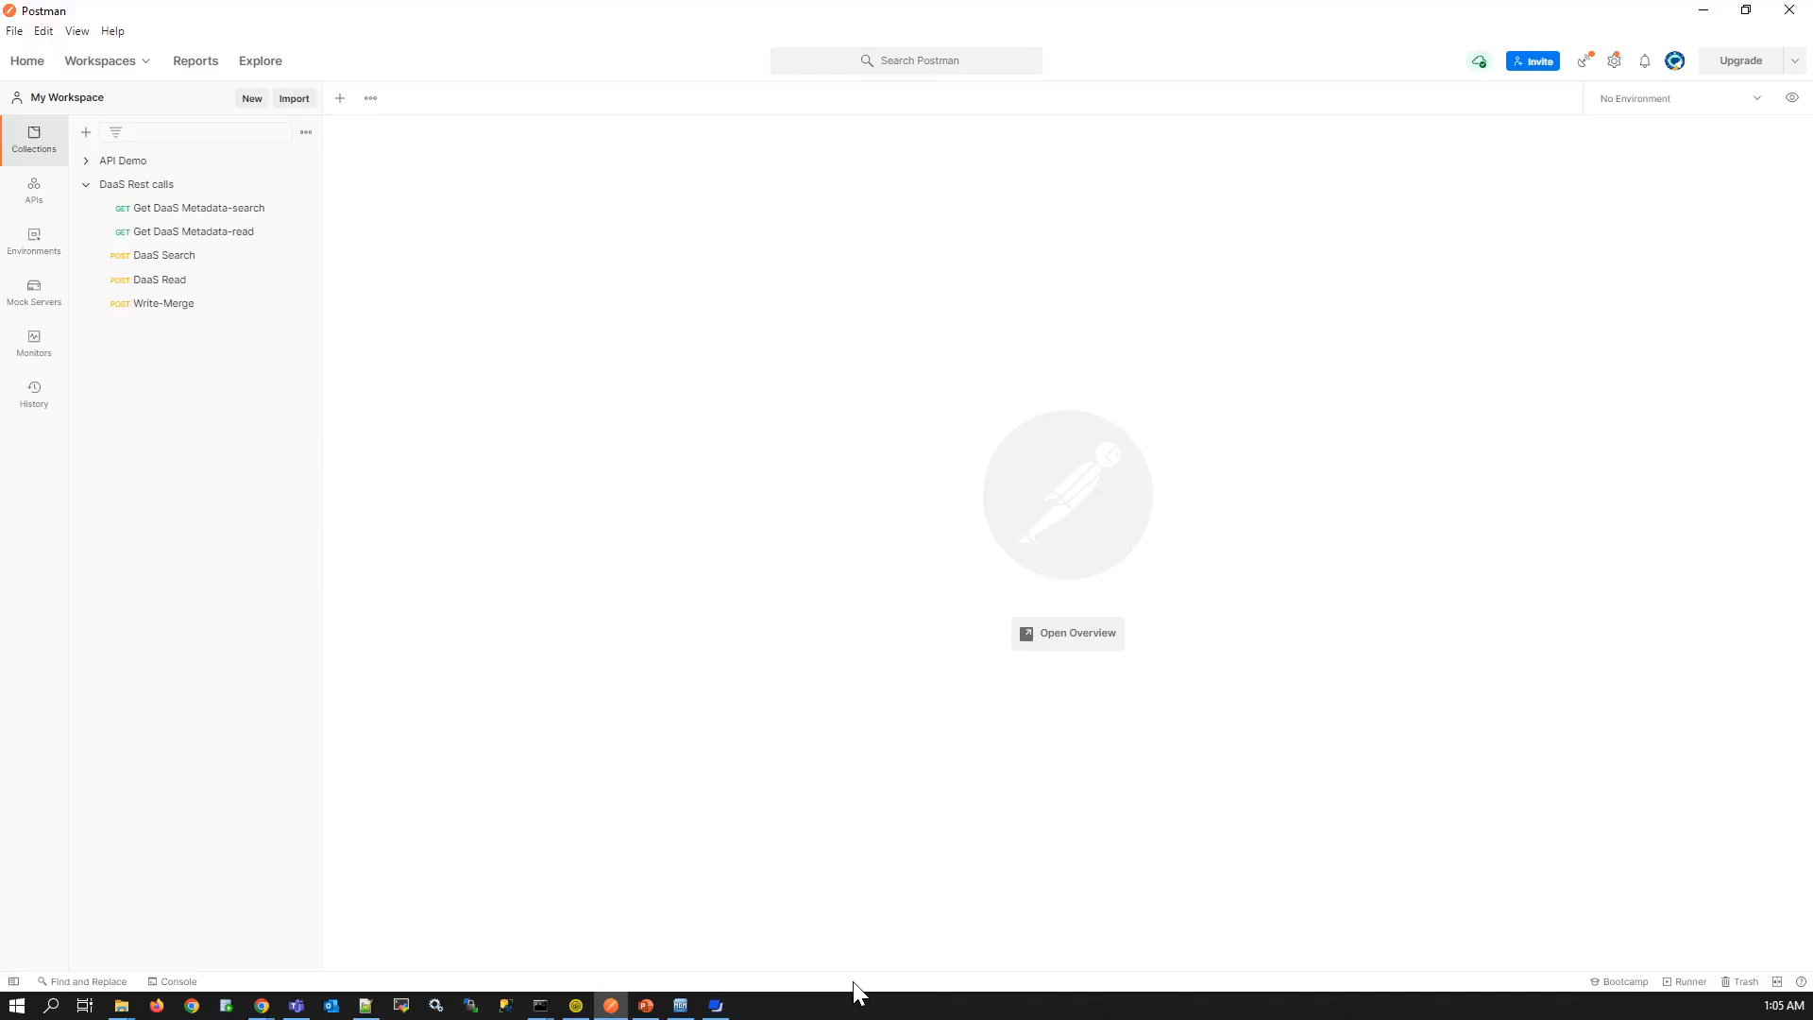
{"action": "mouse_move", "coordinate": [220, 213]}
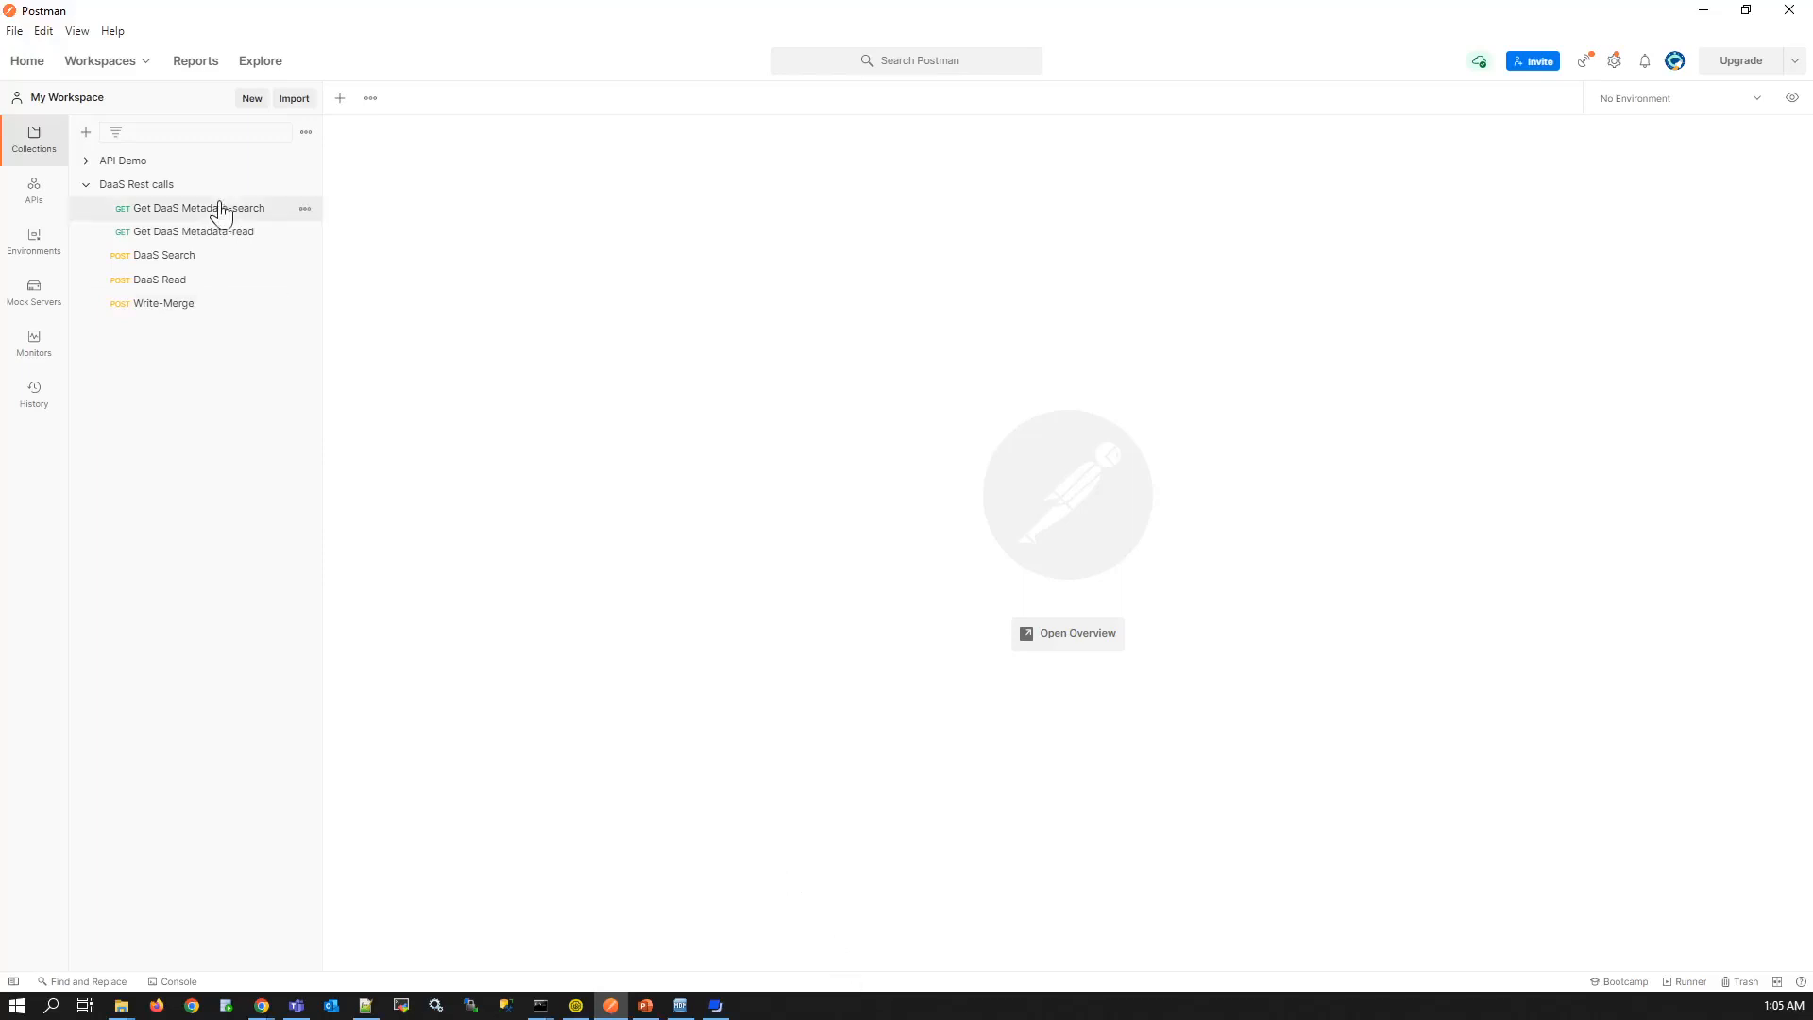
- Open the Get DaaS Metadata-search request for CustomerSearchMock, then bring the Provisioning Tool forward
{"action": "left_click", "coordinate": [197, 208]}
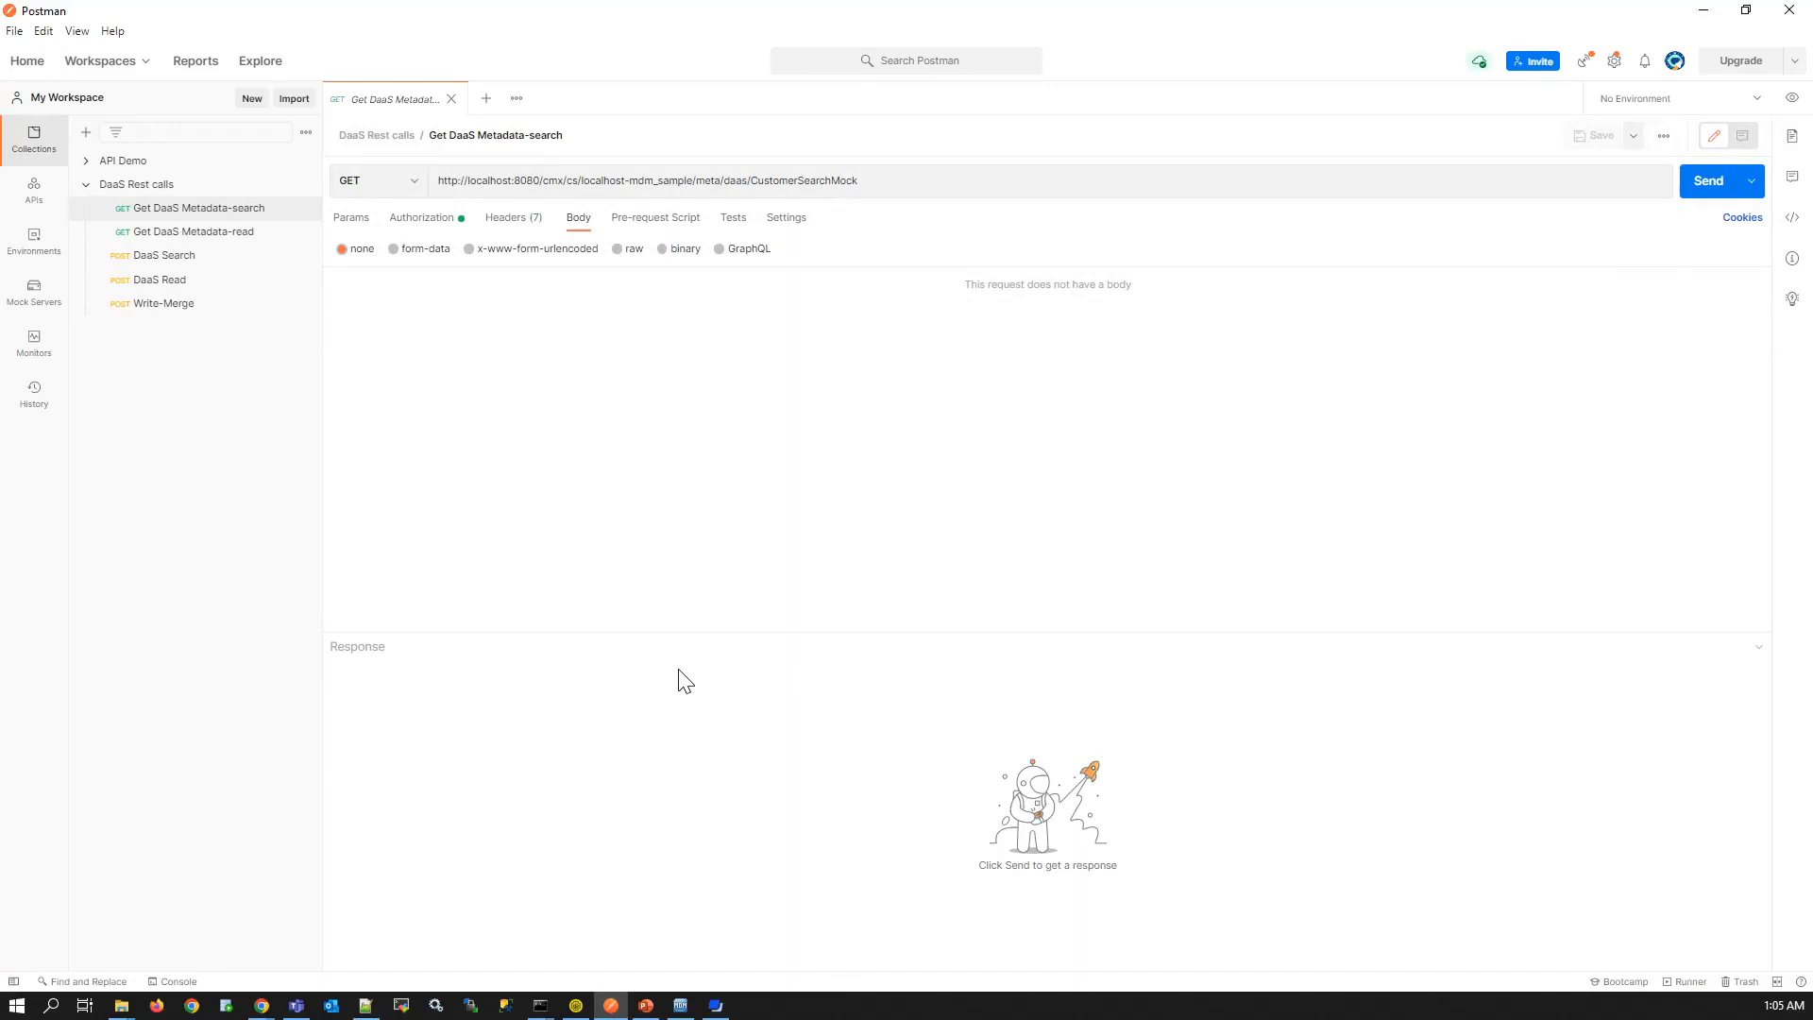
{"action": "mouse_move", "coordinate": [739, 338]}
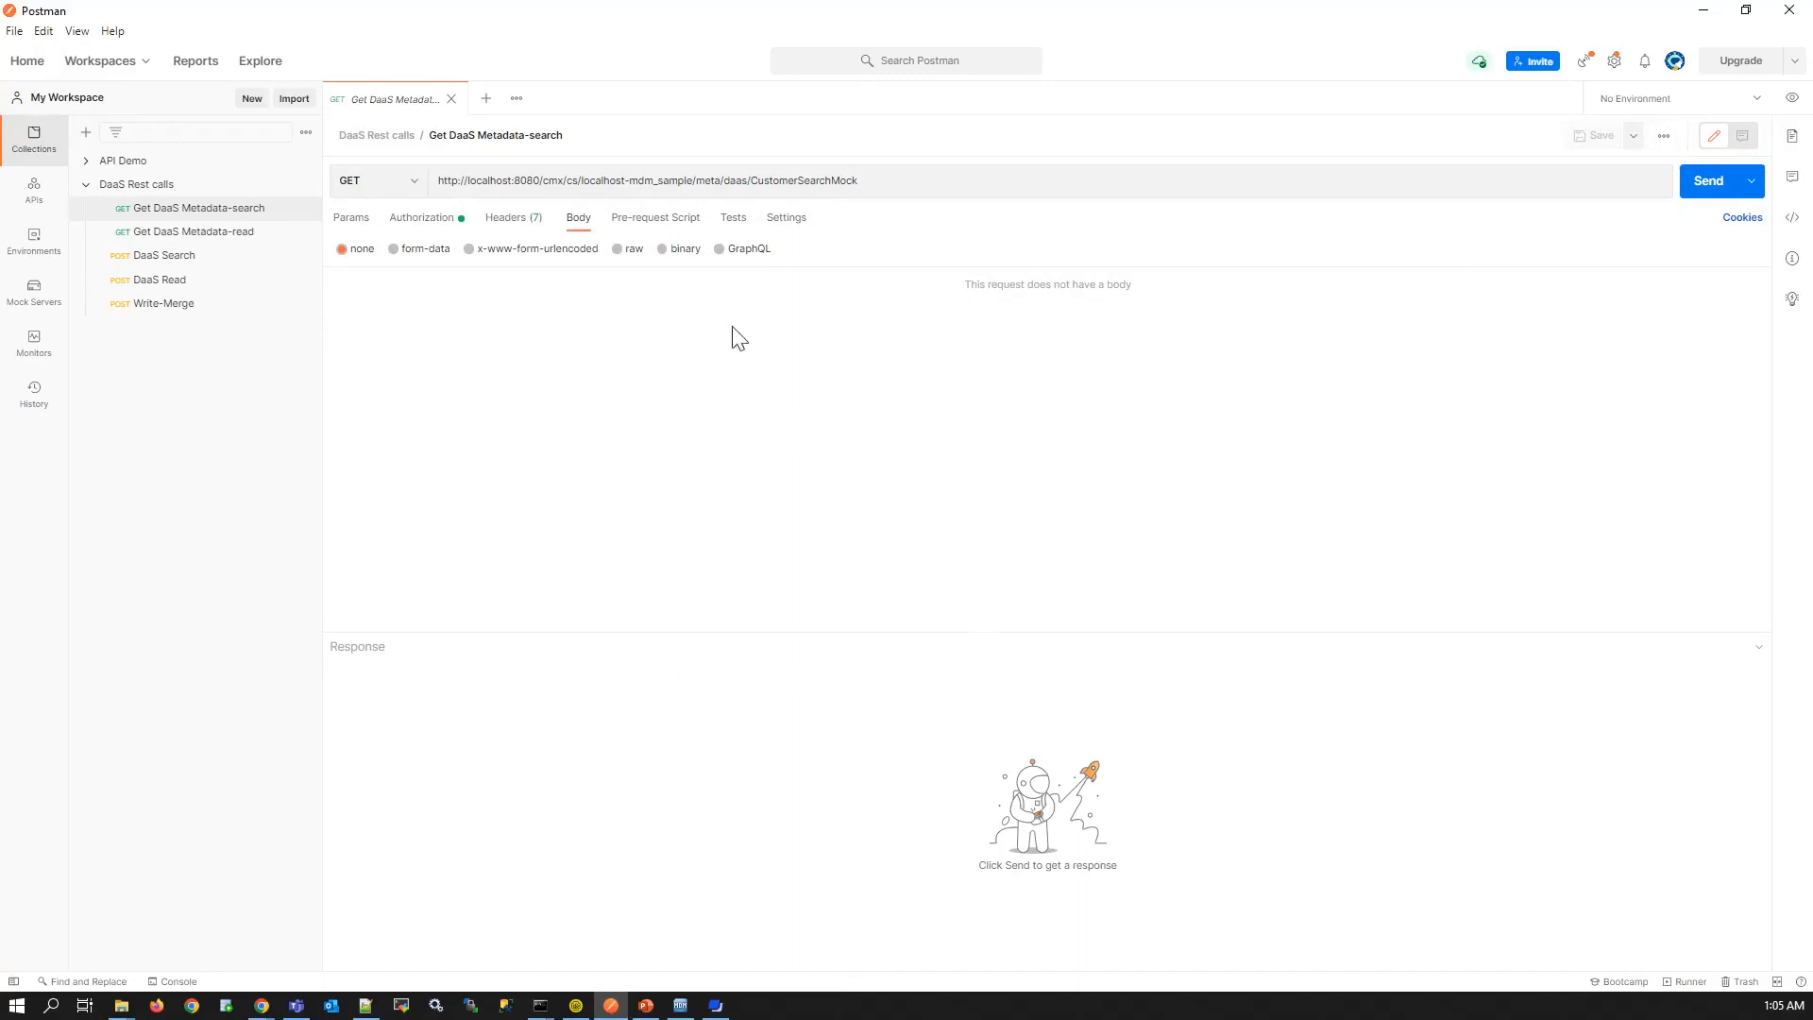
{"action": "mouse_move", "coordinate": [746, 303]}
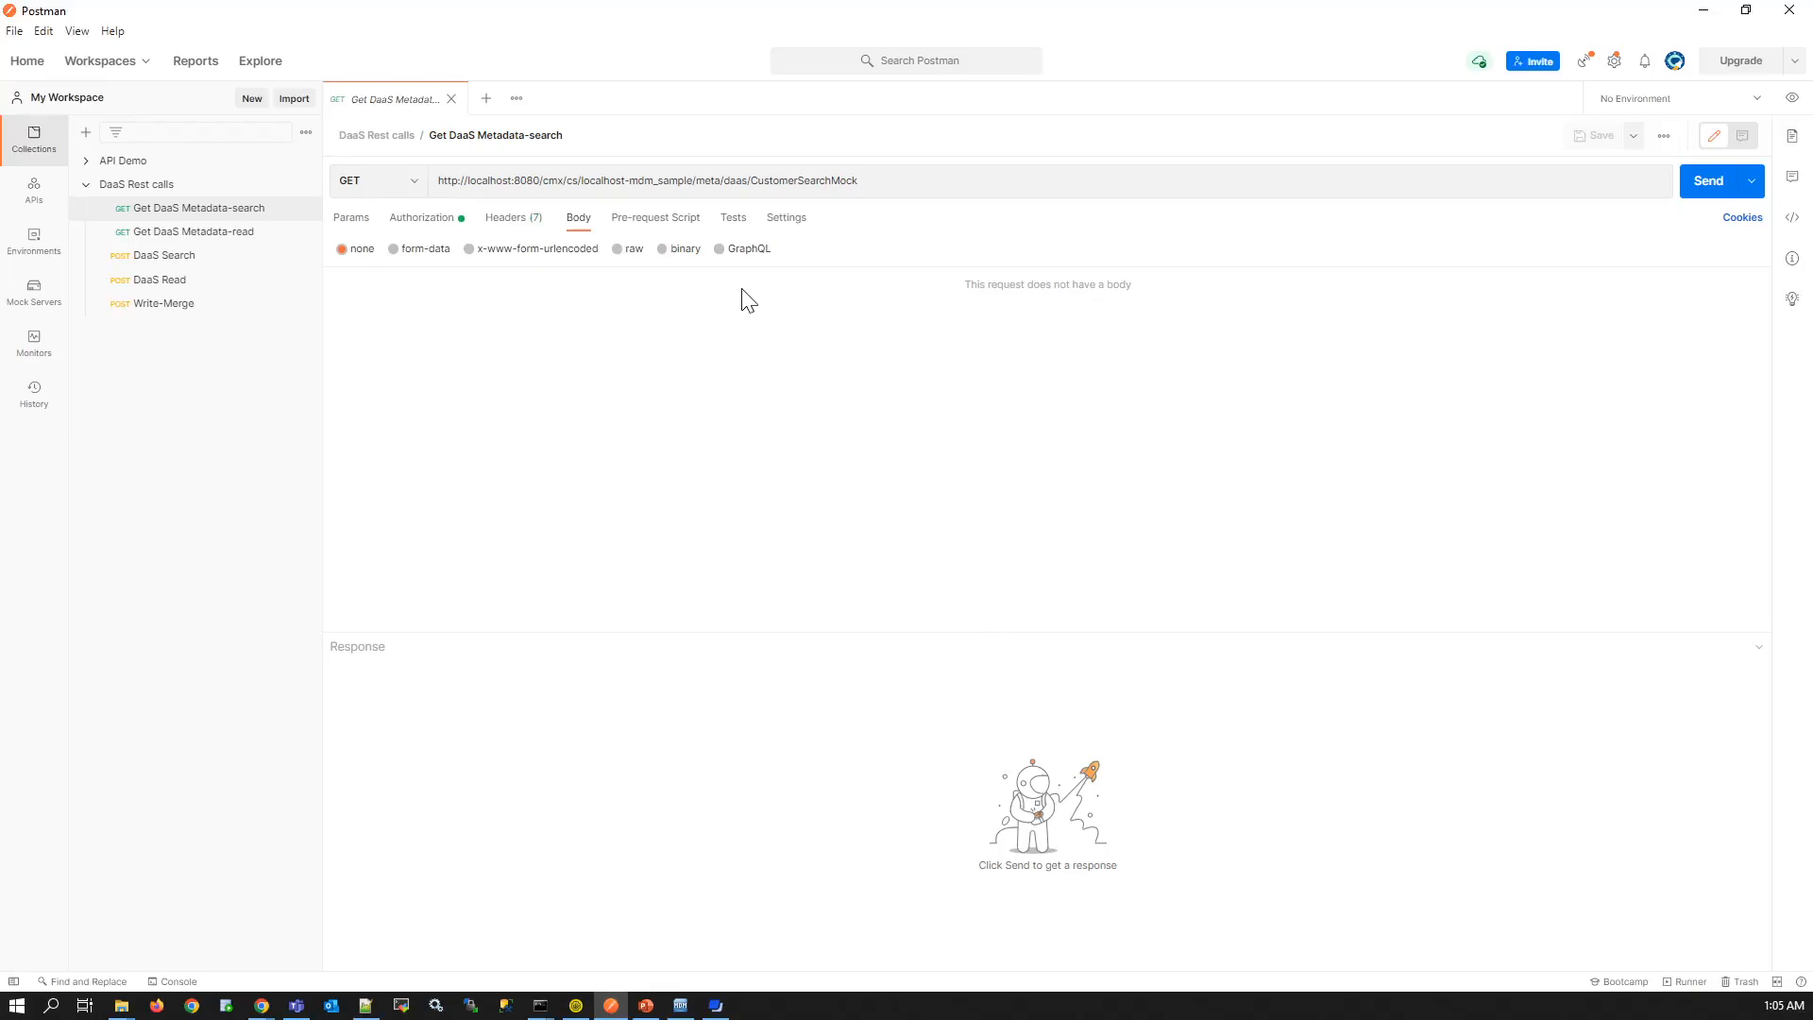
{"action": "mouse_move", "coordinate": [728, 298]}
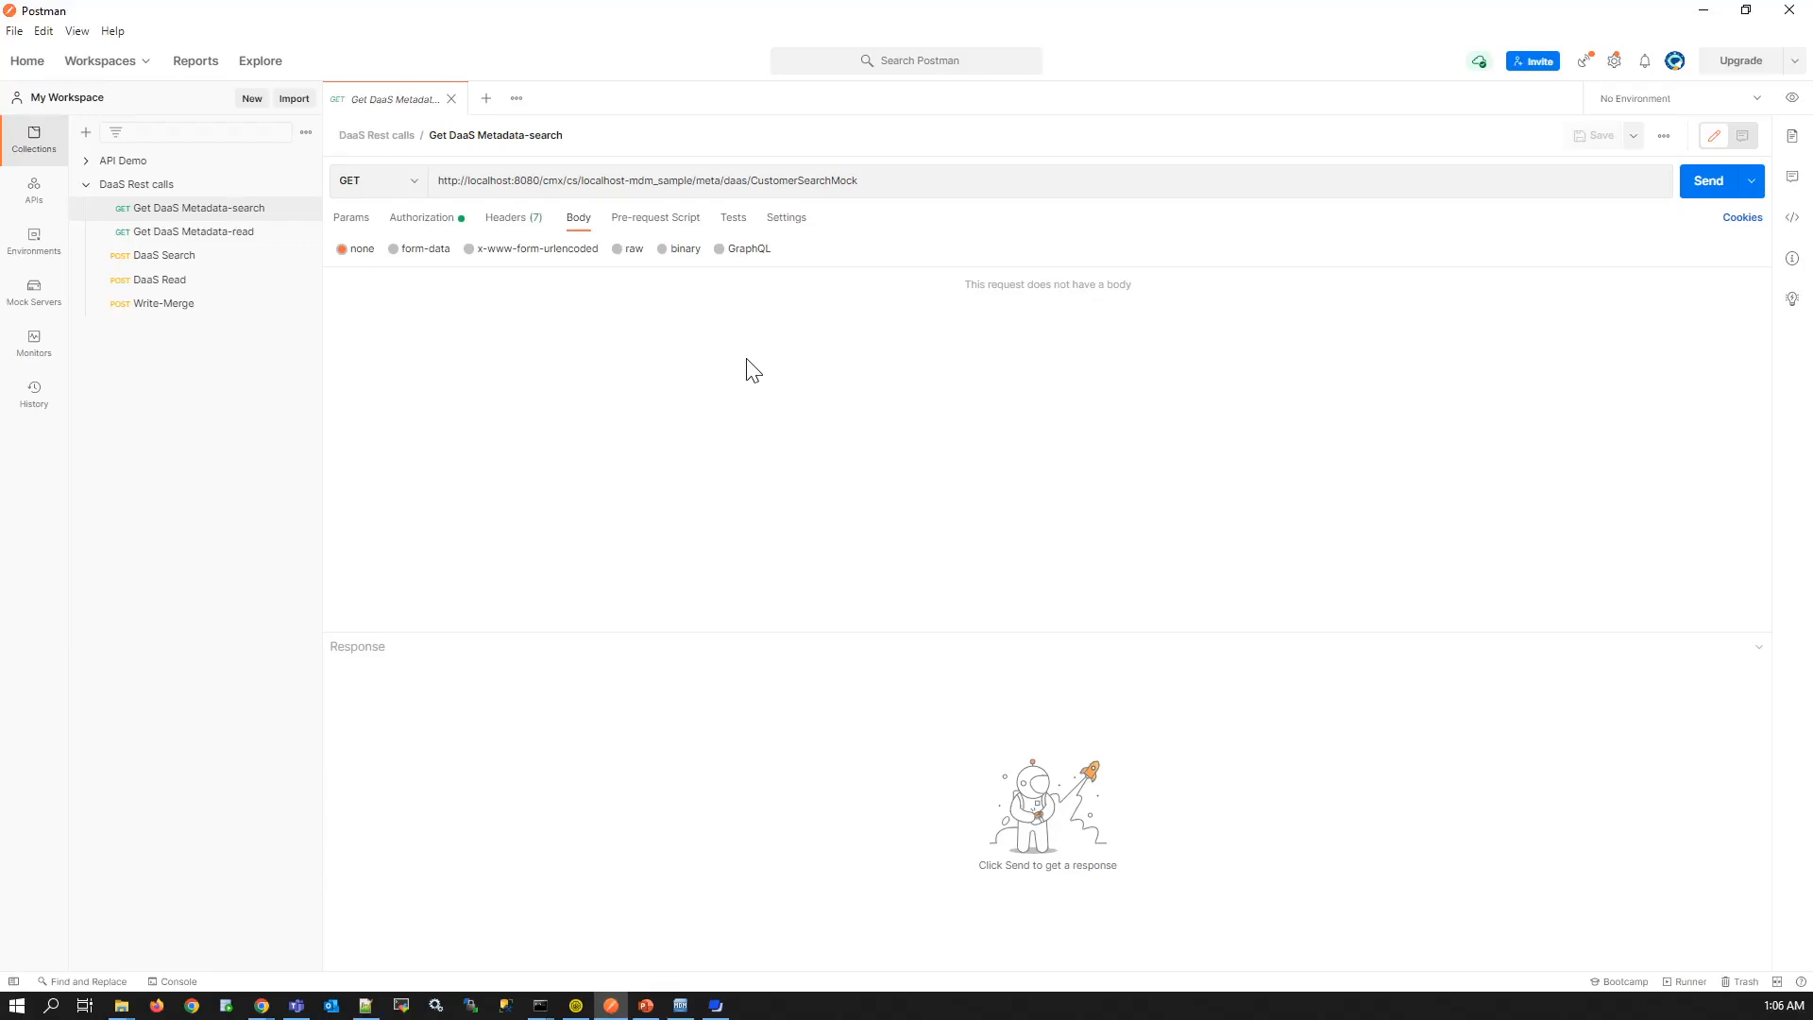
{"action": "mouse_move", "coordinate": [759, 369]}
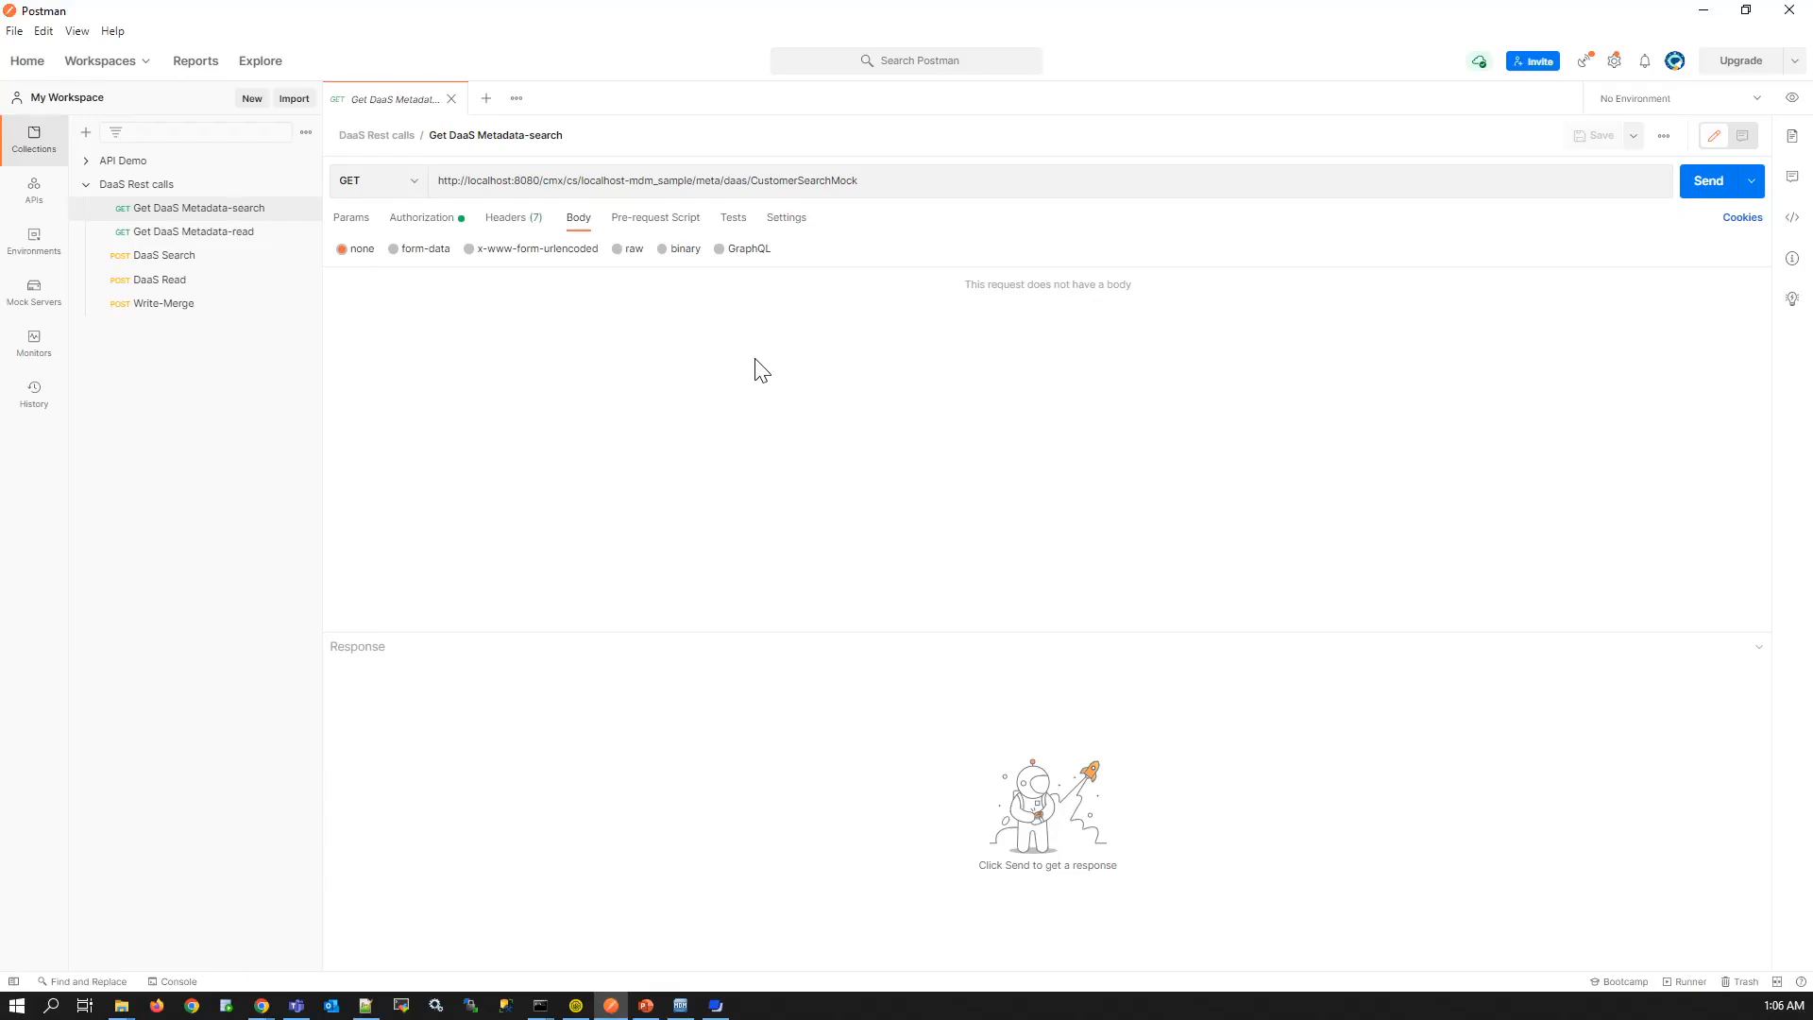
{"action": "double_click", "coordinate": [802, 180]}
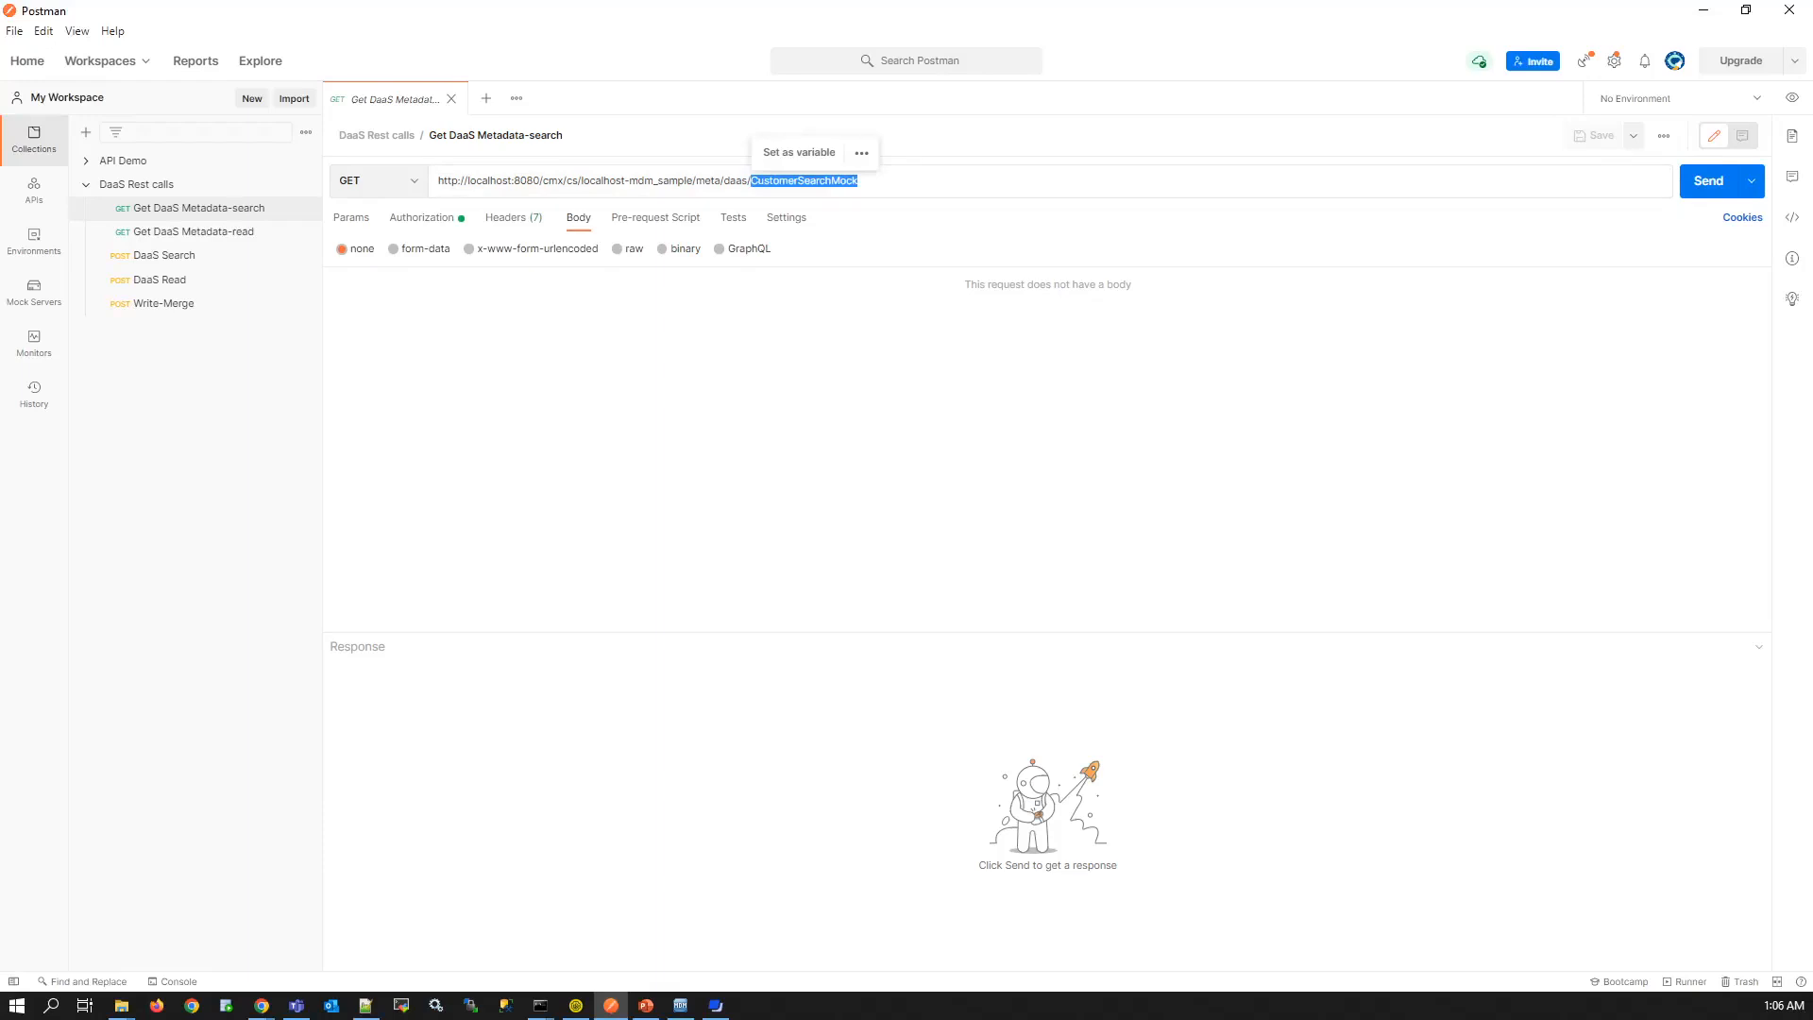
{"action": "mouse_move", "coordinate": [383, 969]}
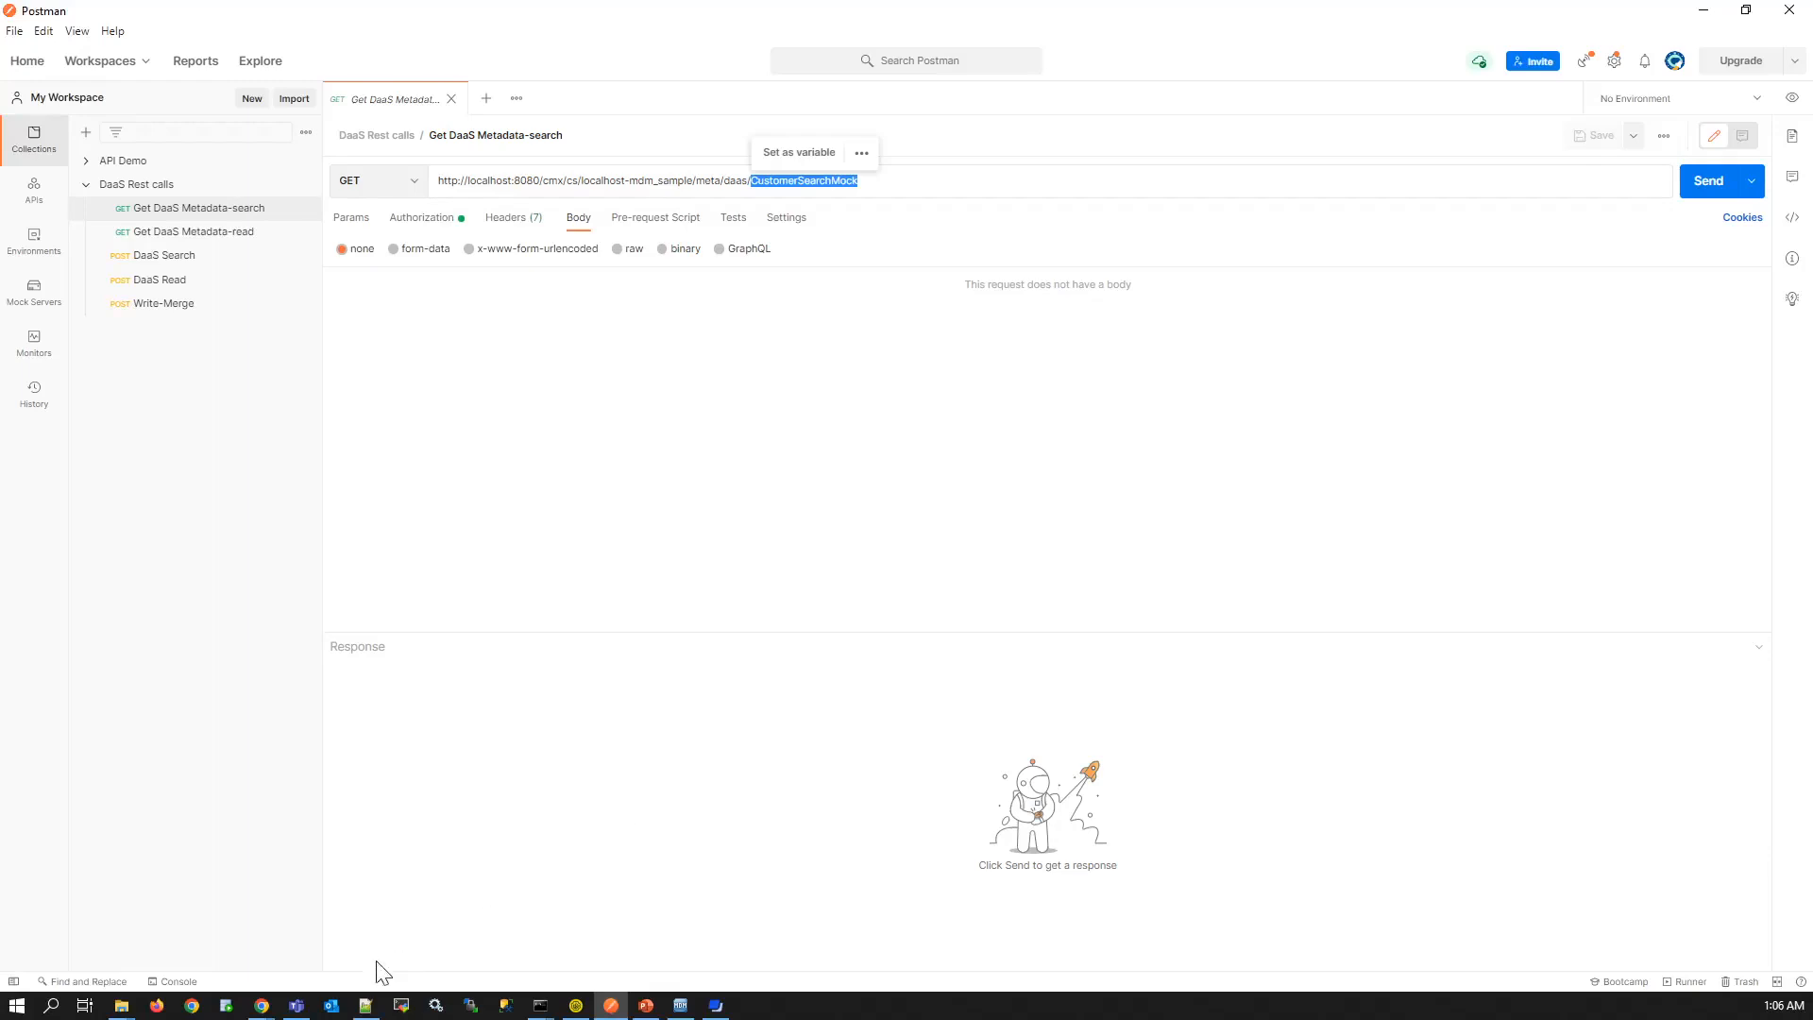
{"action": "left_click", "coordinate": [261, 1003]}
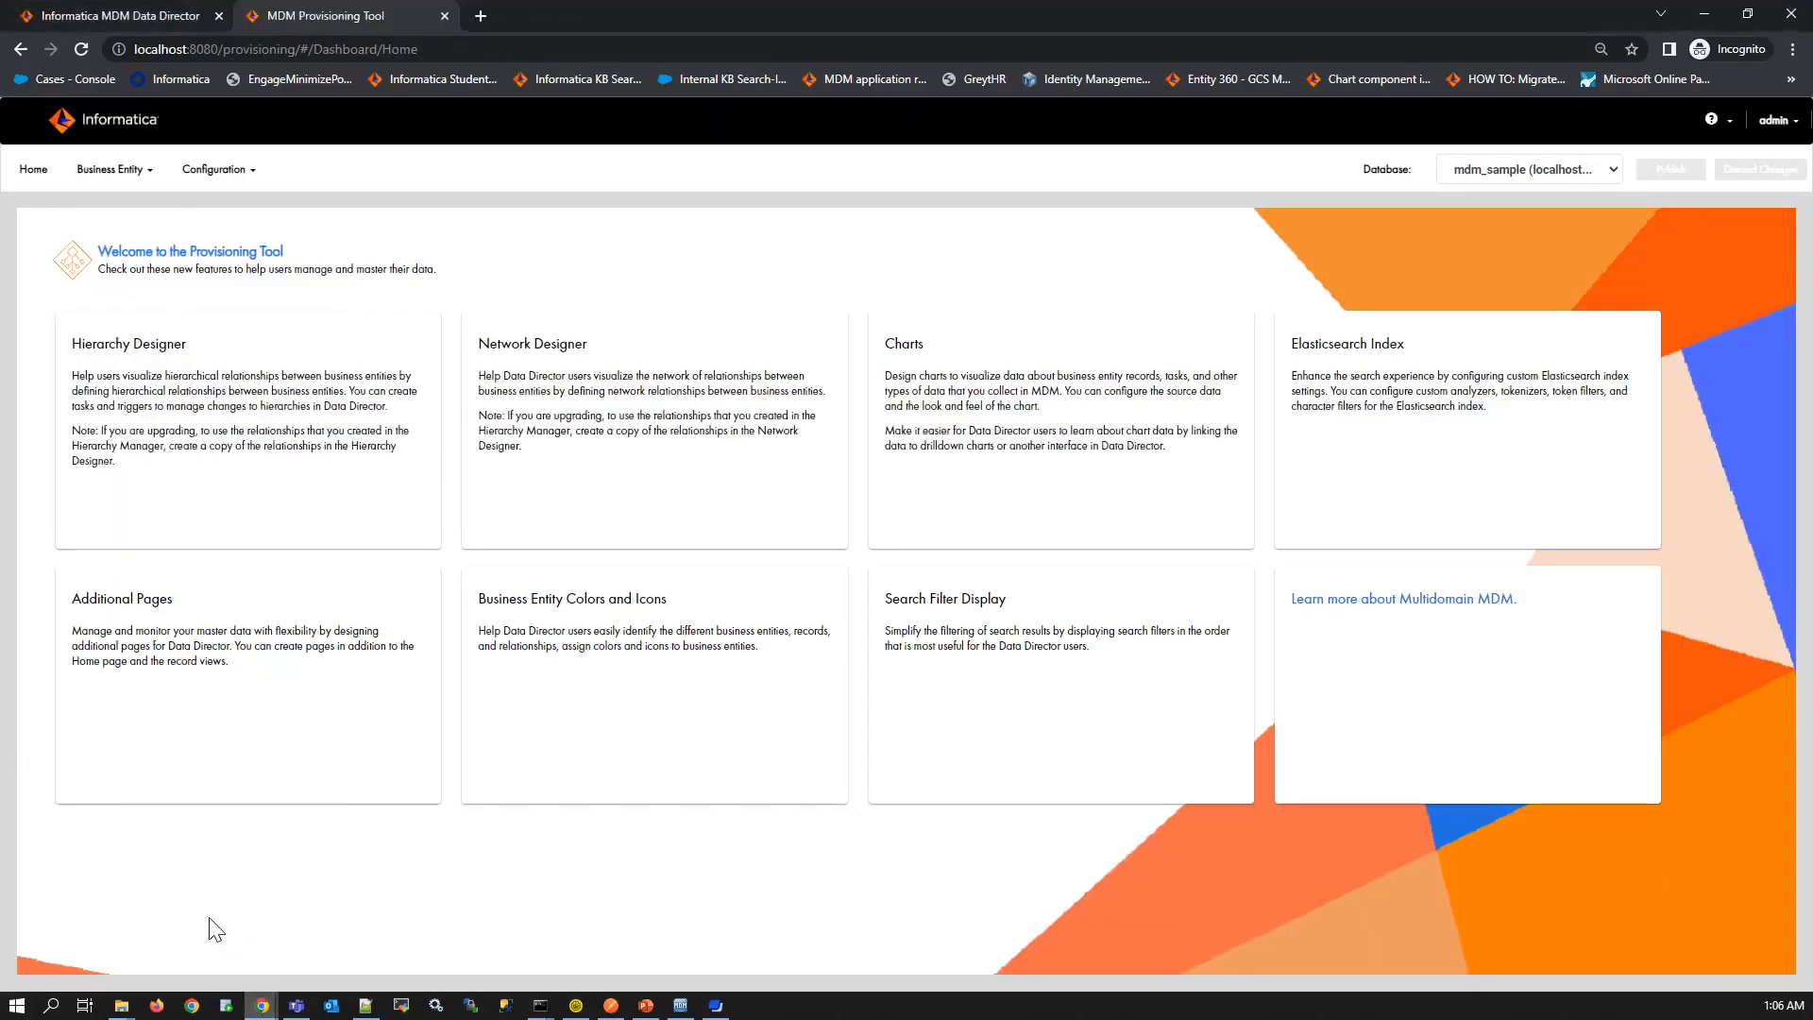
- Open Business Entity > Extensions and list the DaaS providers to view CustomerSearchMock
{"action": "left_click", "coordinate": [112, 169]}
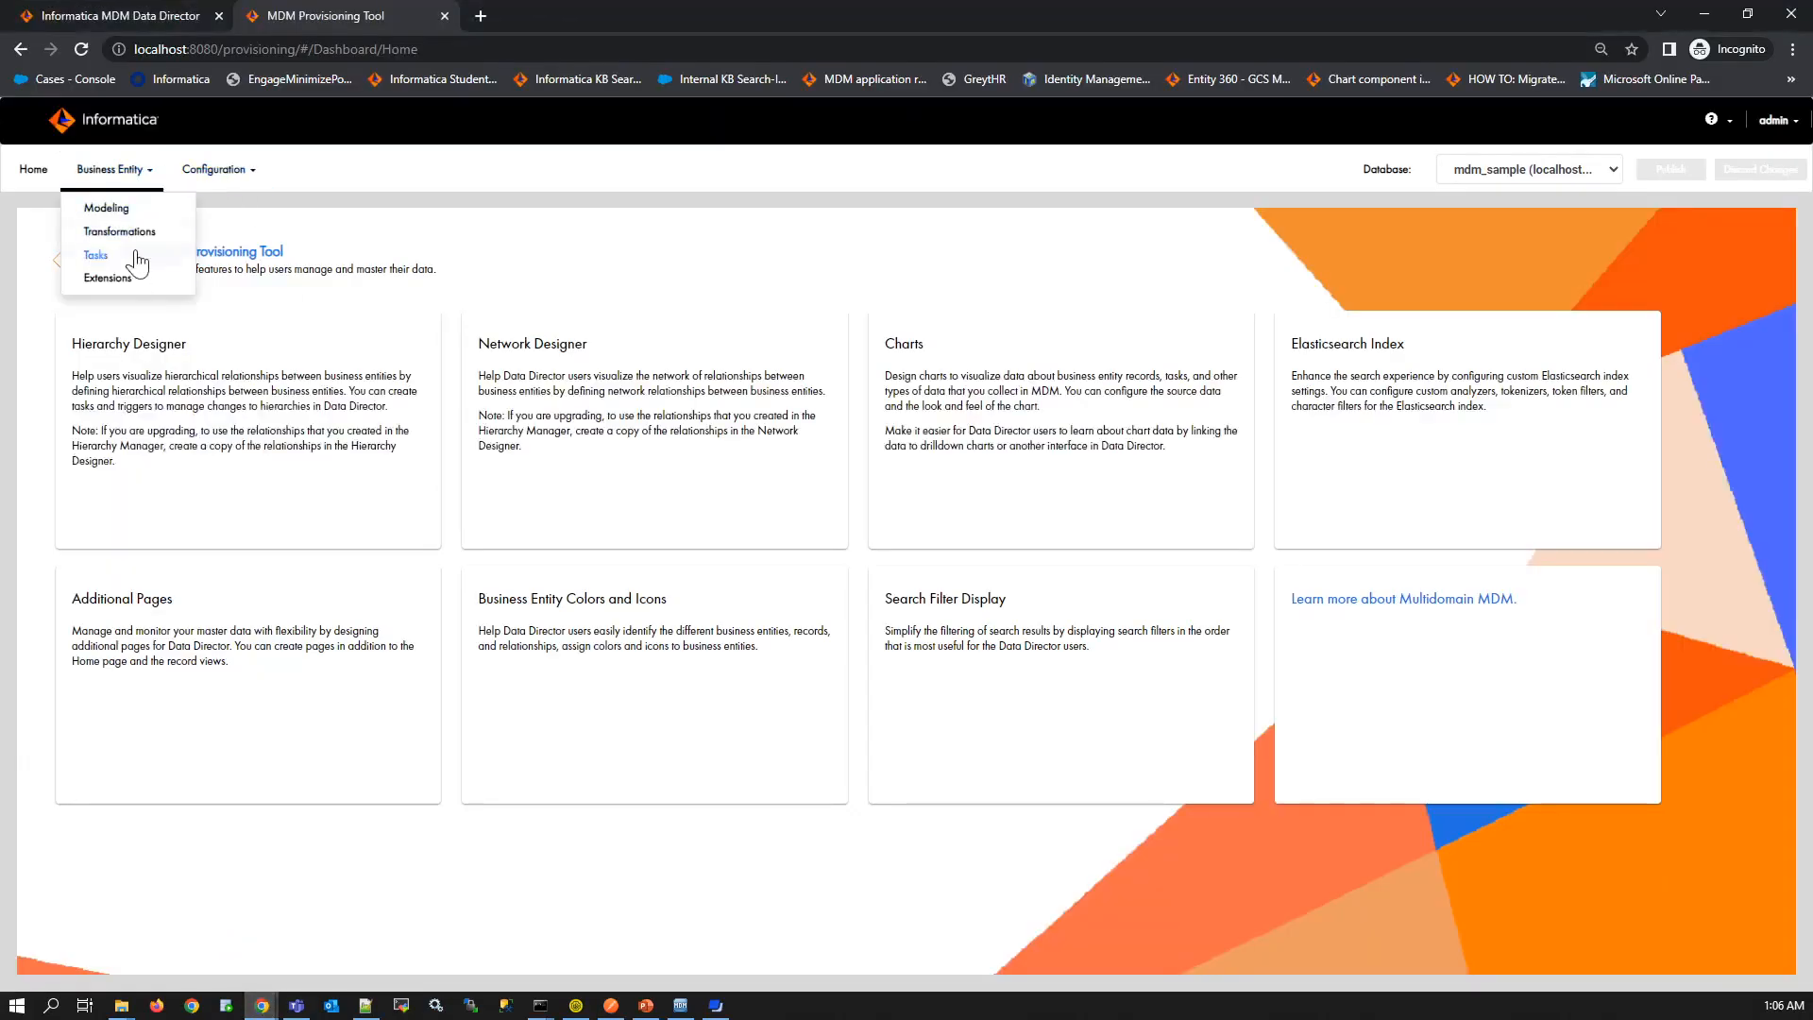
{"action": "left_click", "coordinate": [107, 278]}
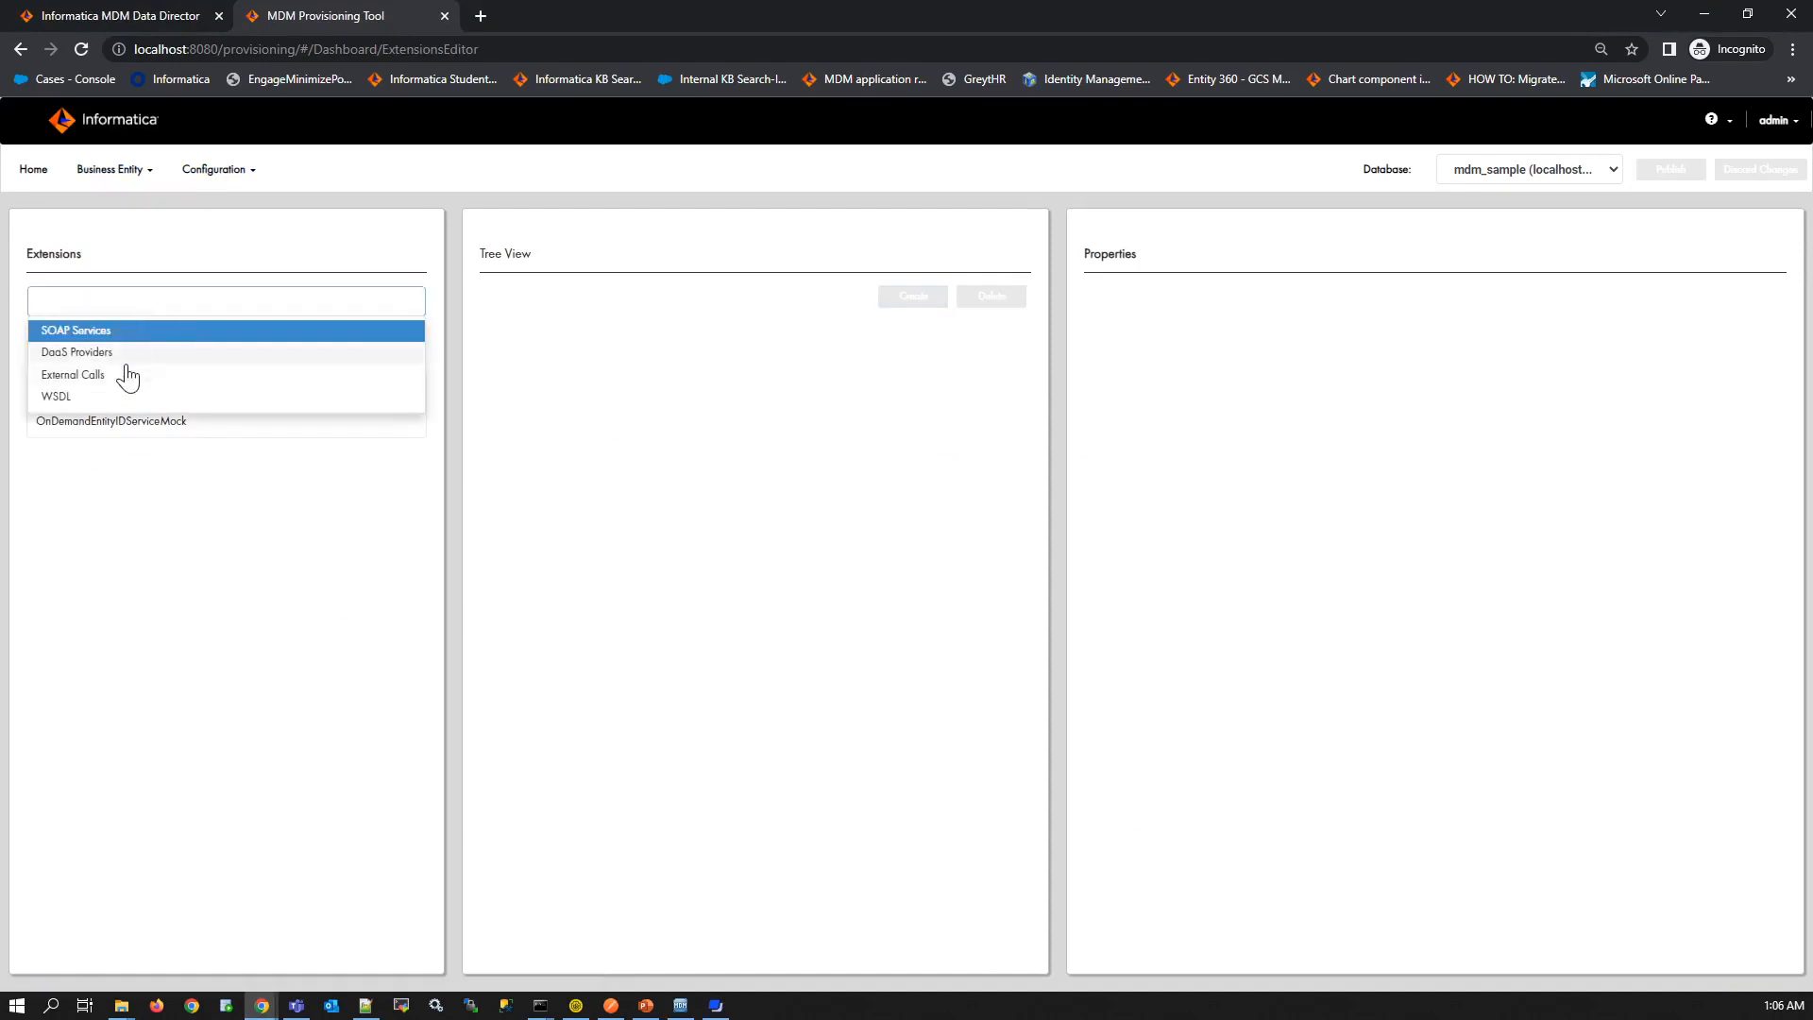
{"action": "left_click", "coordinate": [78, 352]}
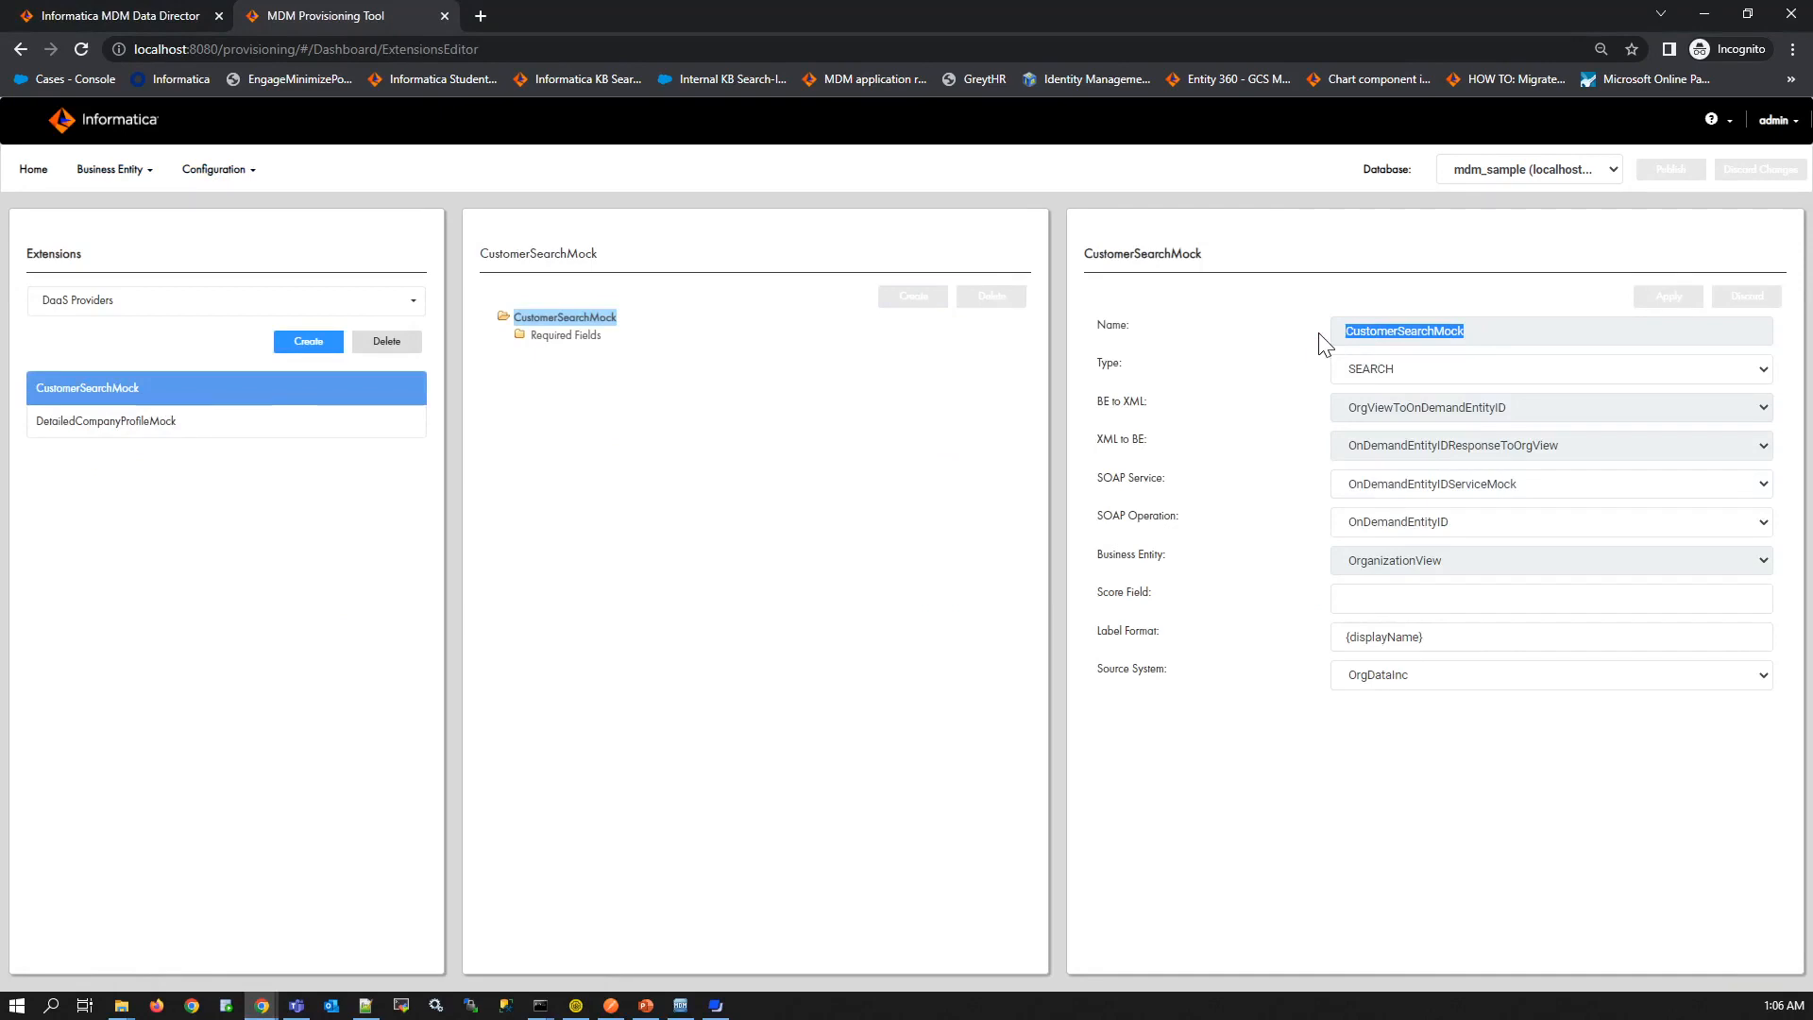
{"action": "mouse_move", "coordinate": [860, 382]}
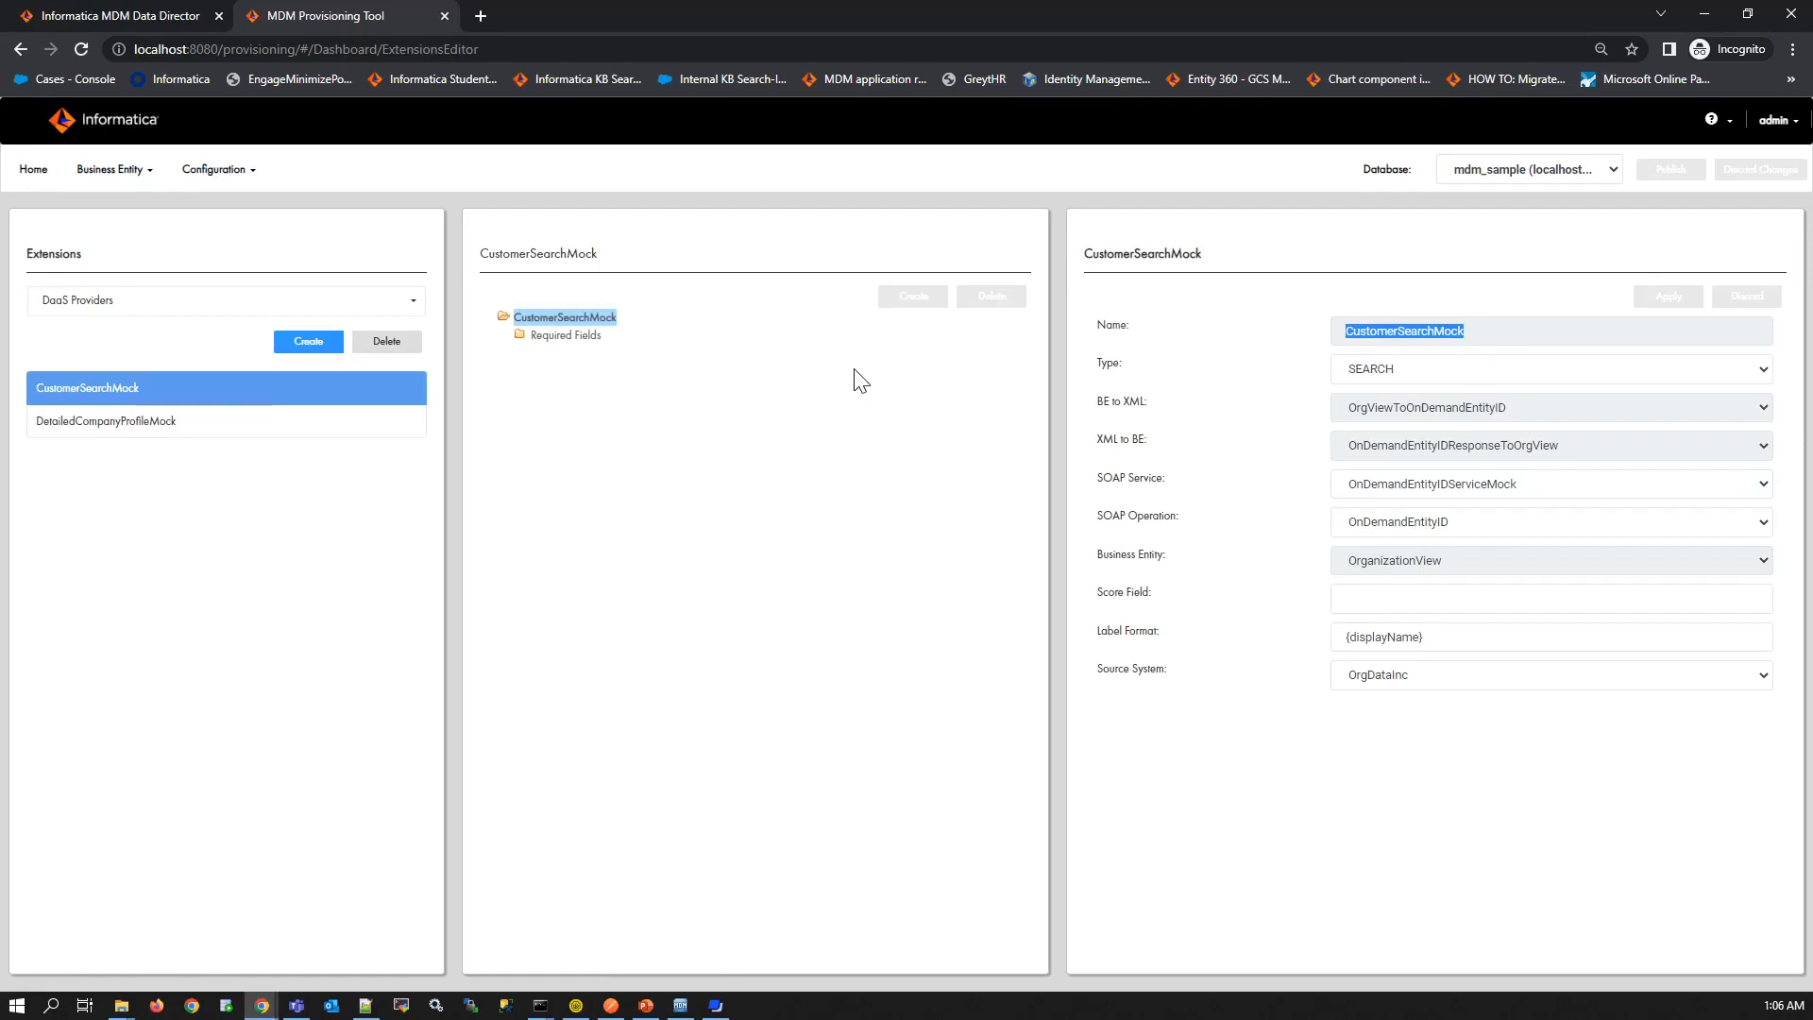
{"action": "mouse_move", "coordinate": [1116, 365]}
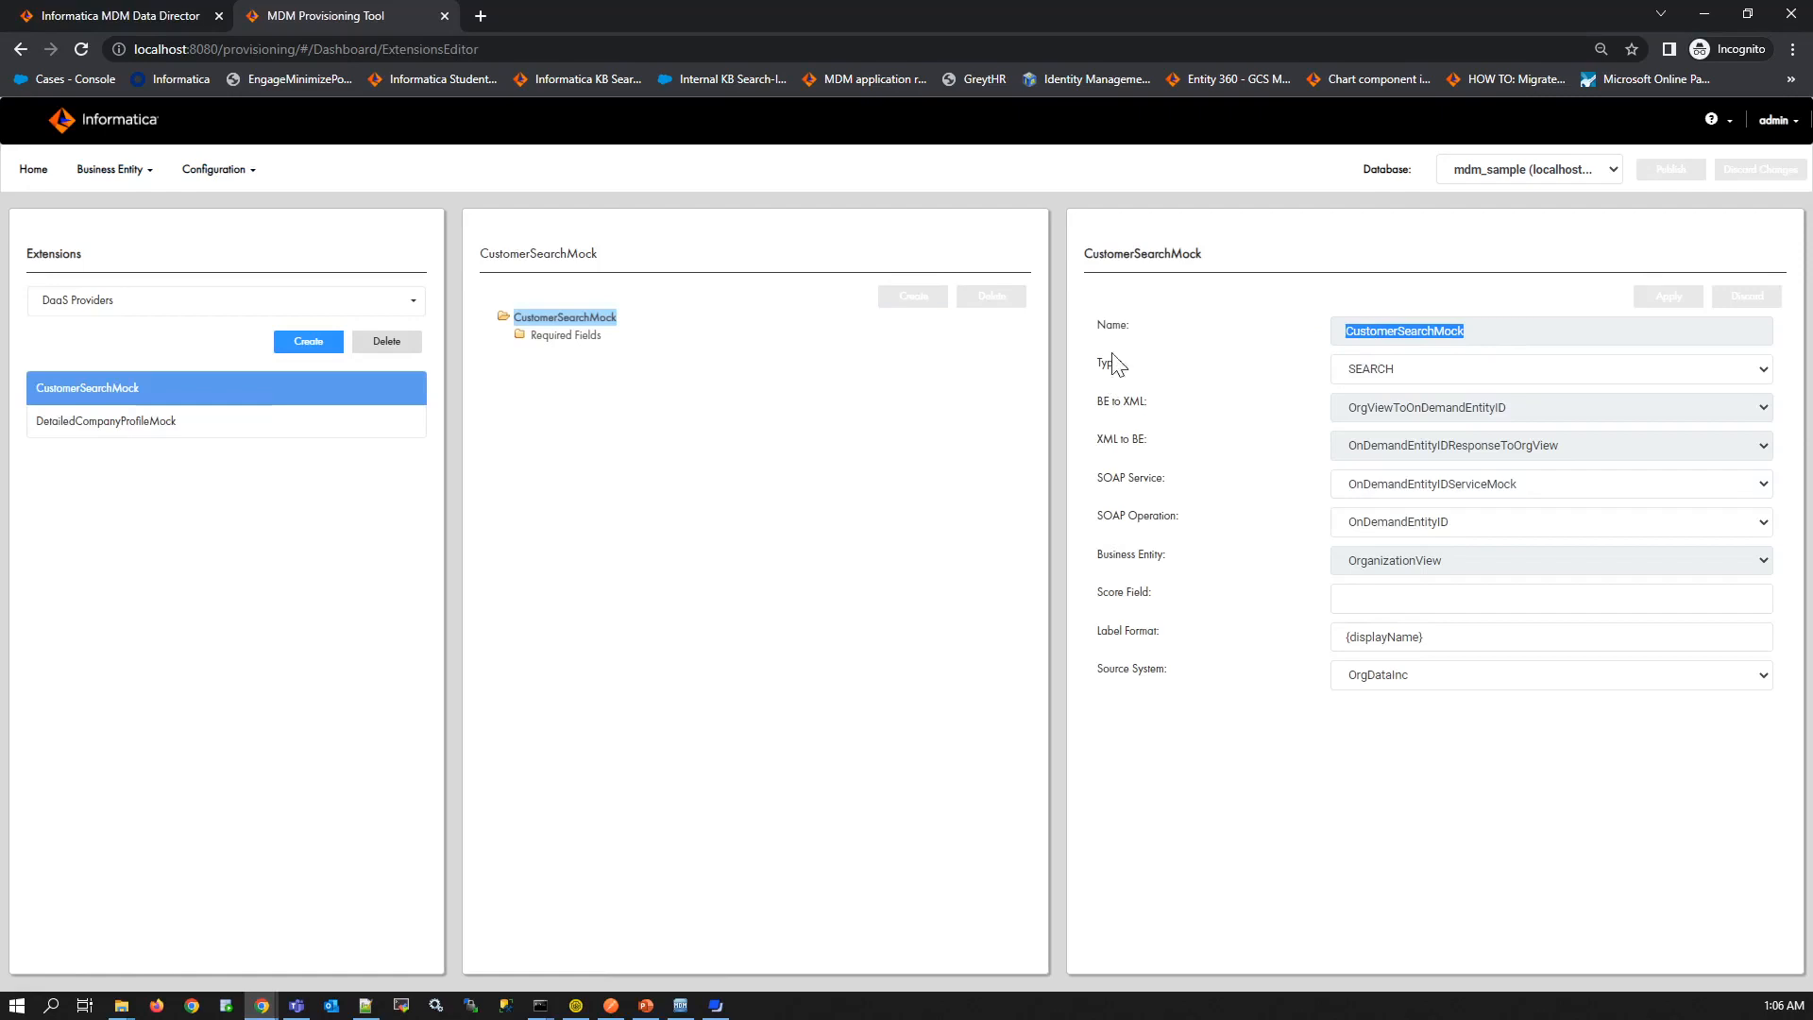
{"action": "mouse_move", "coordinate": [1328, 339]}
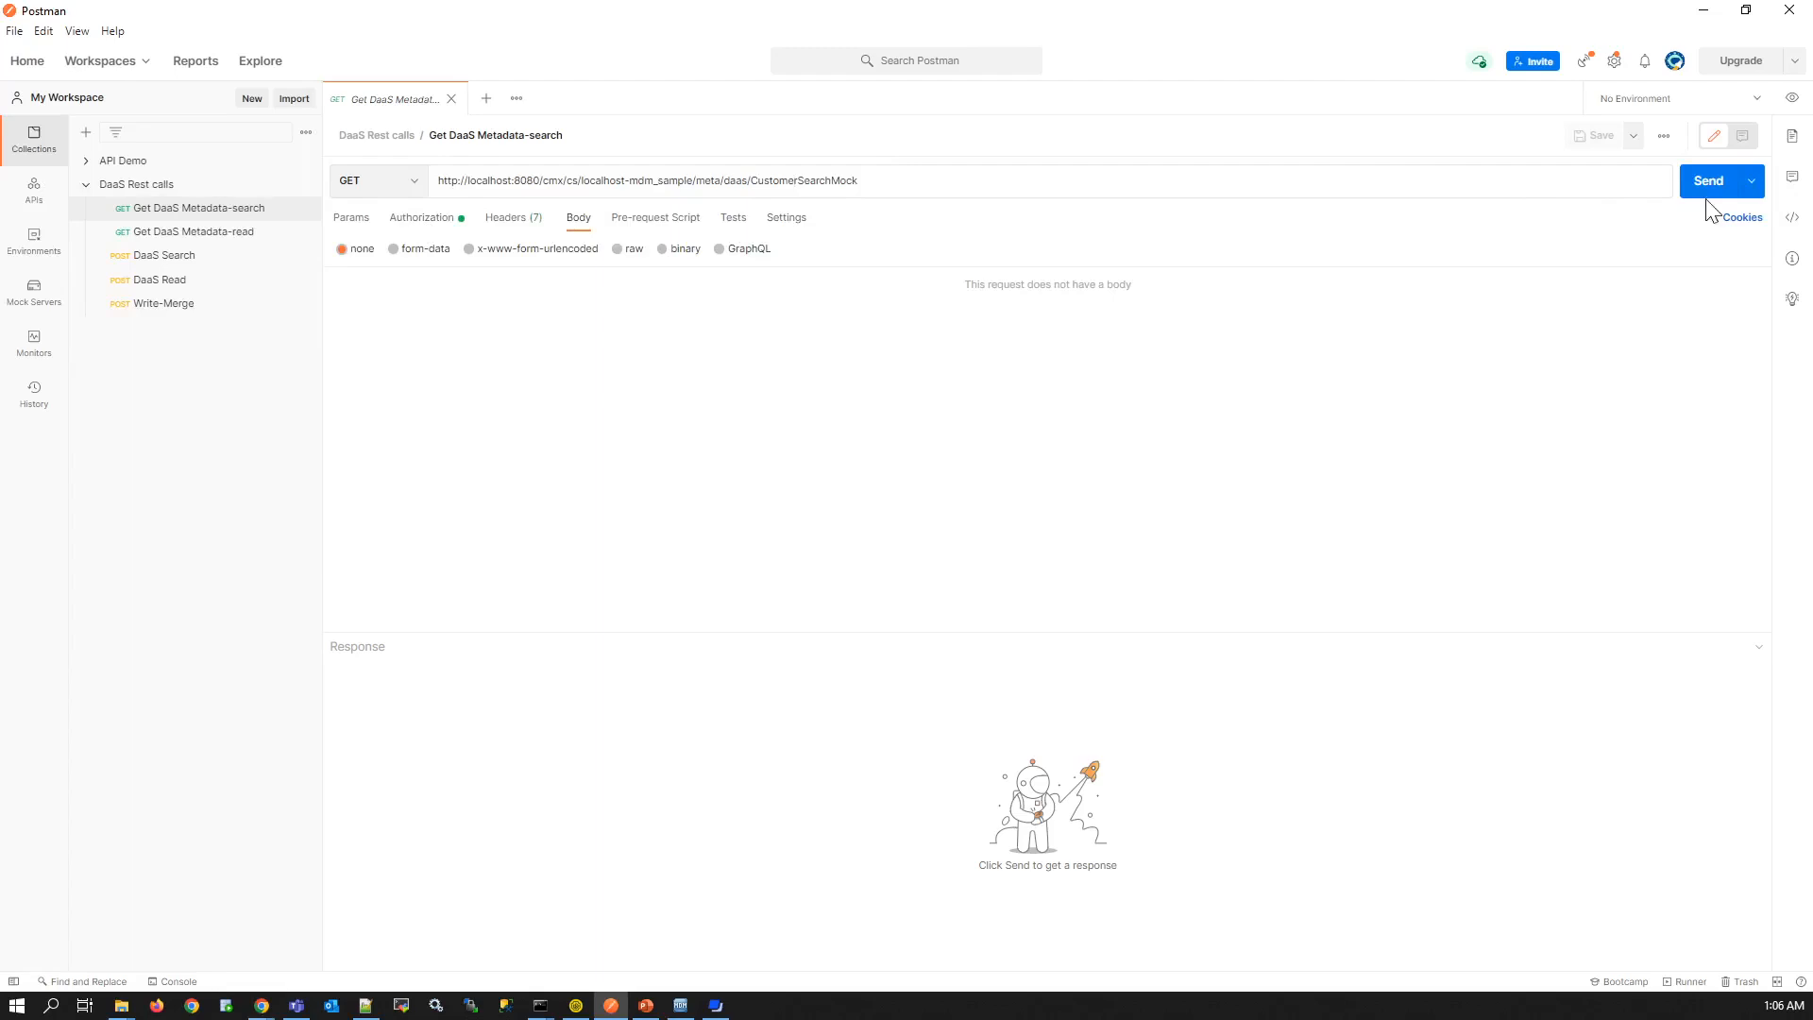
- Send metadata-search, highlight systemName and requiredFields, then open Get DaaS Metadata-read
{"action": "left_click", "coordinate": [1708, 180]}
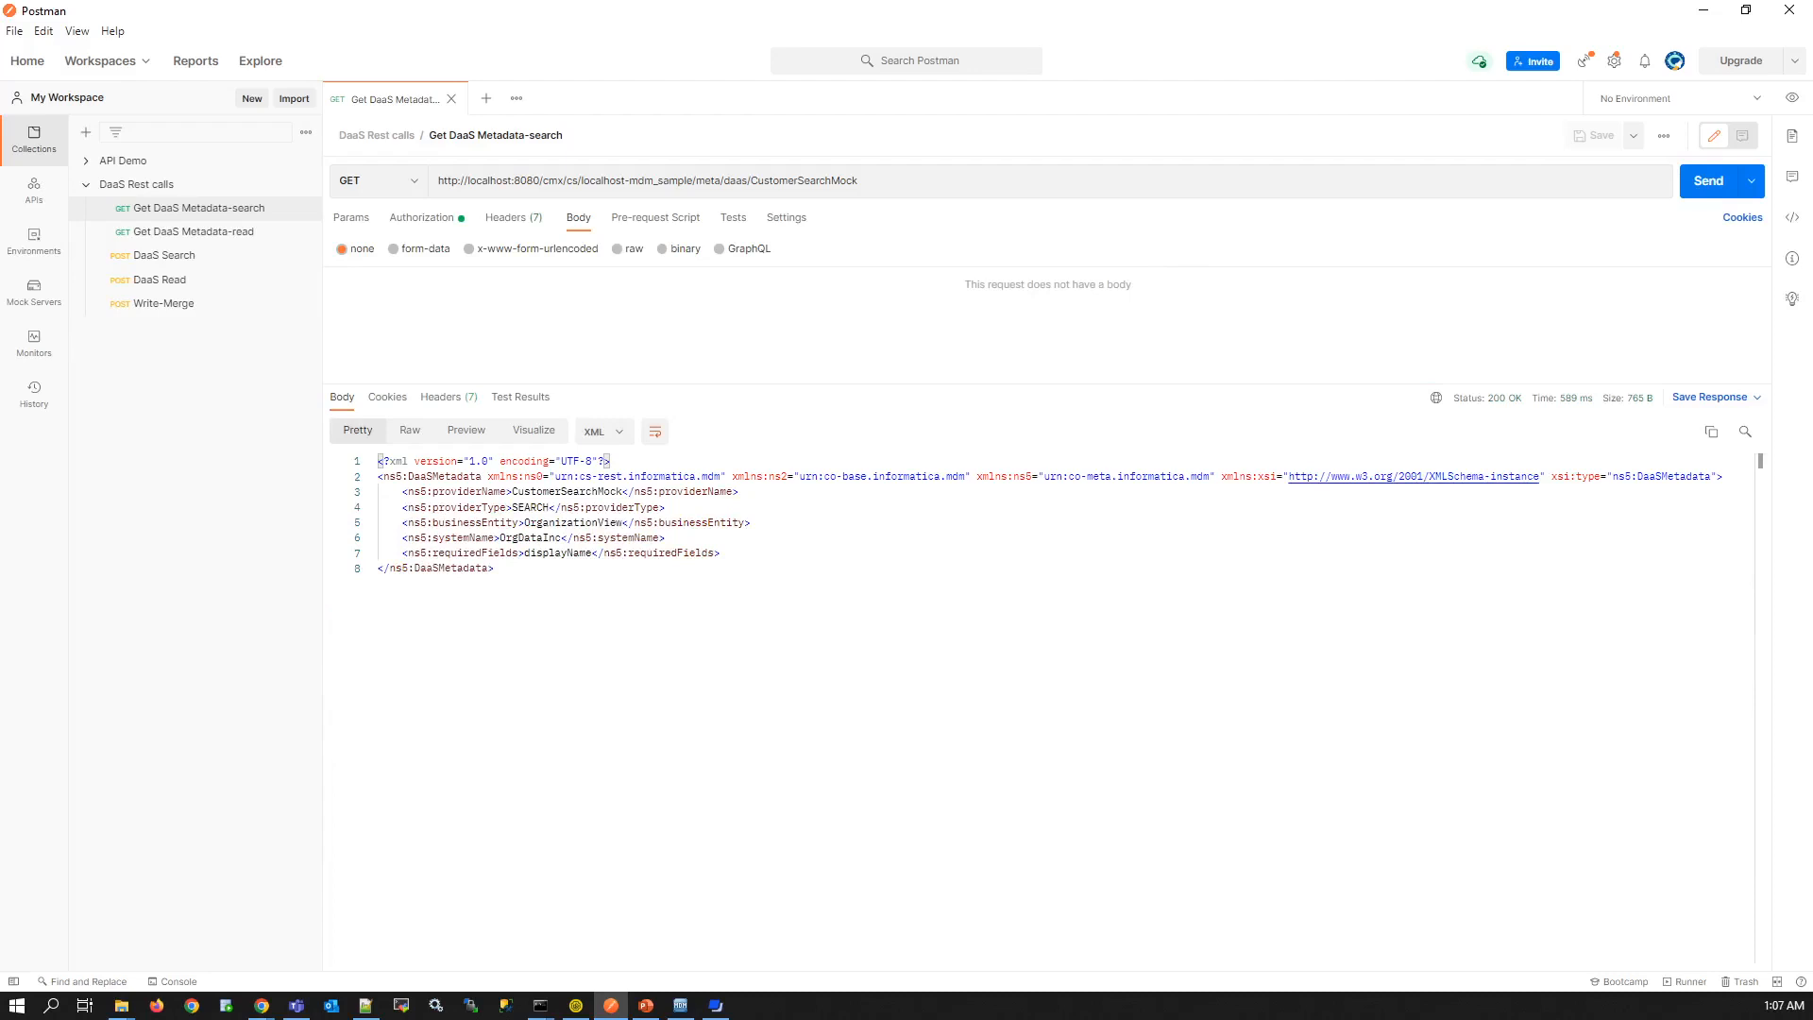
{"action": "double_click", "coordinate": [474, 508]}
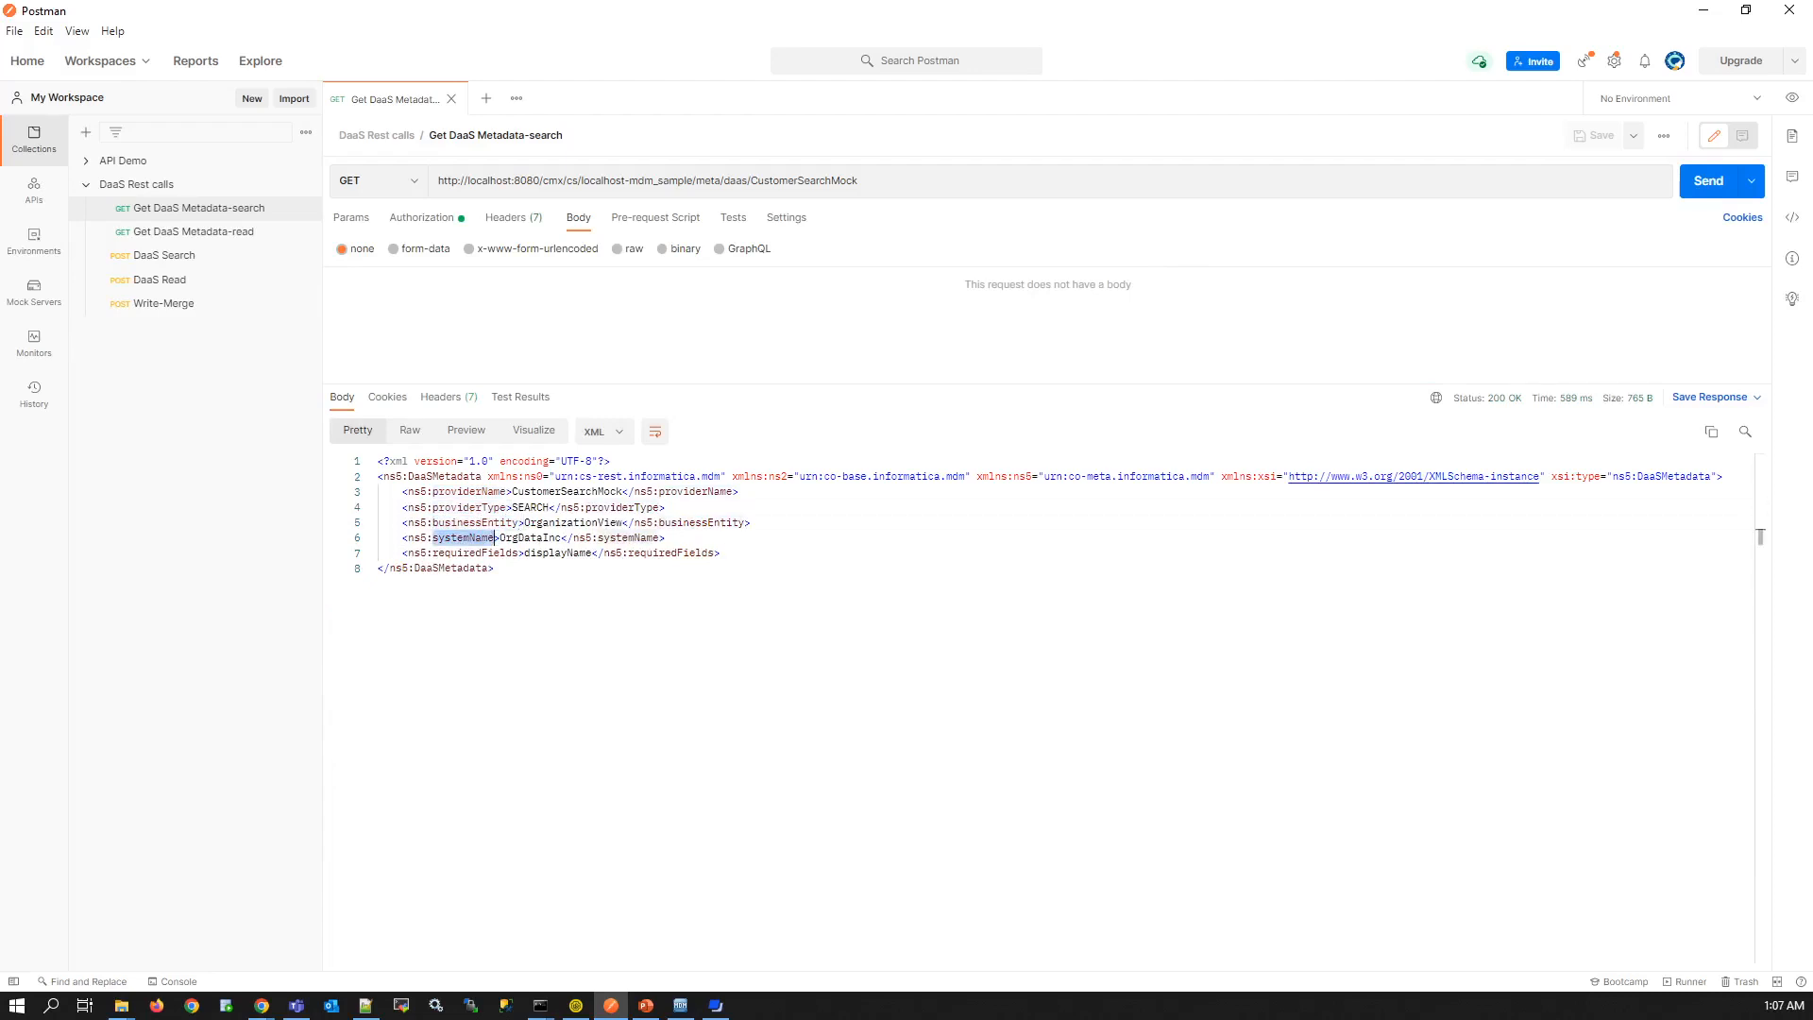
{"action": "double_click", "coordinate": [474, 552]}
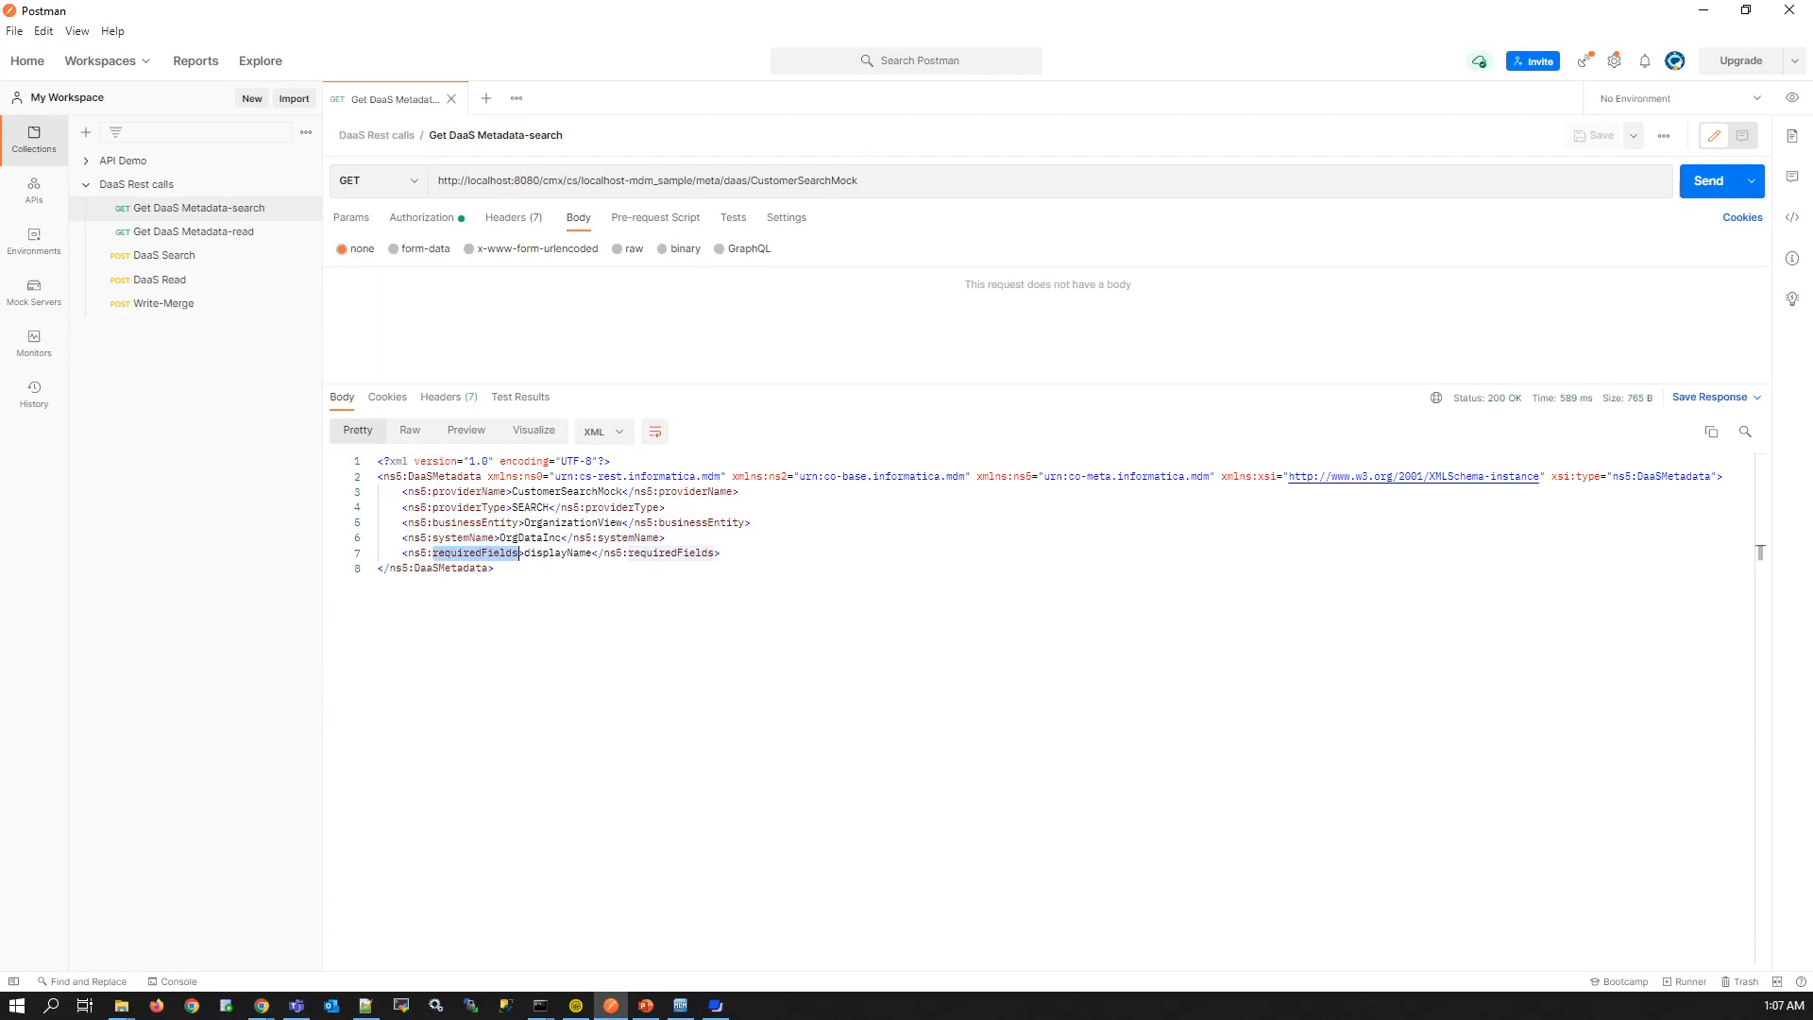
{"action": "mouse_move", "coordinate": [300, 882]}
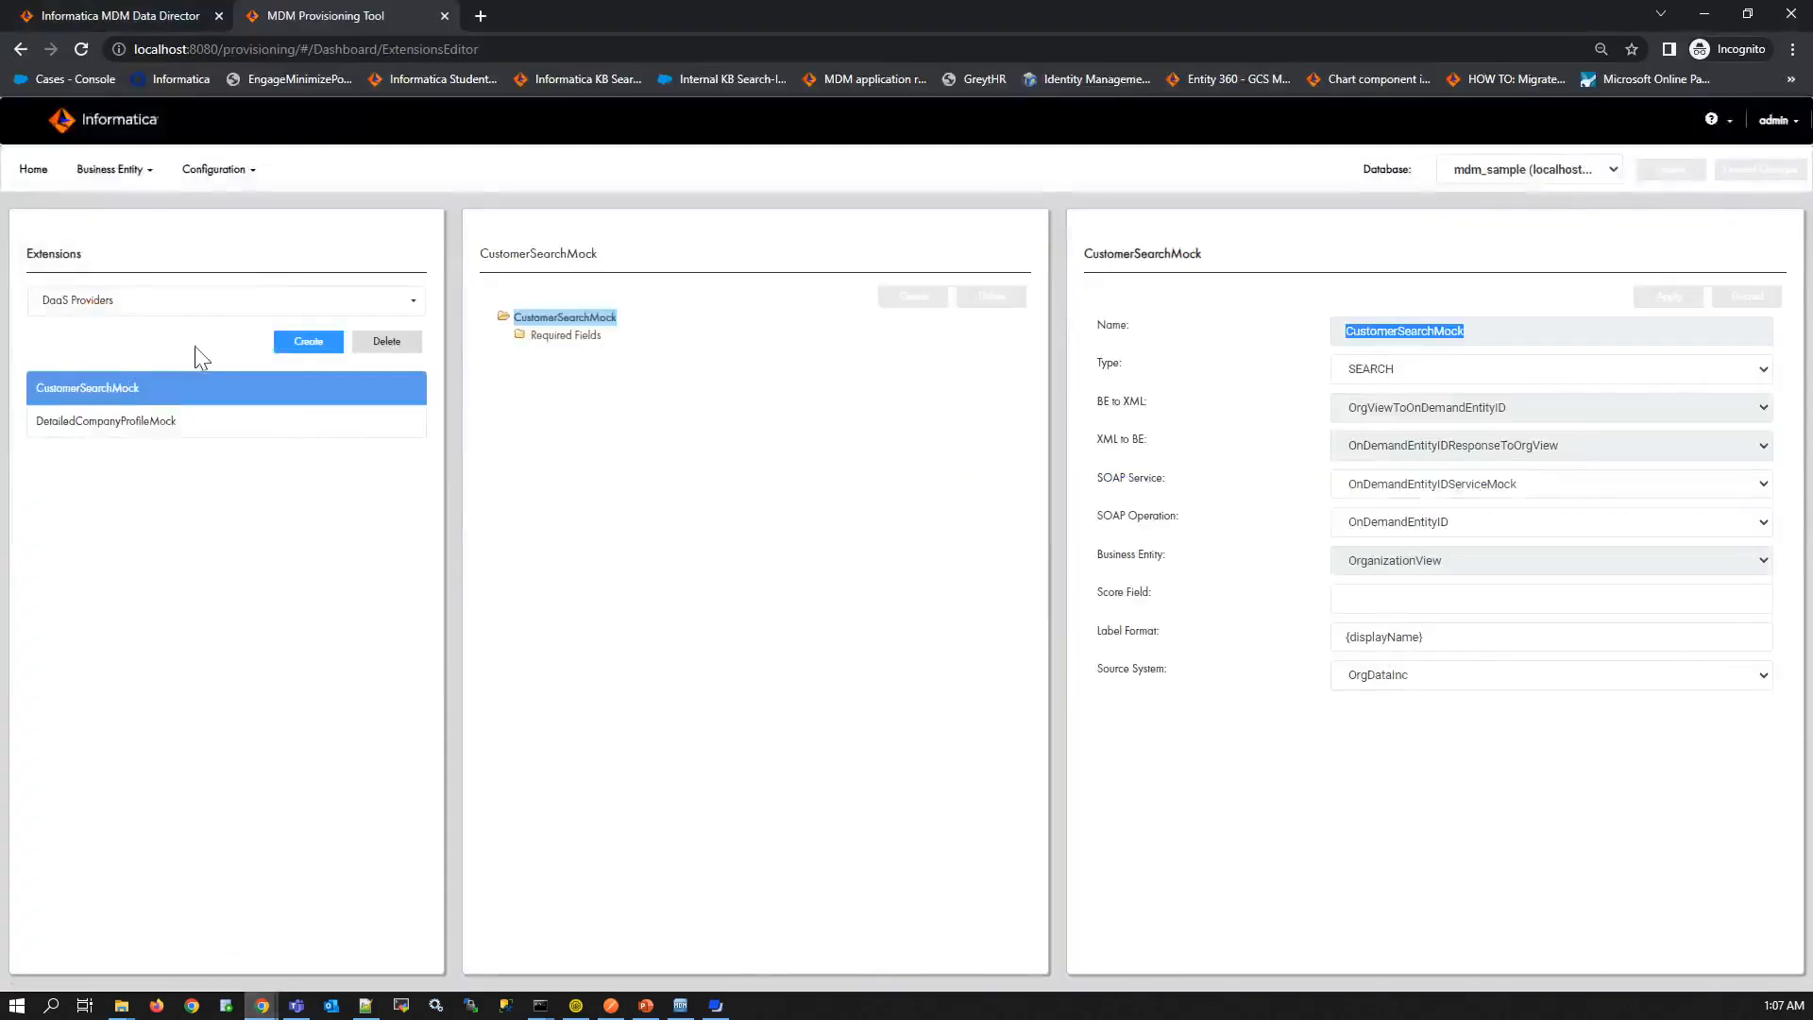
{"action": "left_click", "coordinate": [105, 420]}
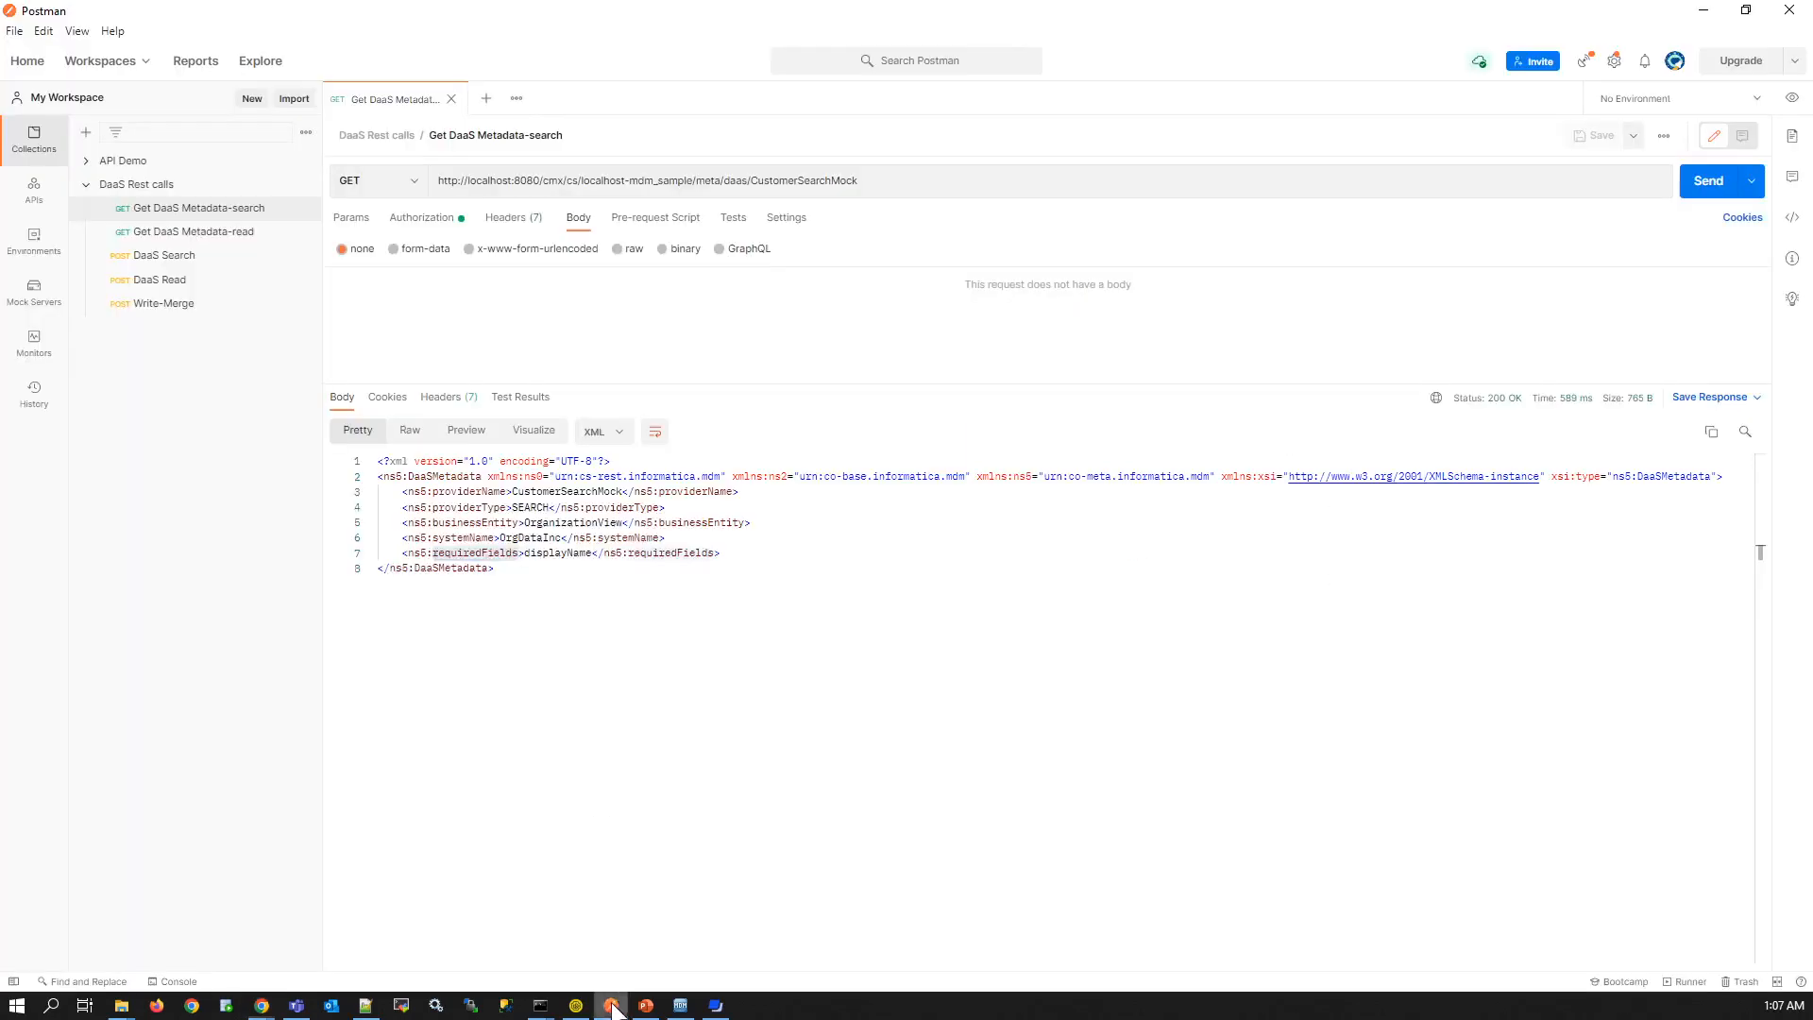
{"action": "left_click", "coordinate": [193, 232]}
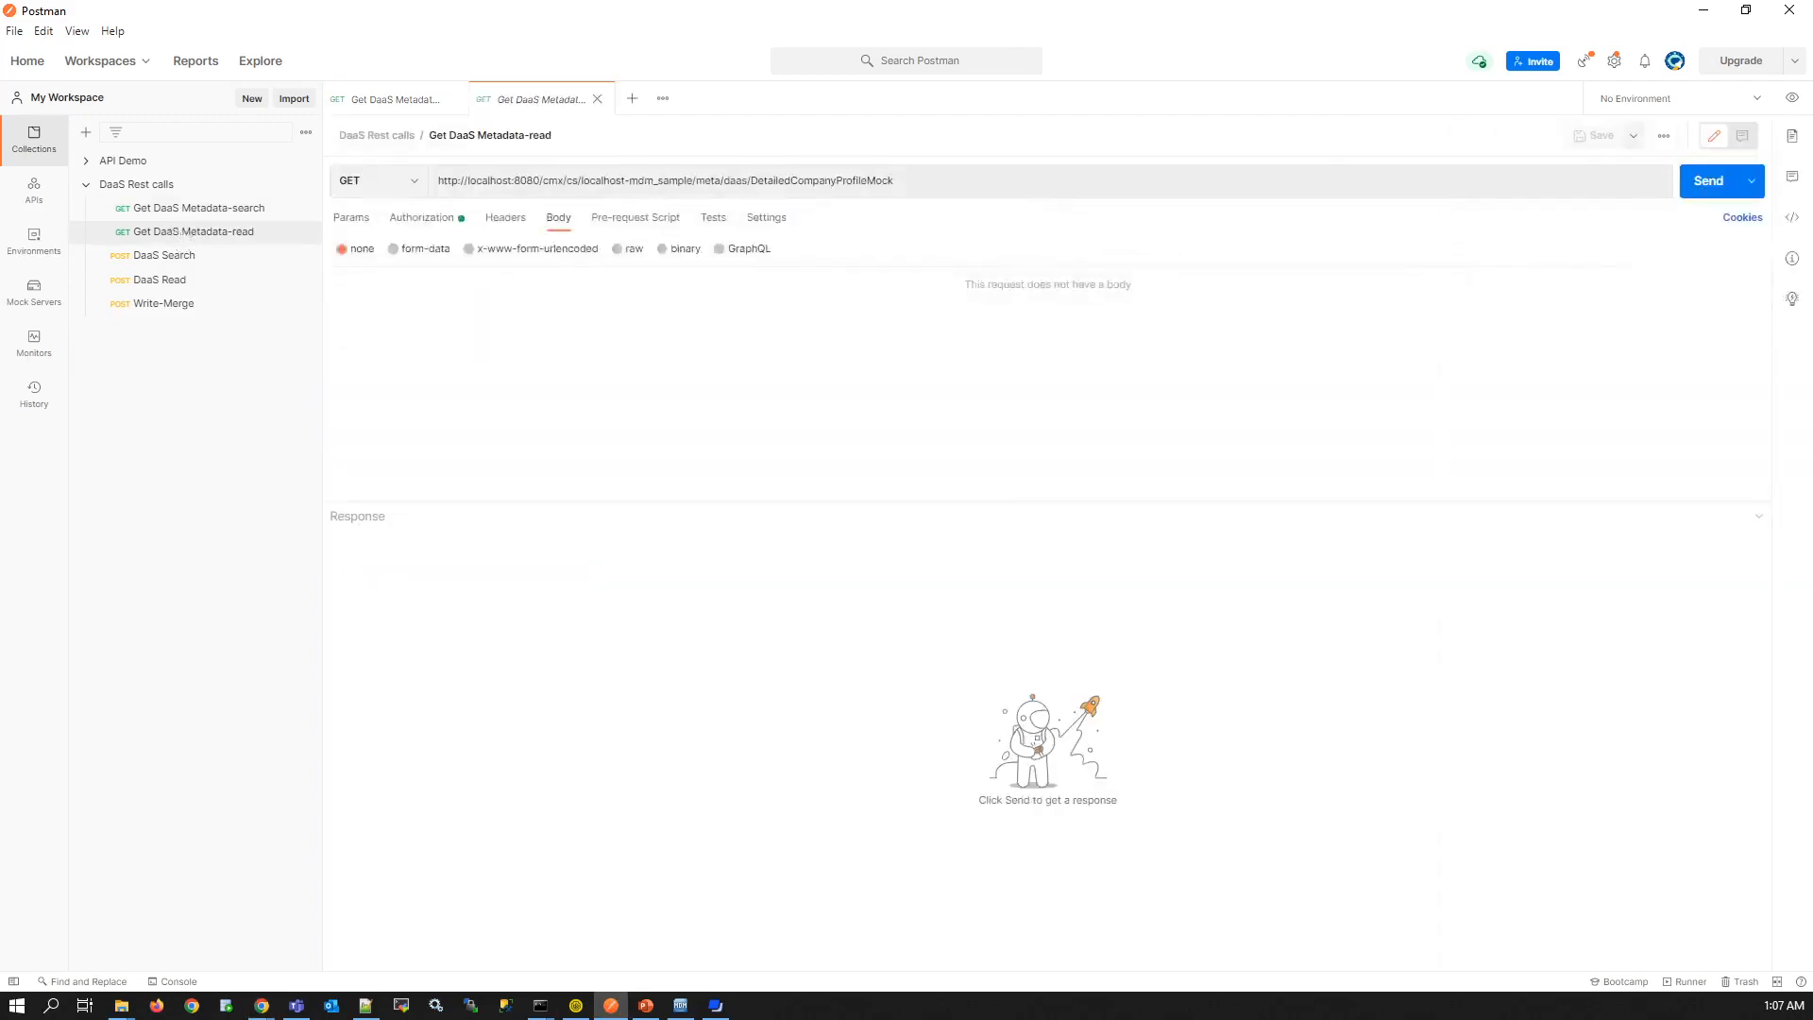
- Send metadata-read for DetailedCompanyProfileMock, open DaaS Search, and highlight requiredFields
{"action": "left_click", "coordinate": [1706, 180]}
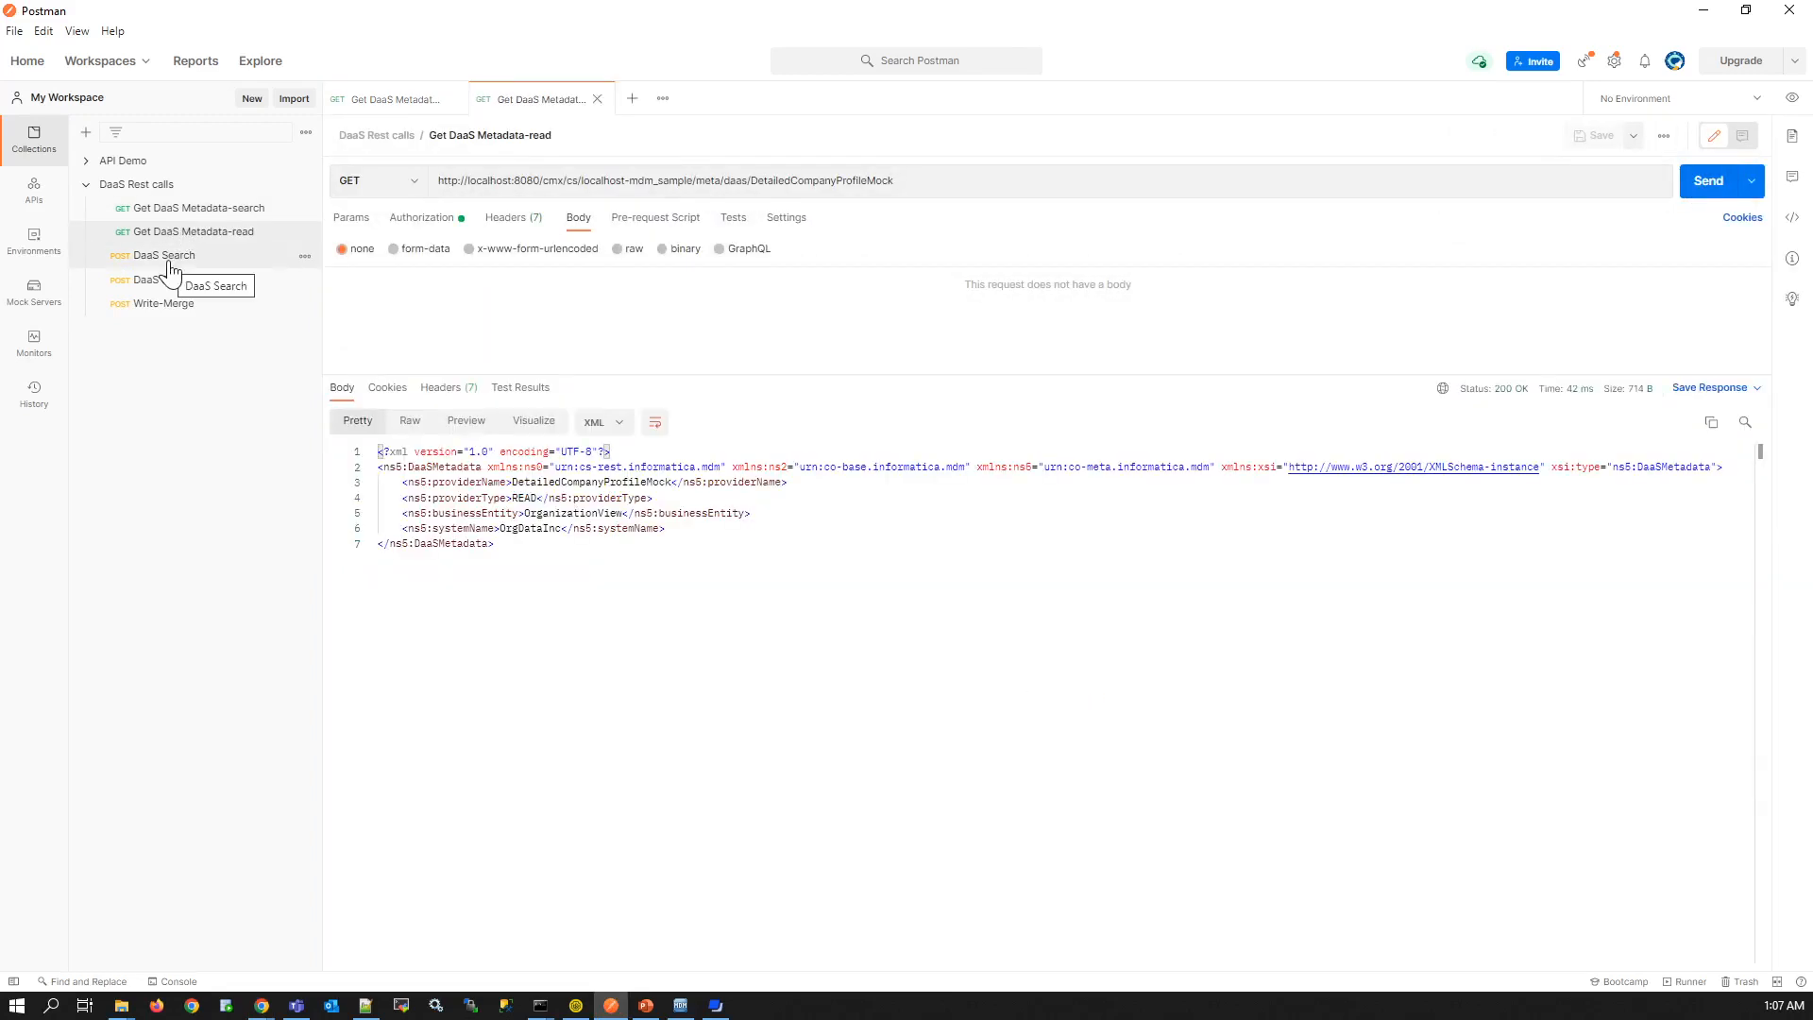
{"action": "left_click", "coordinate": [164, 256]}
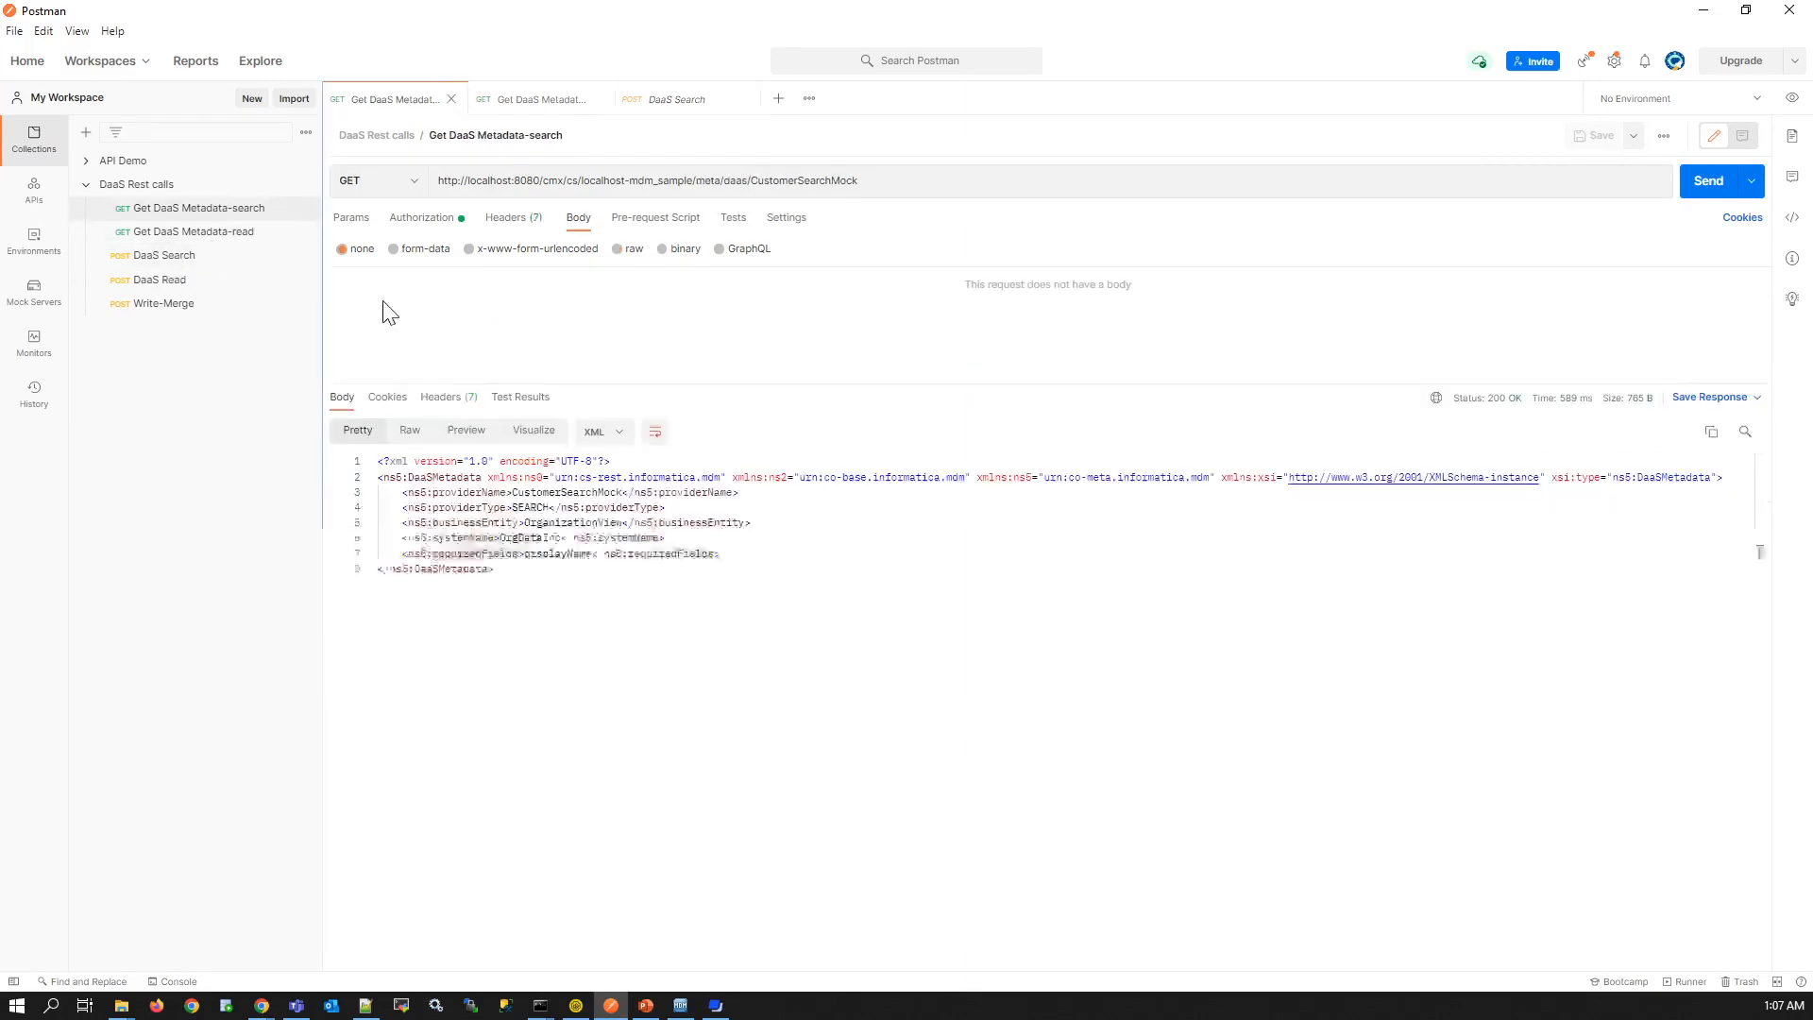
{"action": "double_click", "coordinate": [531, 506]}
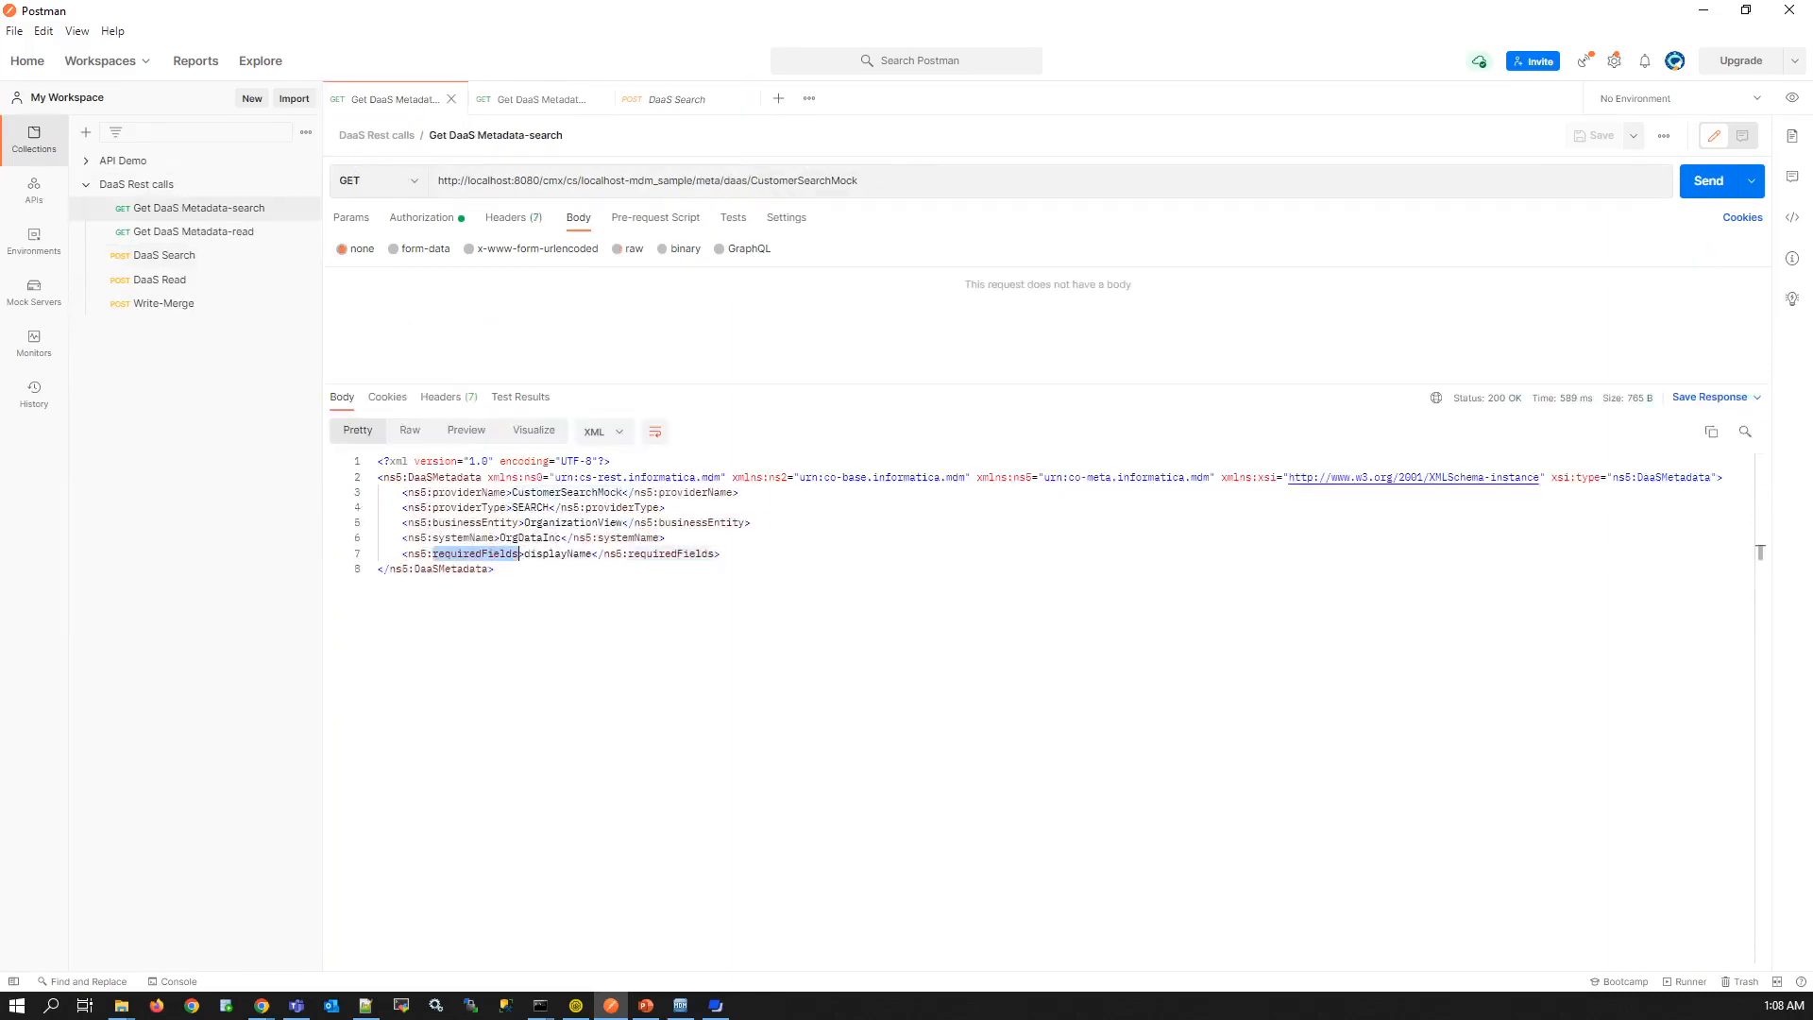
{"action": "double_click", "coordinate": [556, 554]}
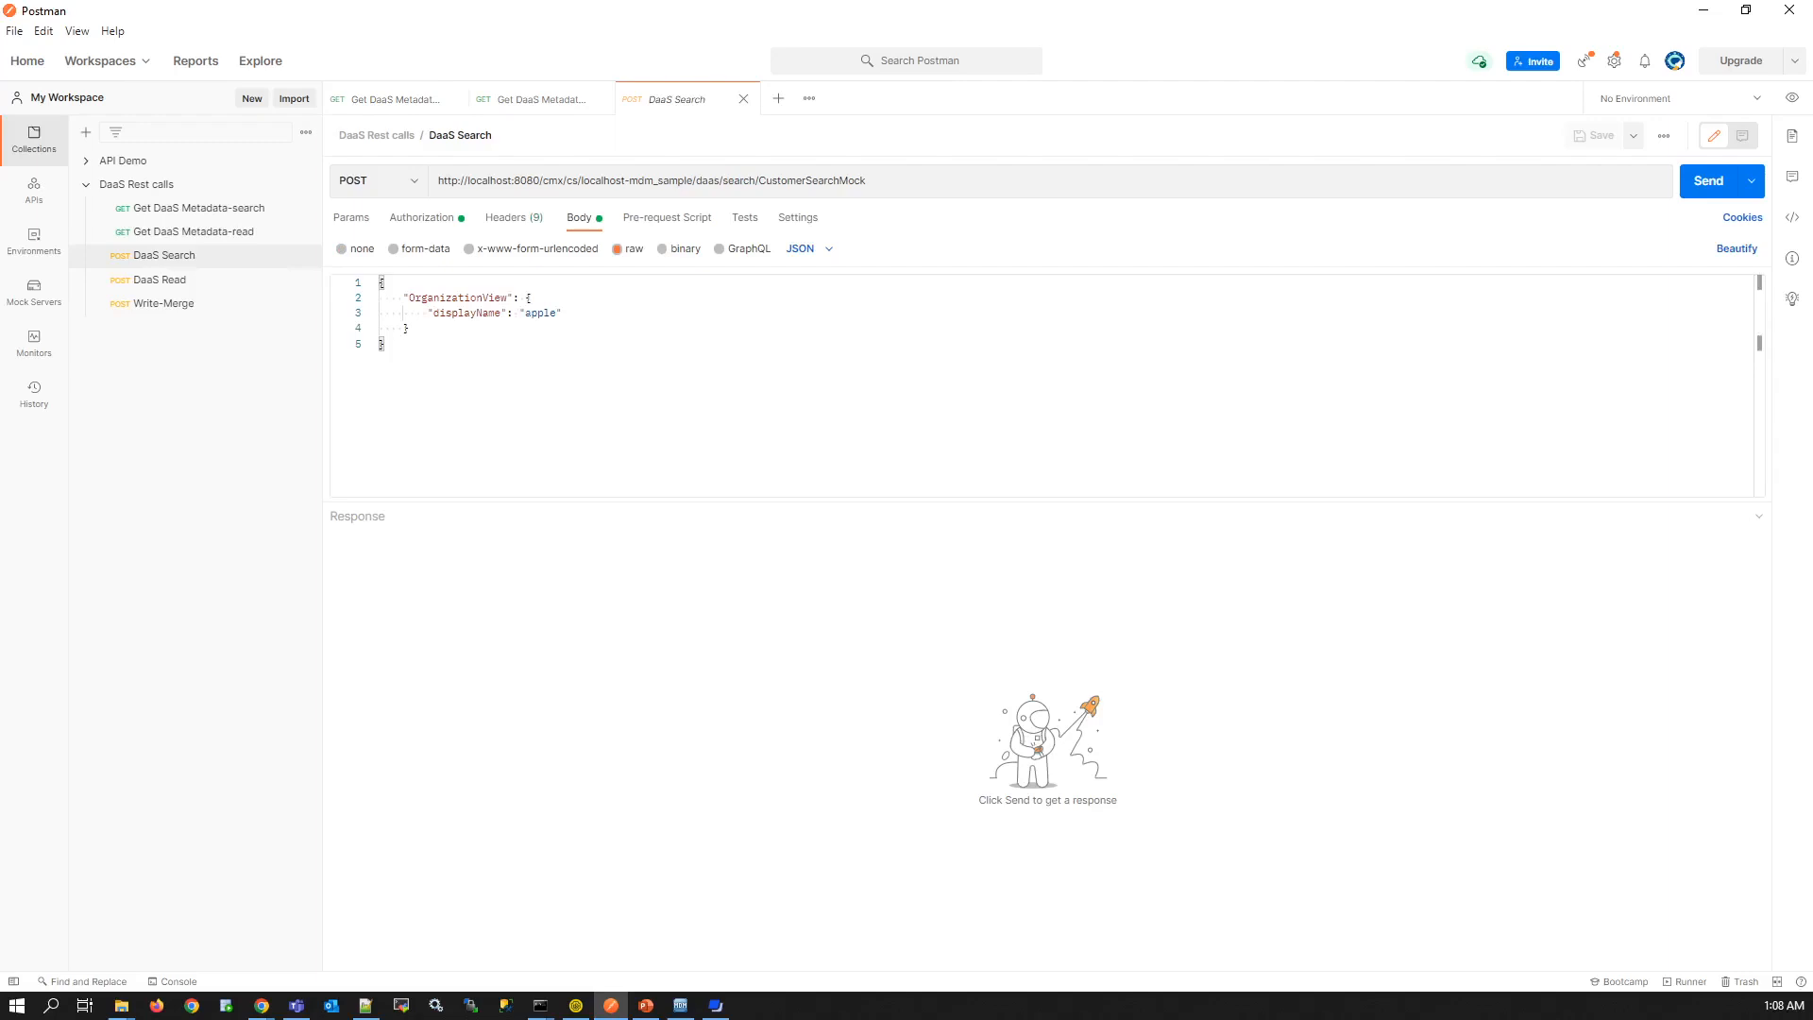
- Send the apple DaaS Search, getting APPLE INC. and PEAR INC., and open DaaS Read
{"action": "left_click", "coordinate": [1708, 181]}
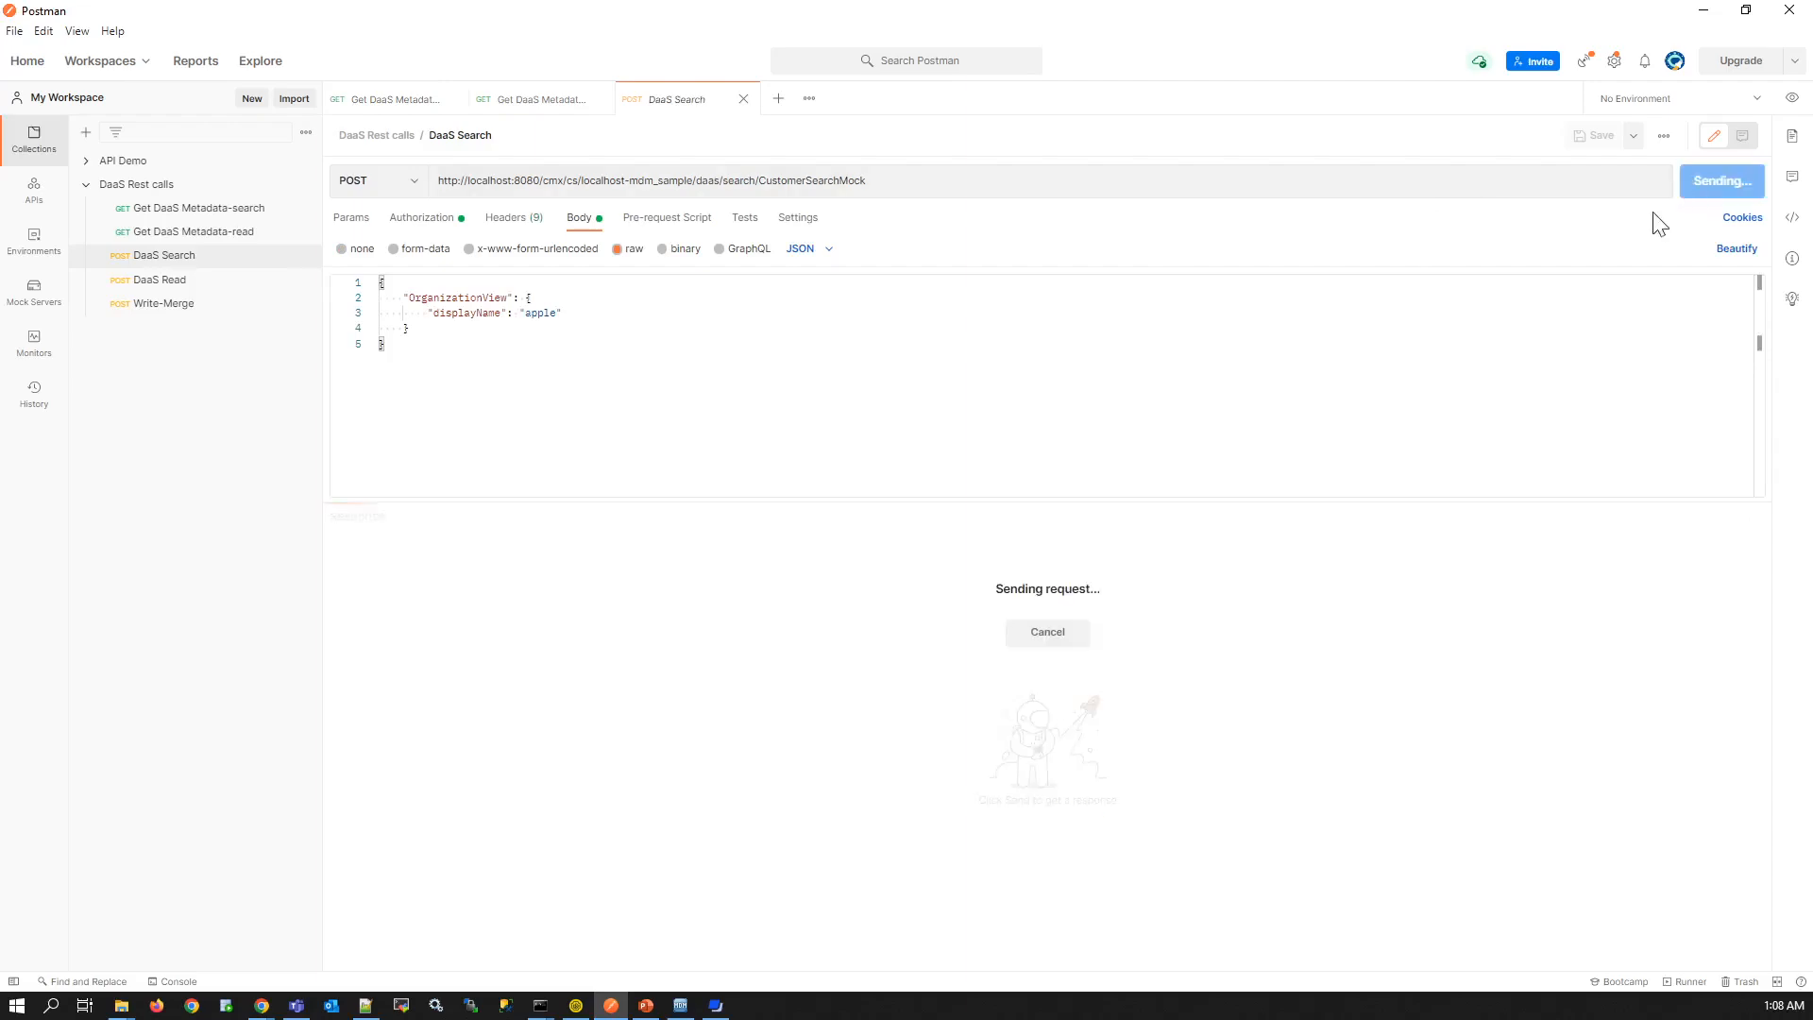
{"action": "left_click", "coordinate": [157, 278]}
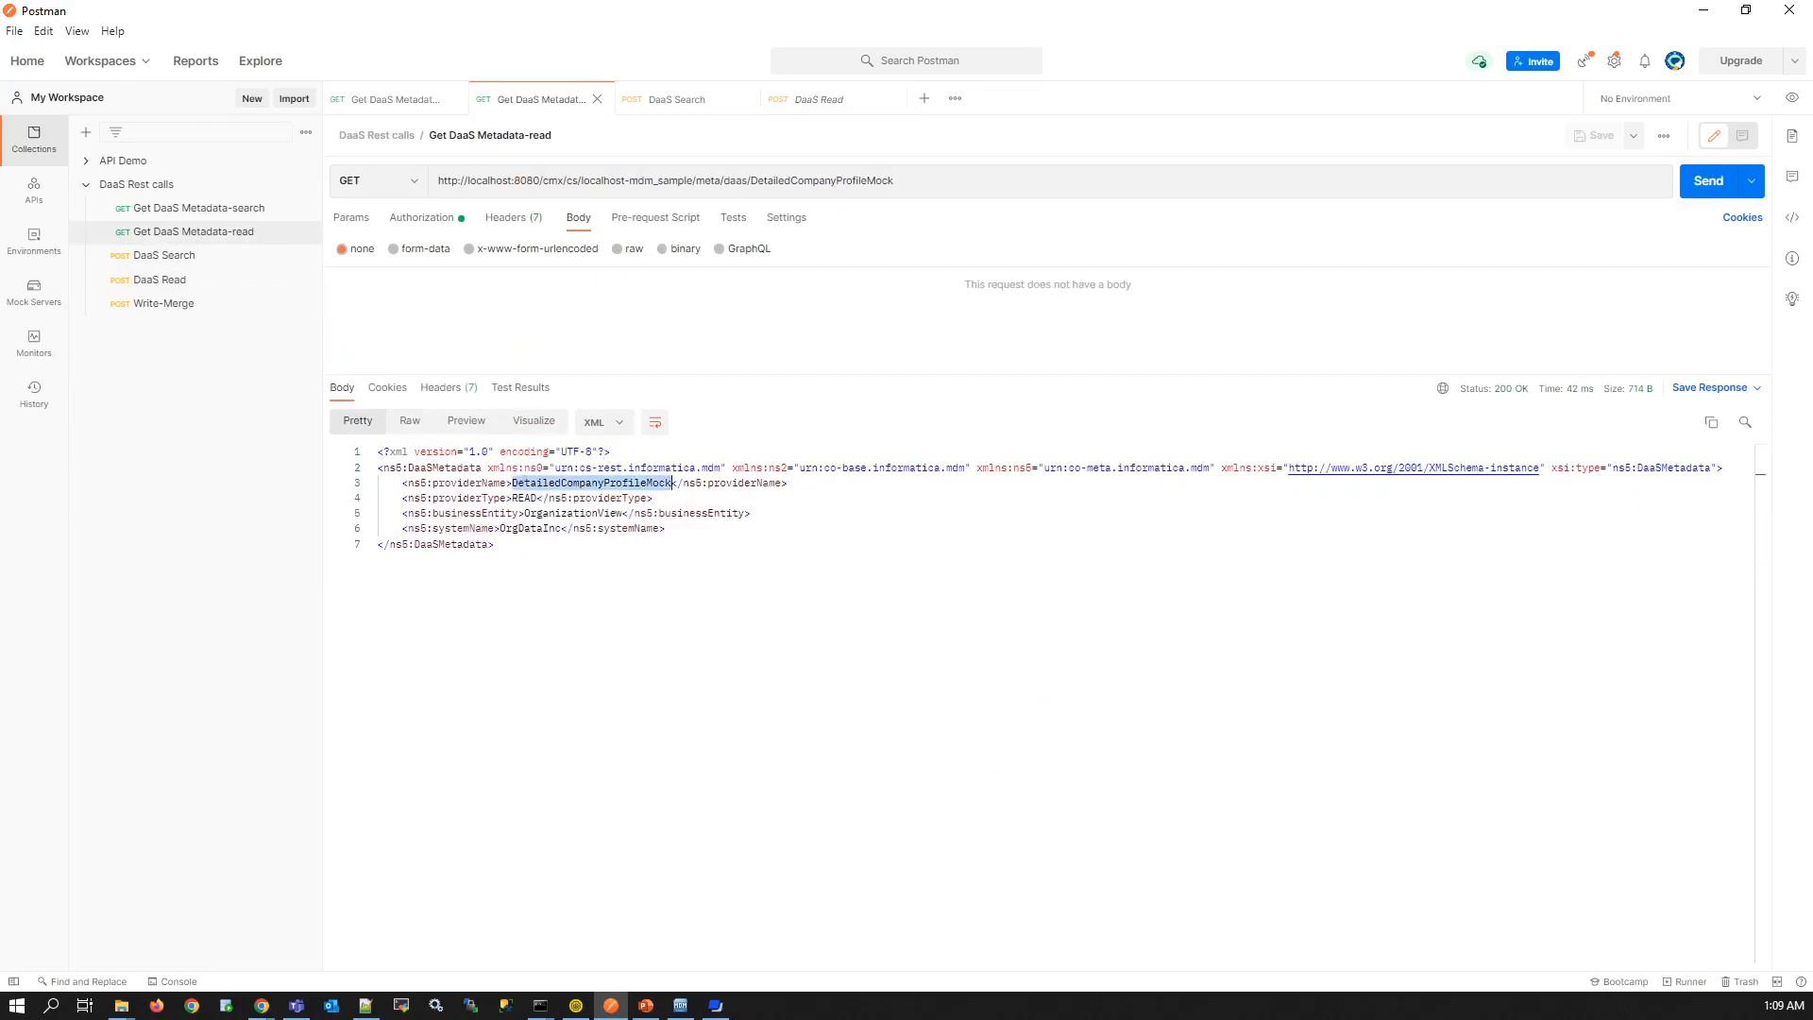
{"action": "double_click", "coordinate": [521, 497]}
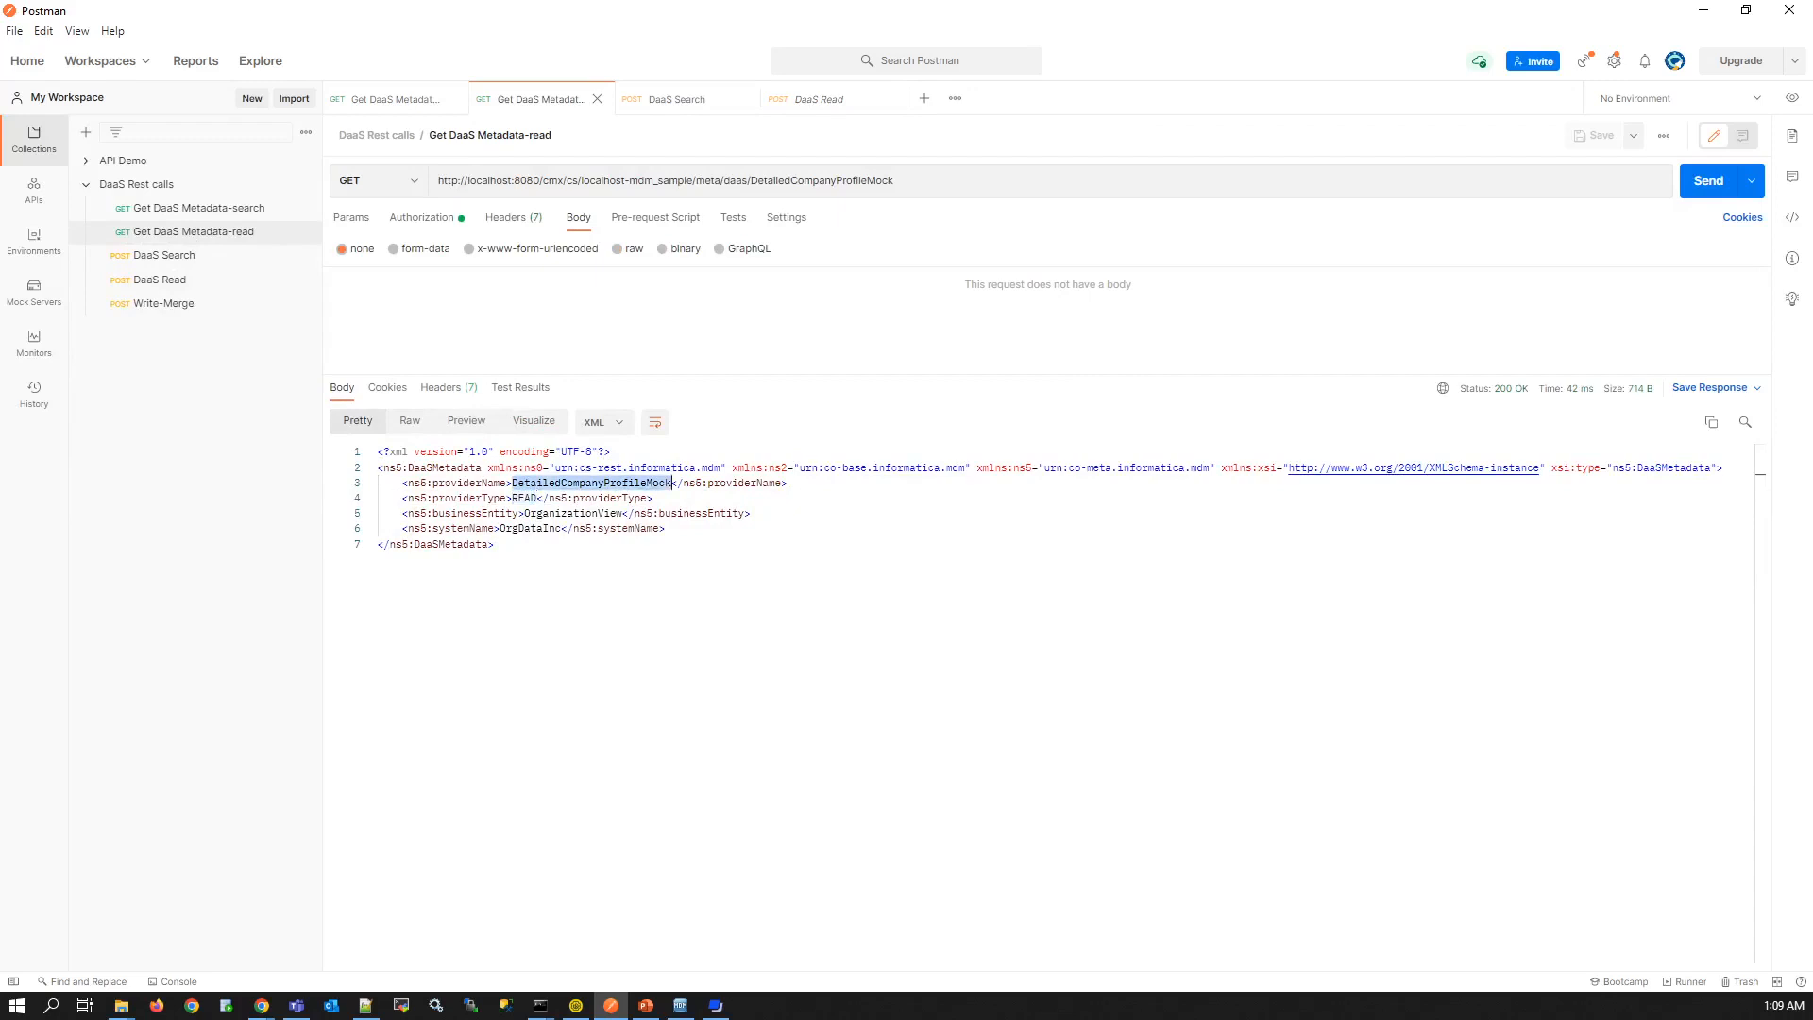
{"action": "mouse_move", "coordinate": [247, 336]}
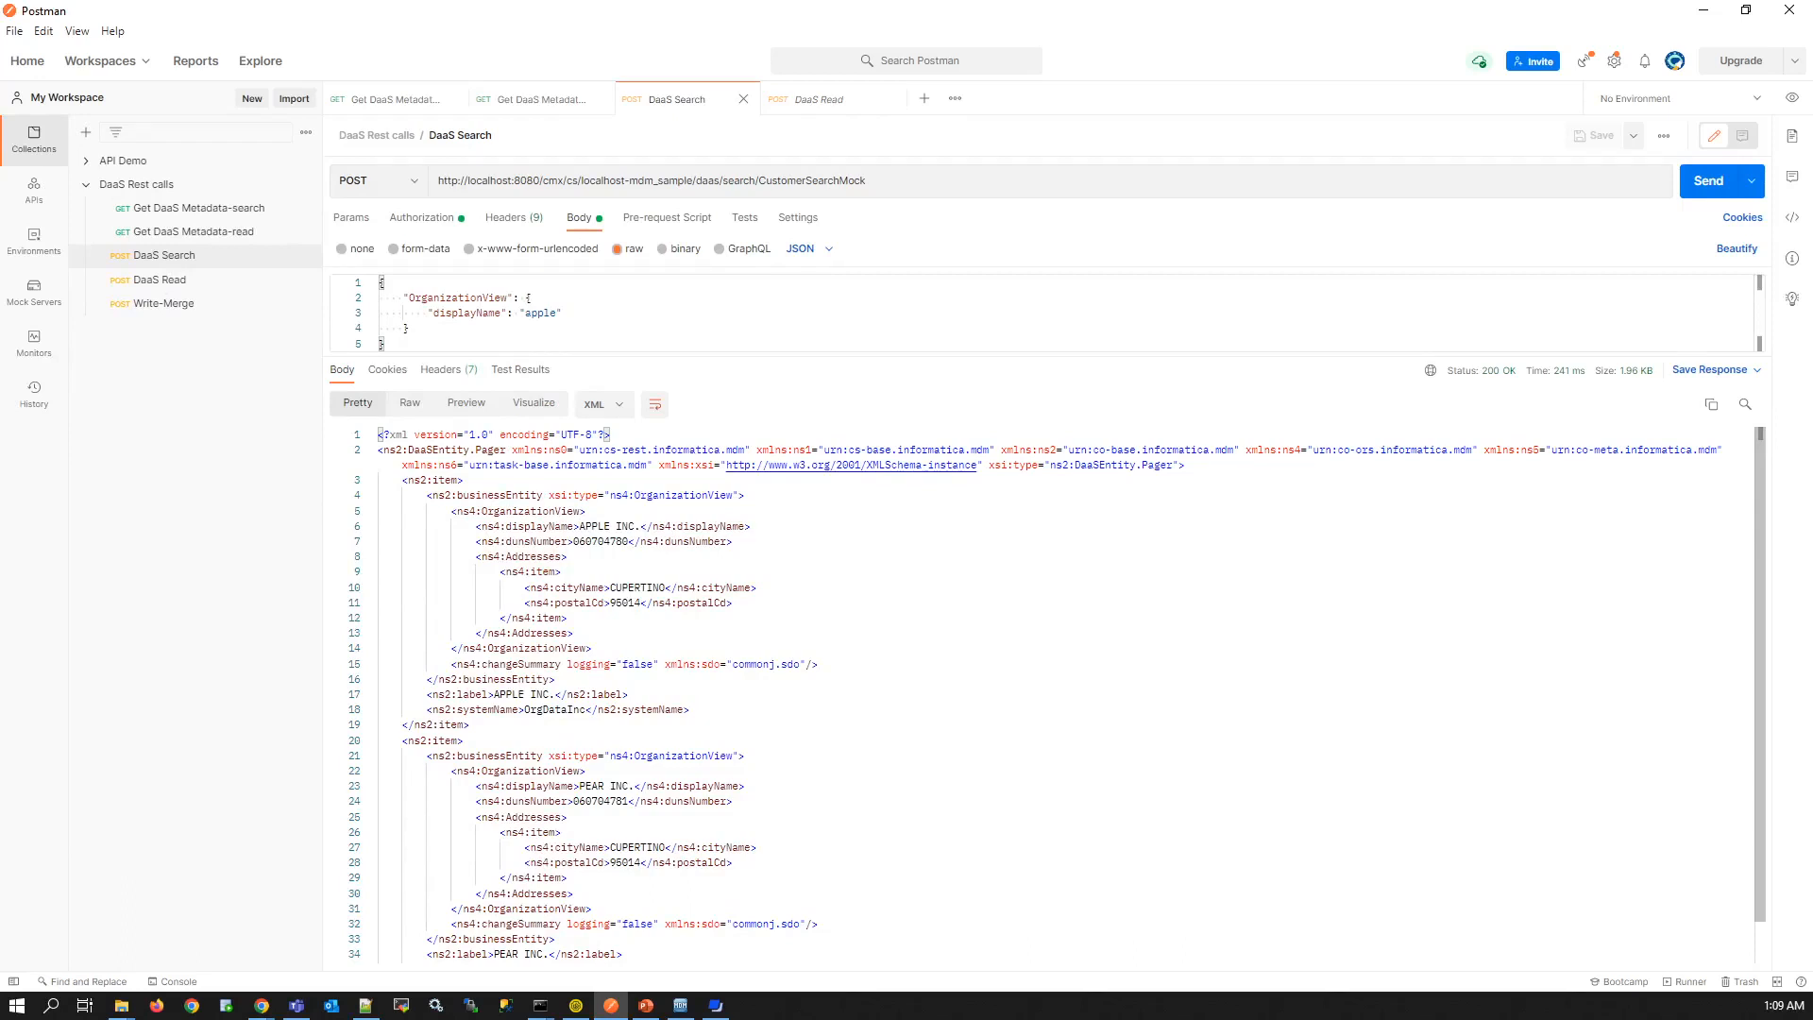
{"action": "left_click", "coordinate": [158, 279]}
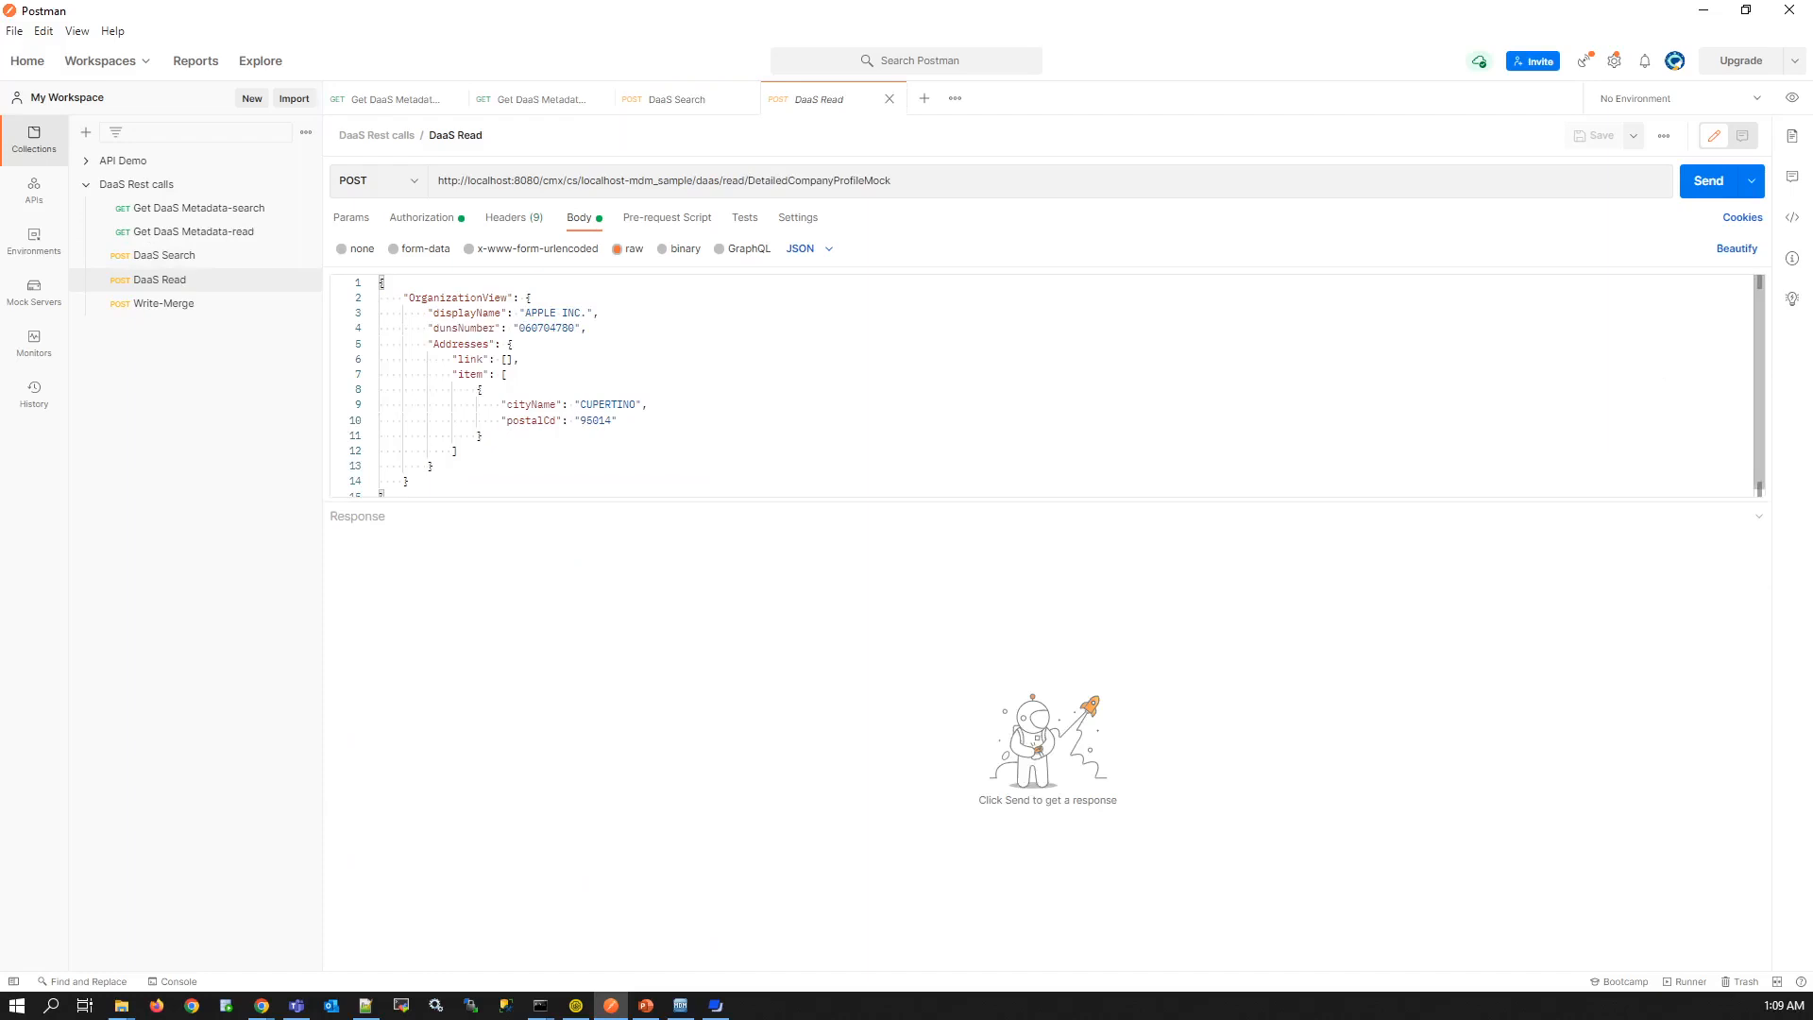
- Send the DaaS Read request, returning the Amazon Corporate LLC profile with a Seattle address
{"action": "double_click", "coordinate": [552, 312]}
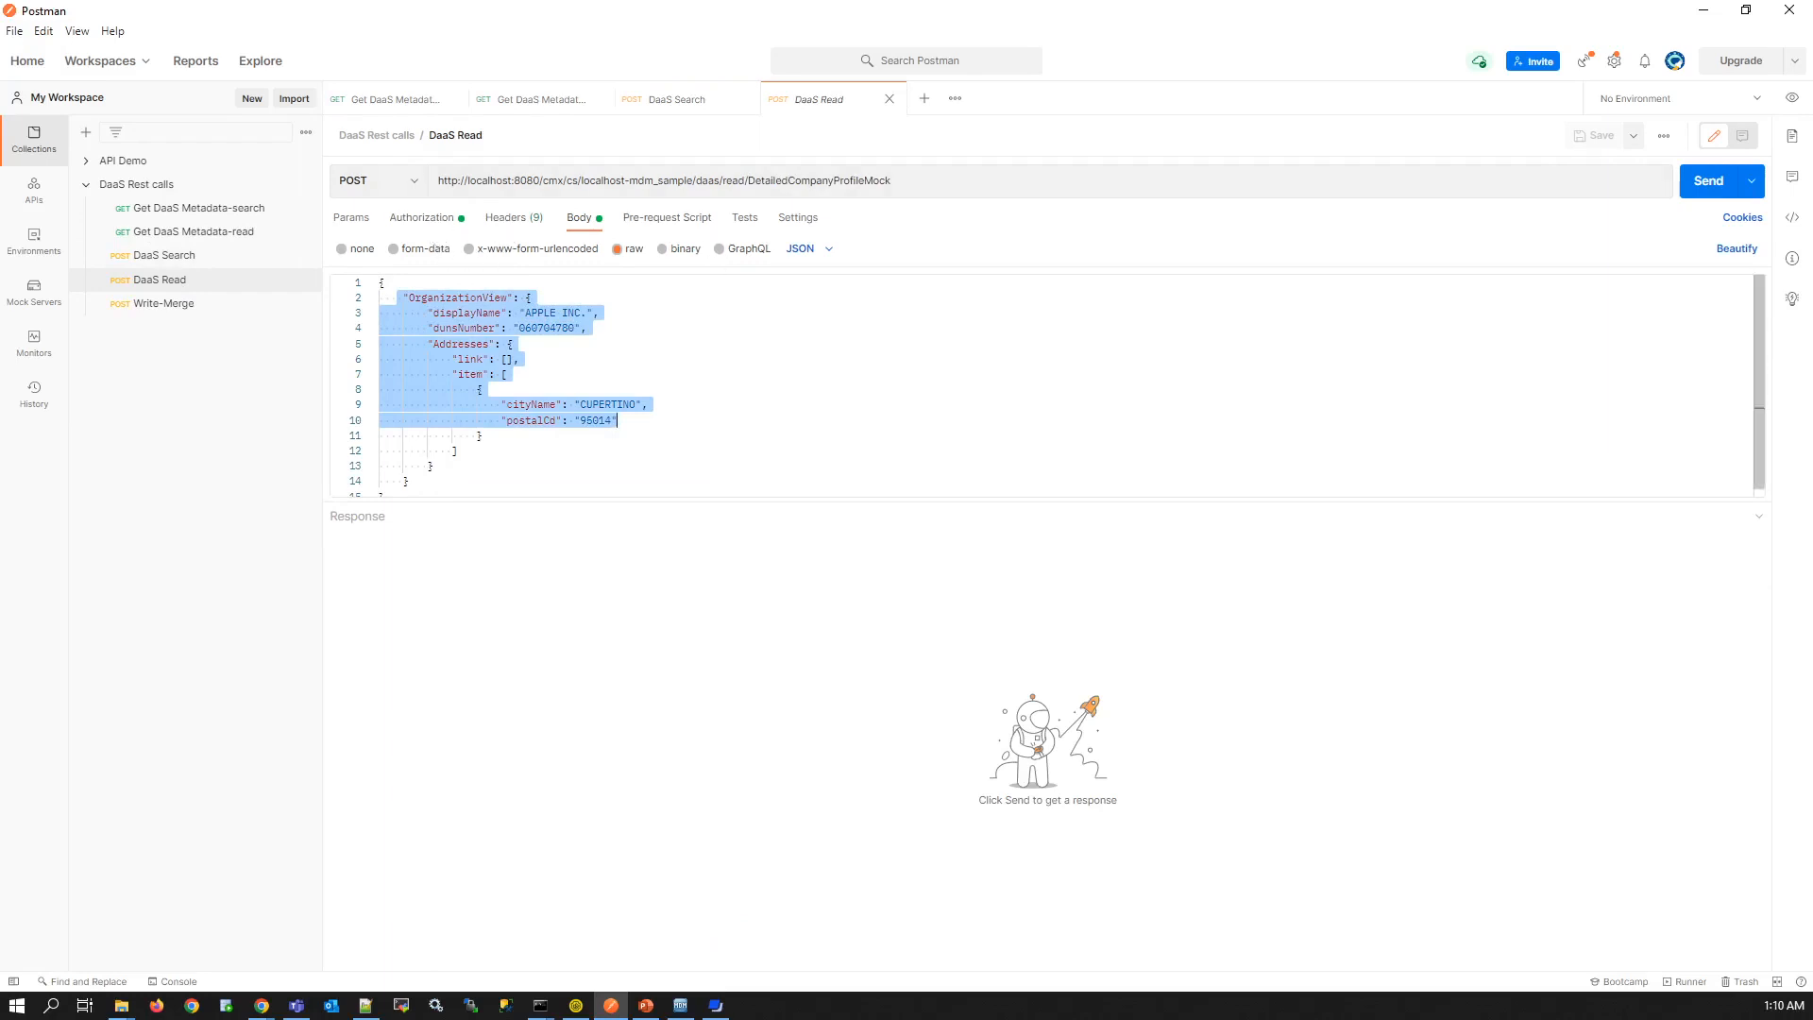
{"action": "left_click", "coordinate": [1706, 180]}
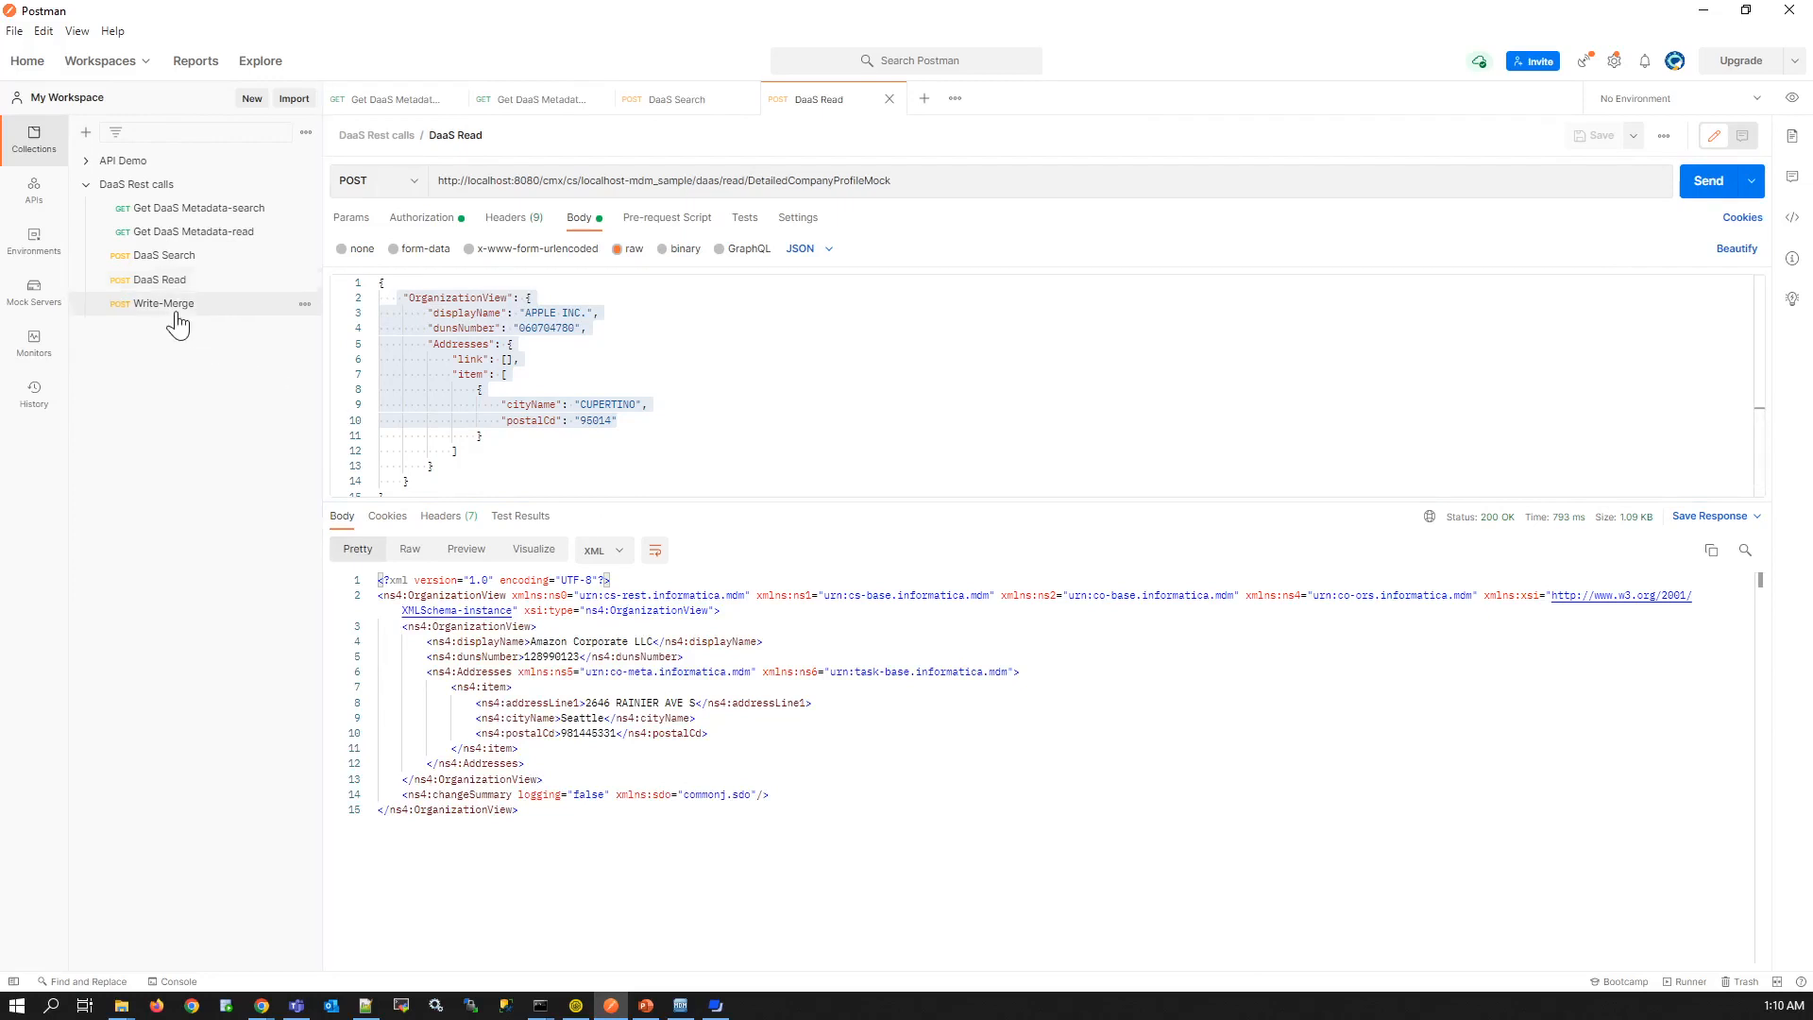
- Send the Write-Merge request for Amazon Corporate LLC and inspect the returned rowid 581931
{"action": "left_click", "coordinate": [165, 303]}
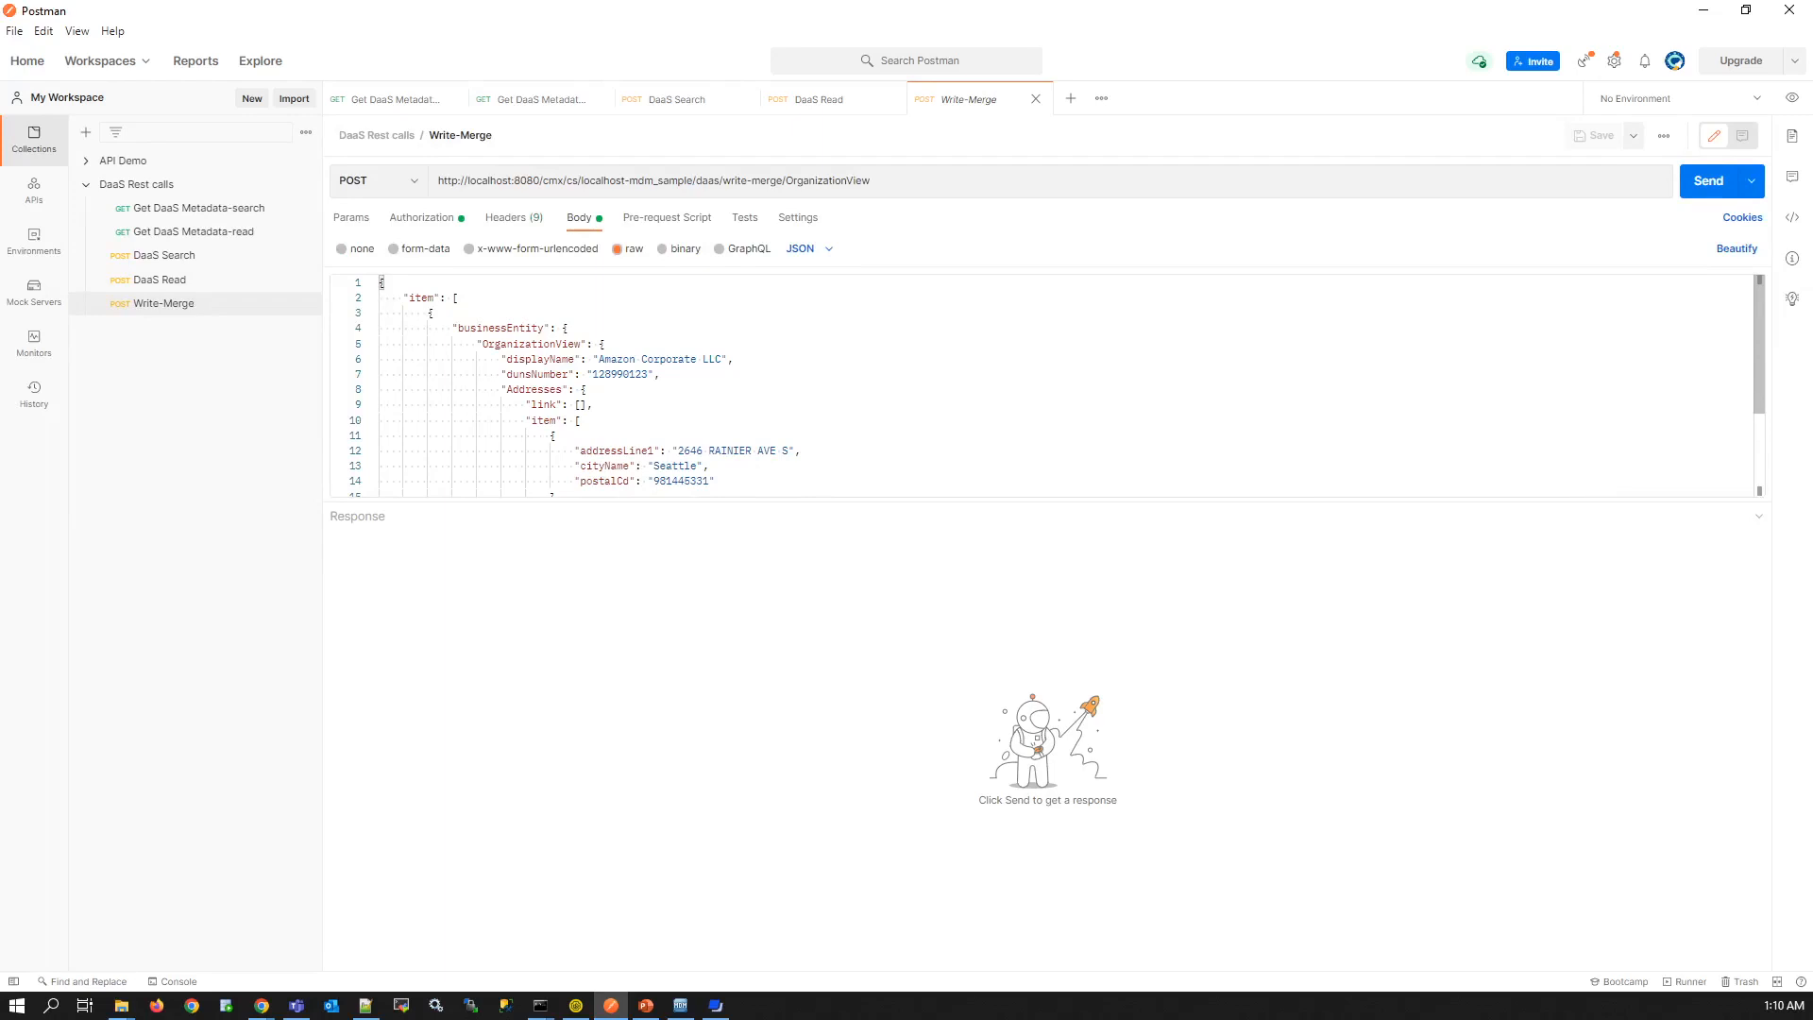
{"action": "left_click", "coordinate": [1707, 180]}
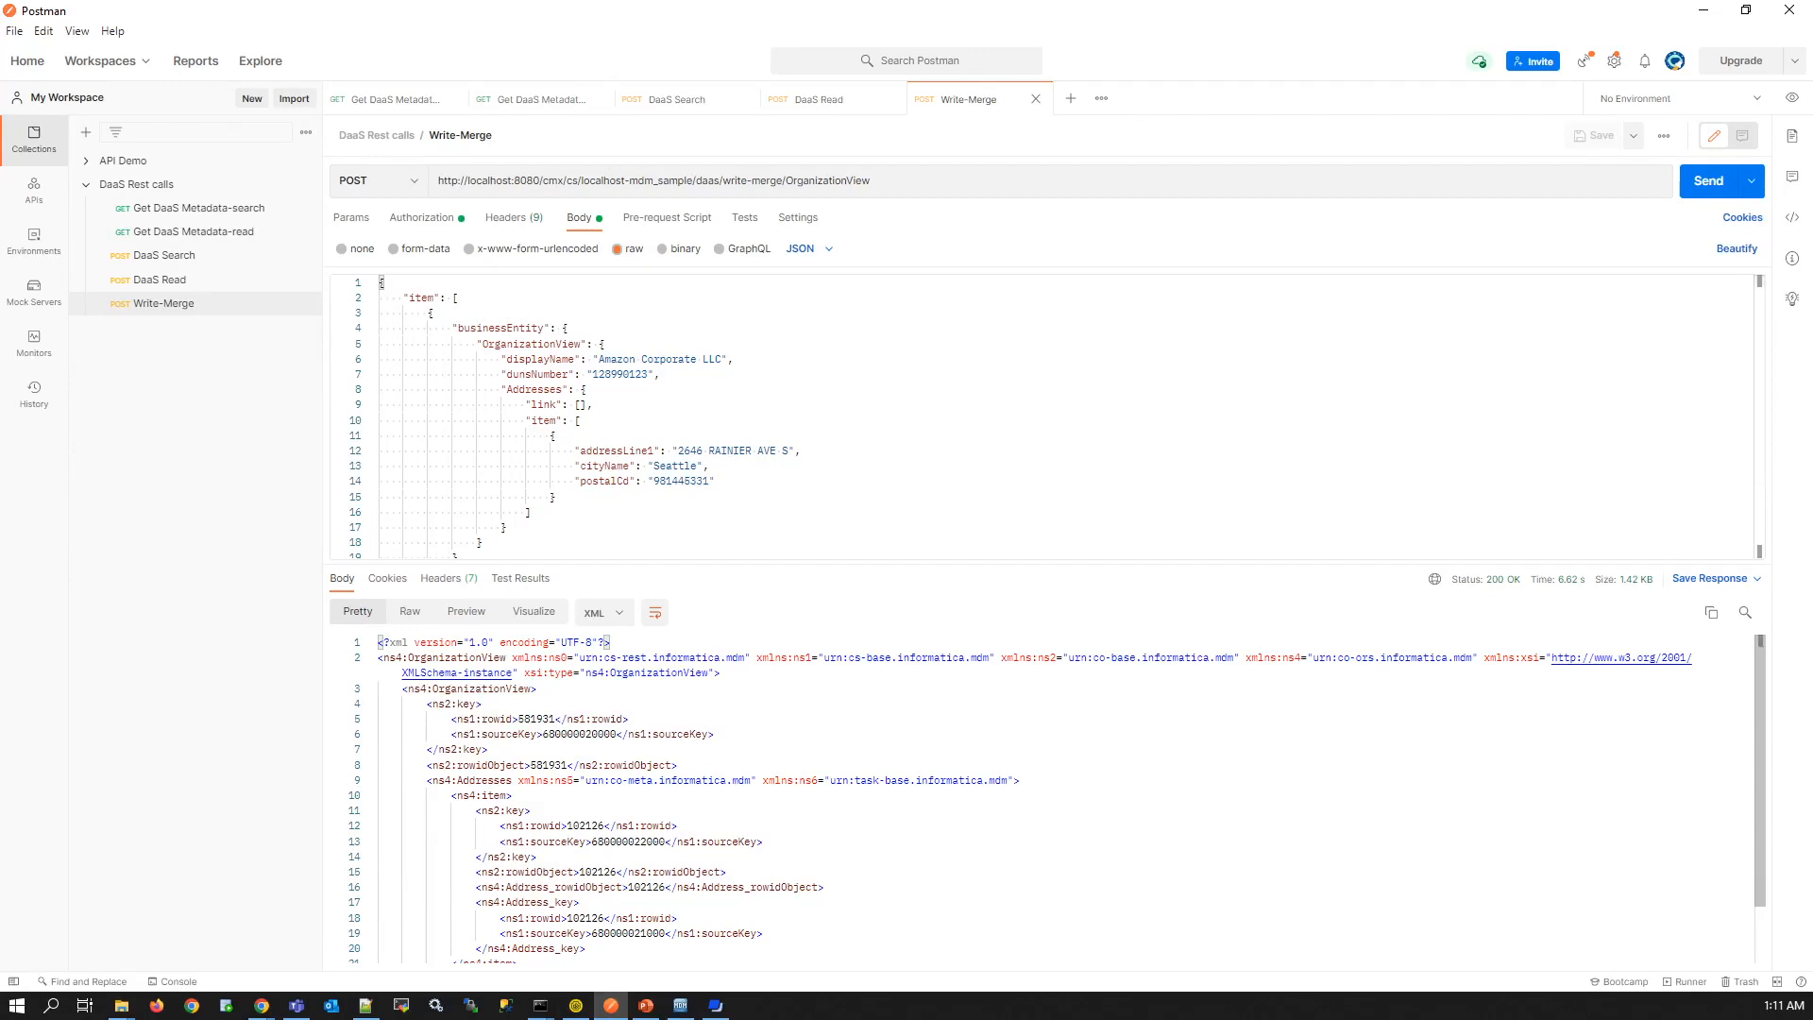
{"action": "double_click", "coordinate": [550, 764]}
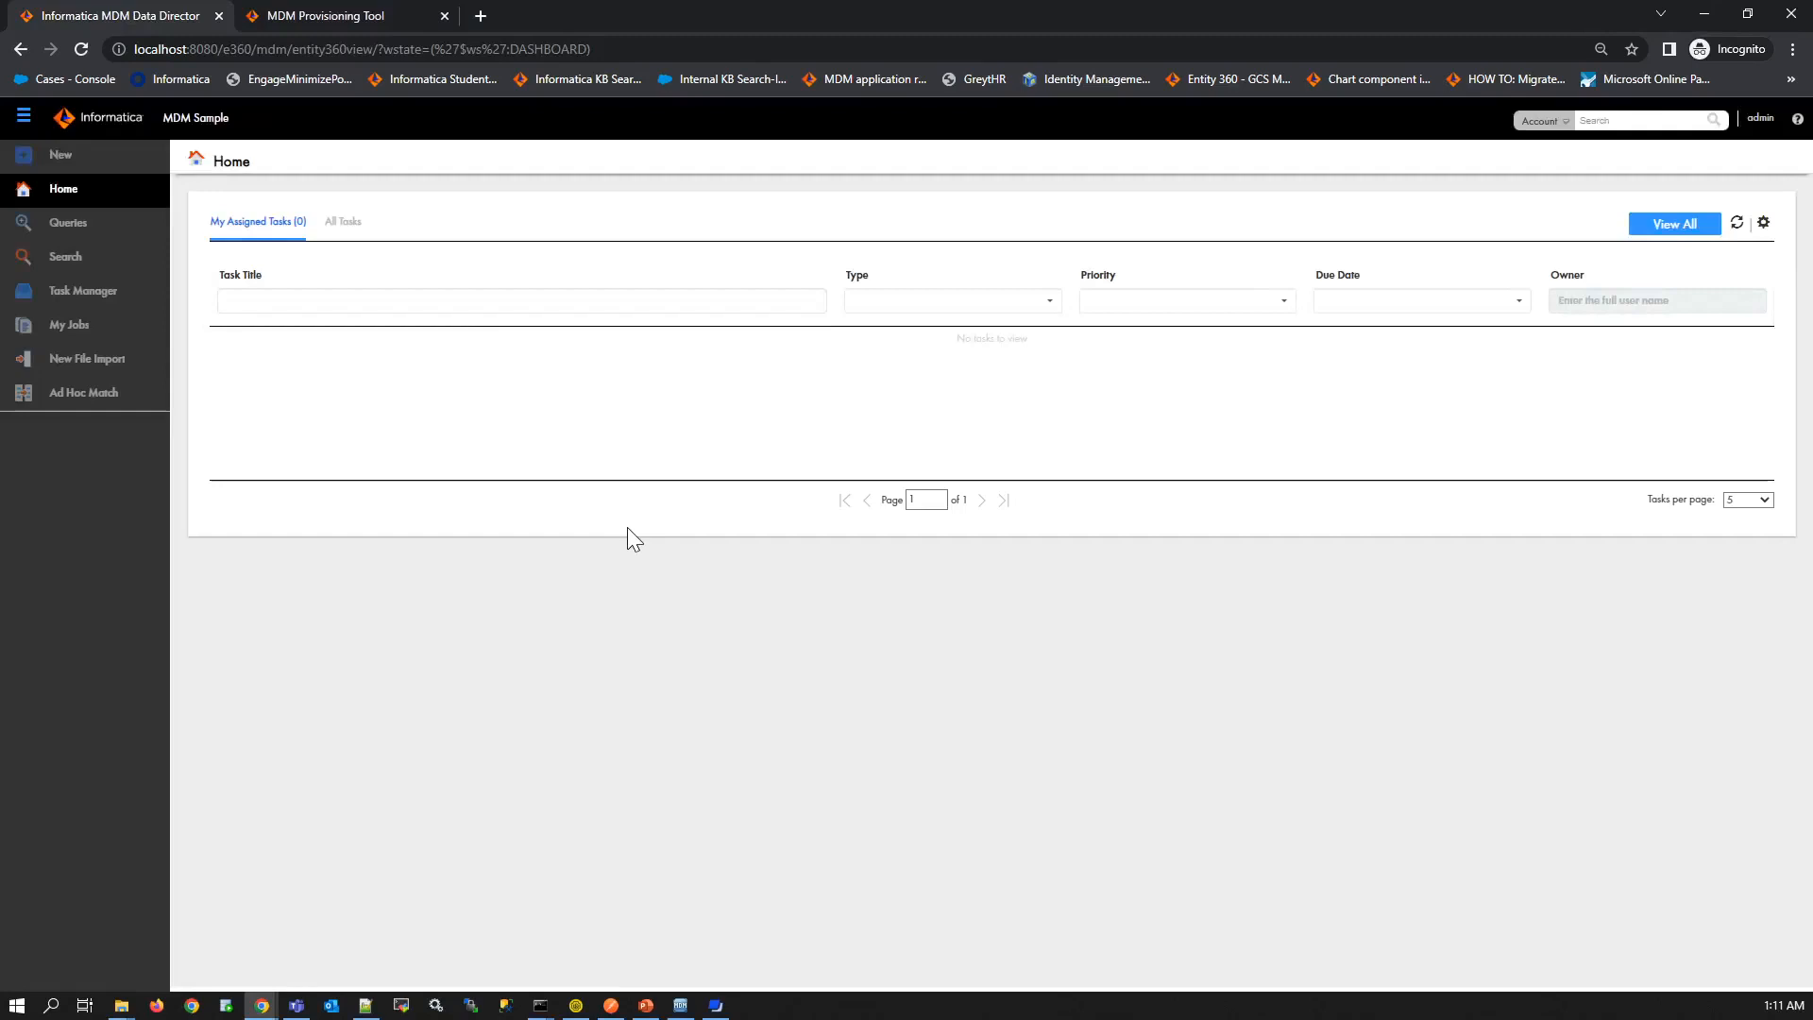
{"action": "mouse_move", "coordinate": [628, 495]}
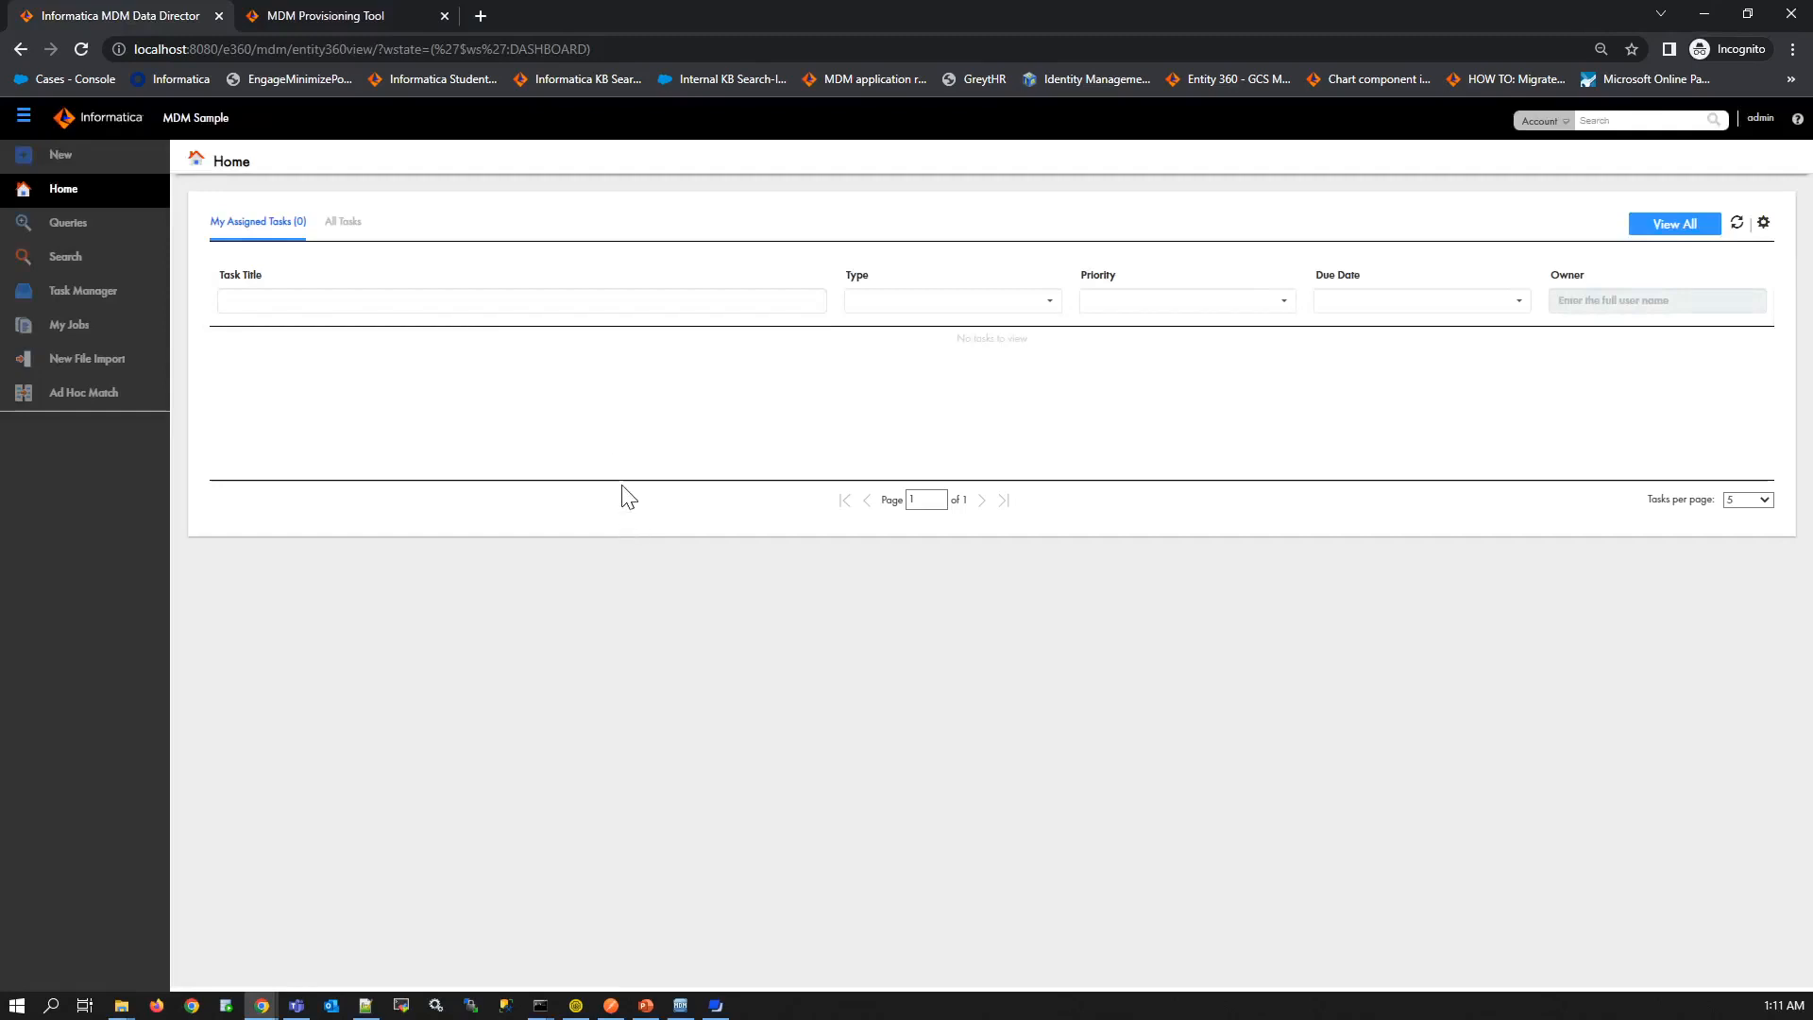
{"action": "mouse_move", "coordinate": [61, 154]}
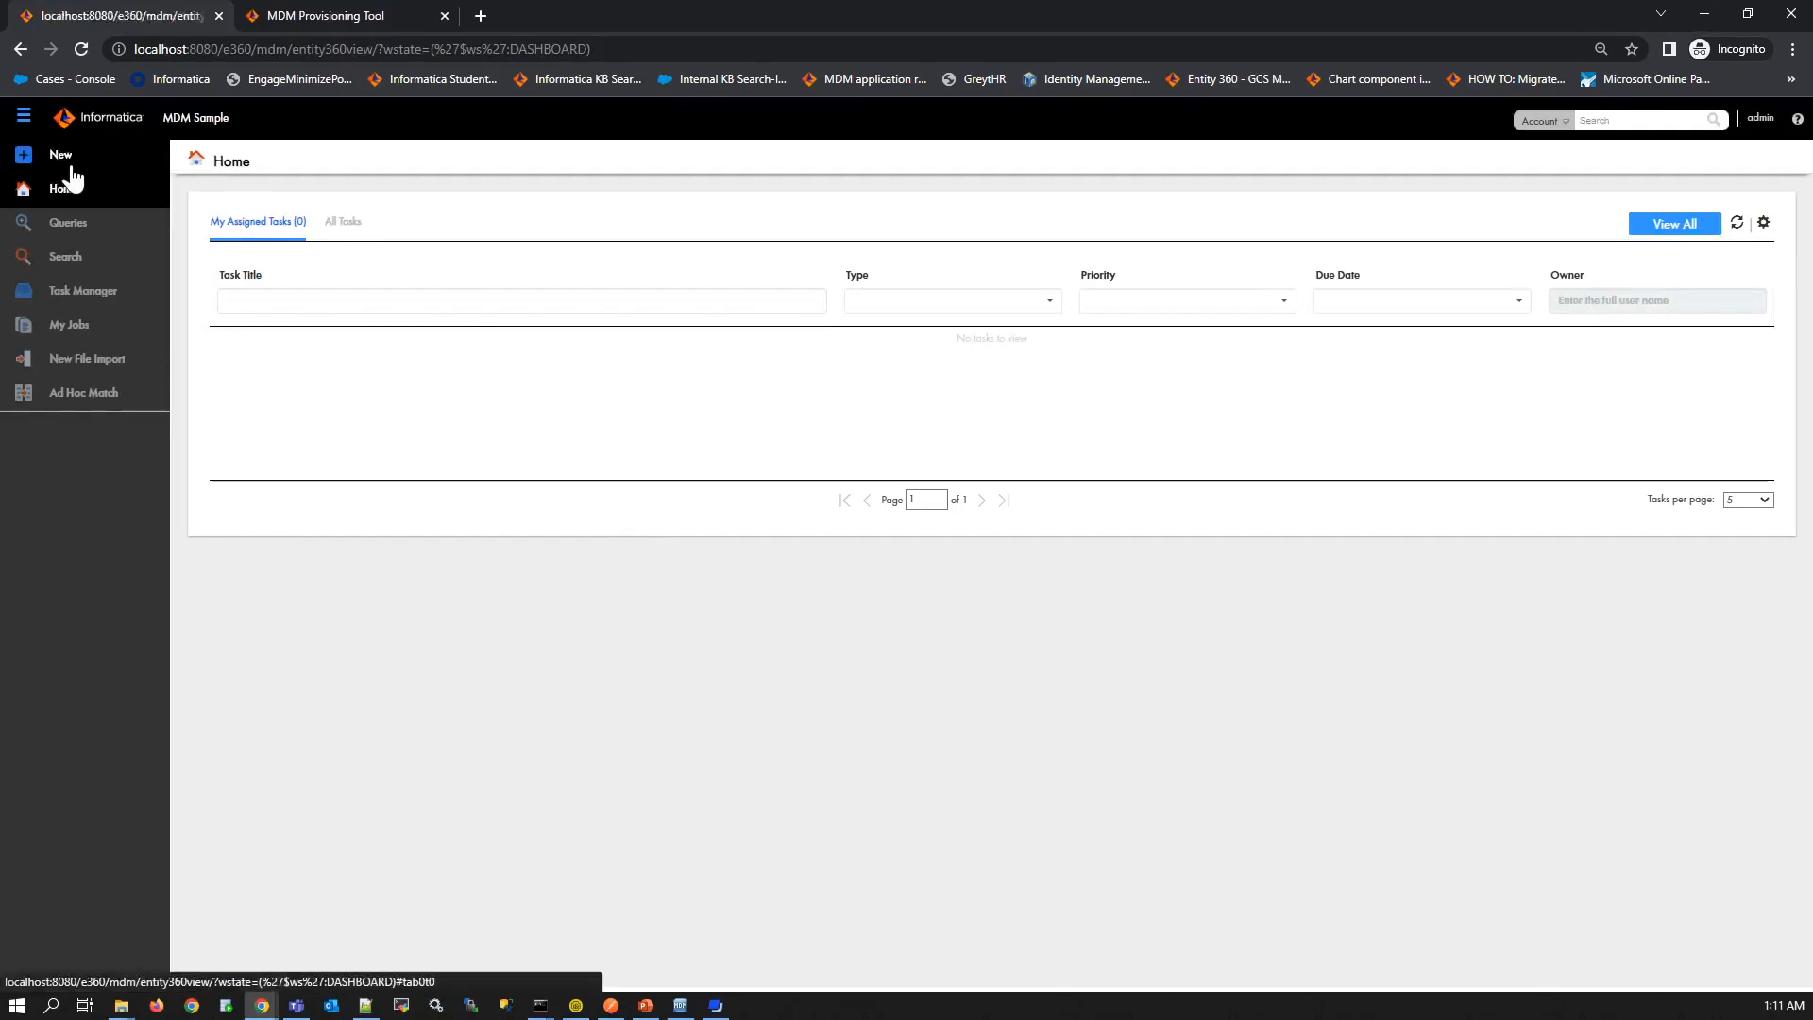
- Start a new Organization record with display name apple and D&BMock as DaaS provider
{"action": "left_click", "coordinate": [61, 154]}
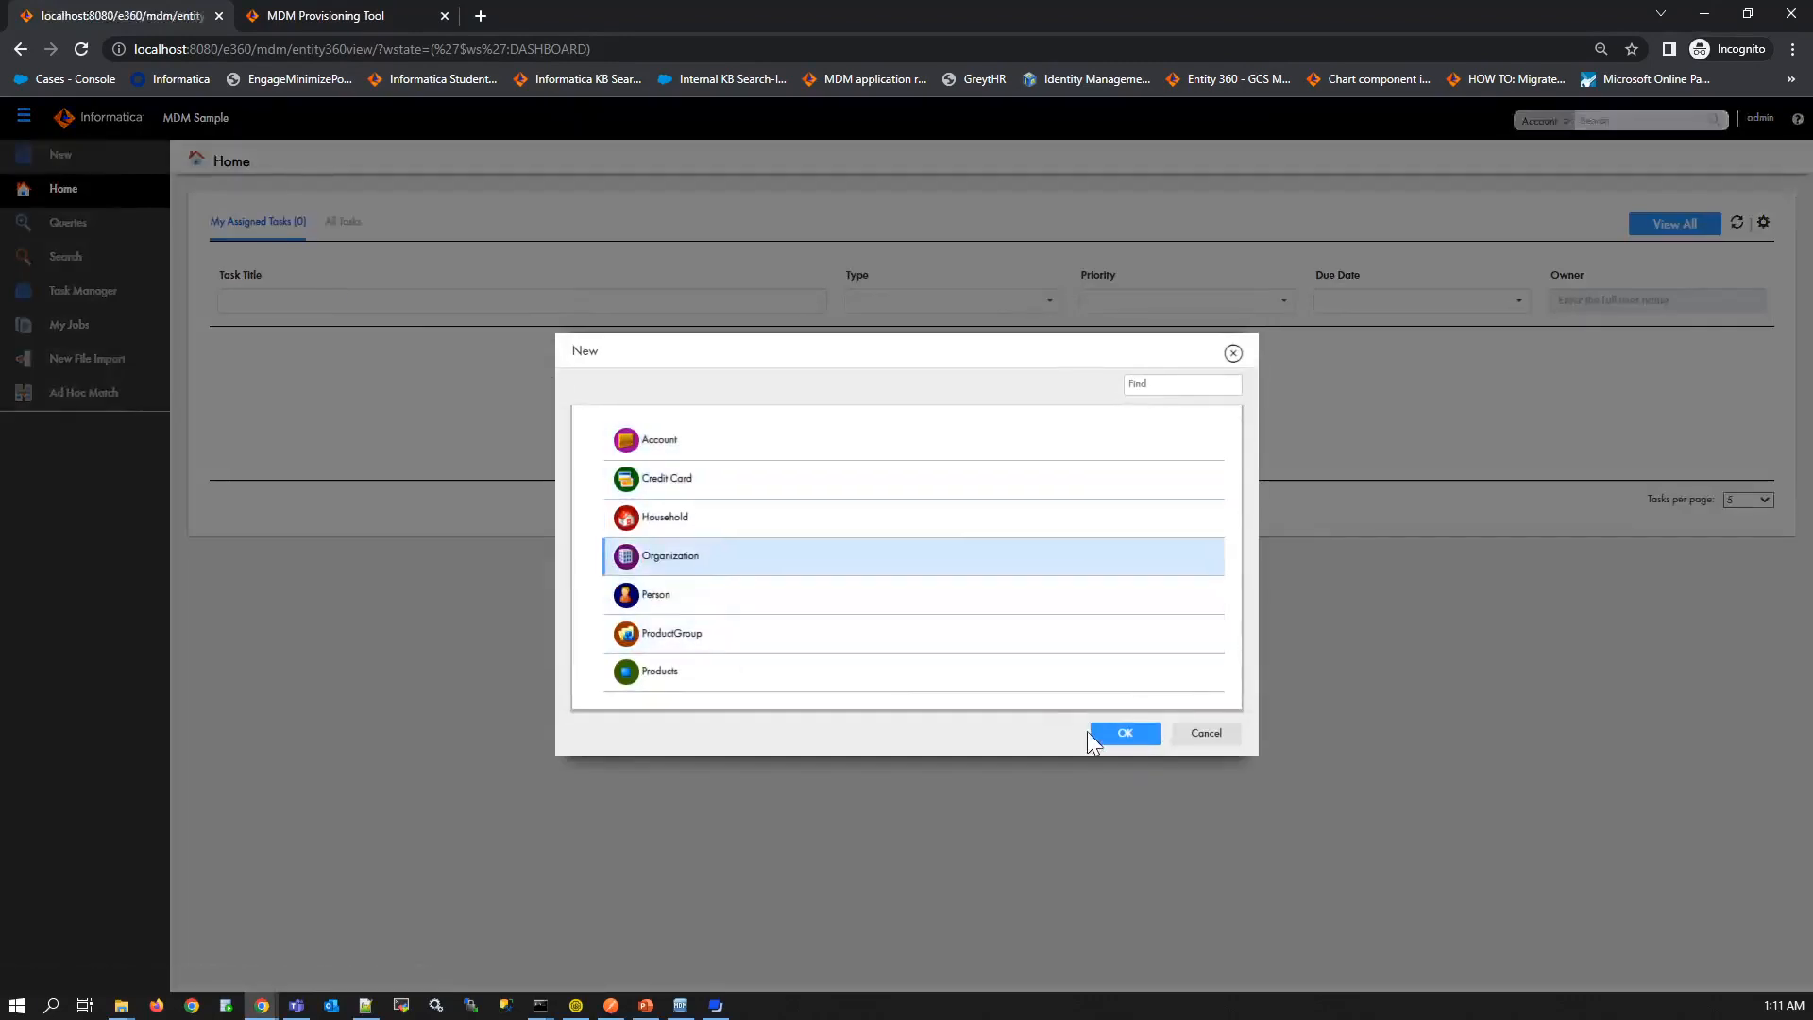
{"action": "left_click", "coordinate": [1123, 733]}
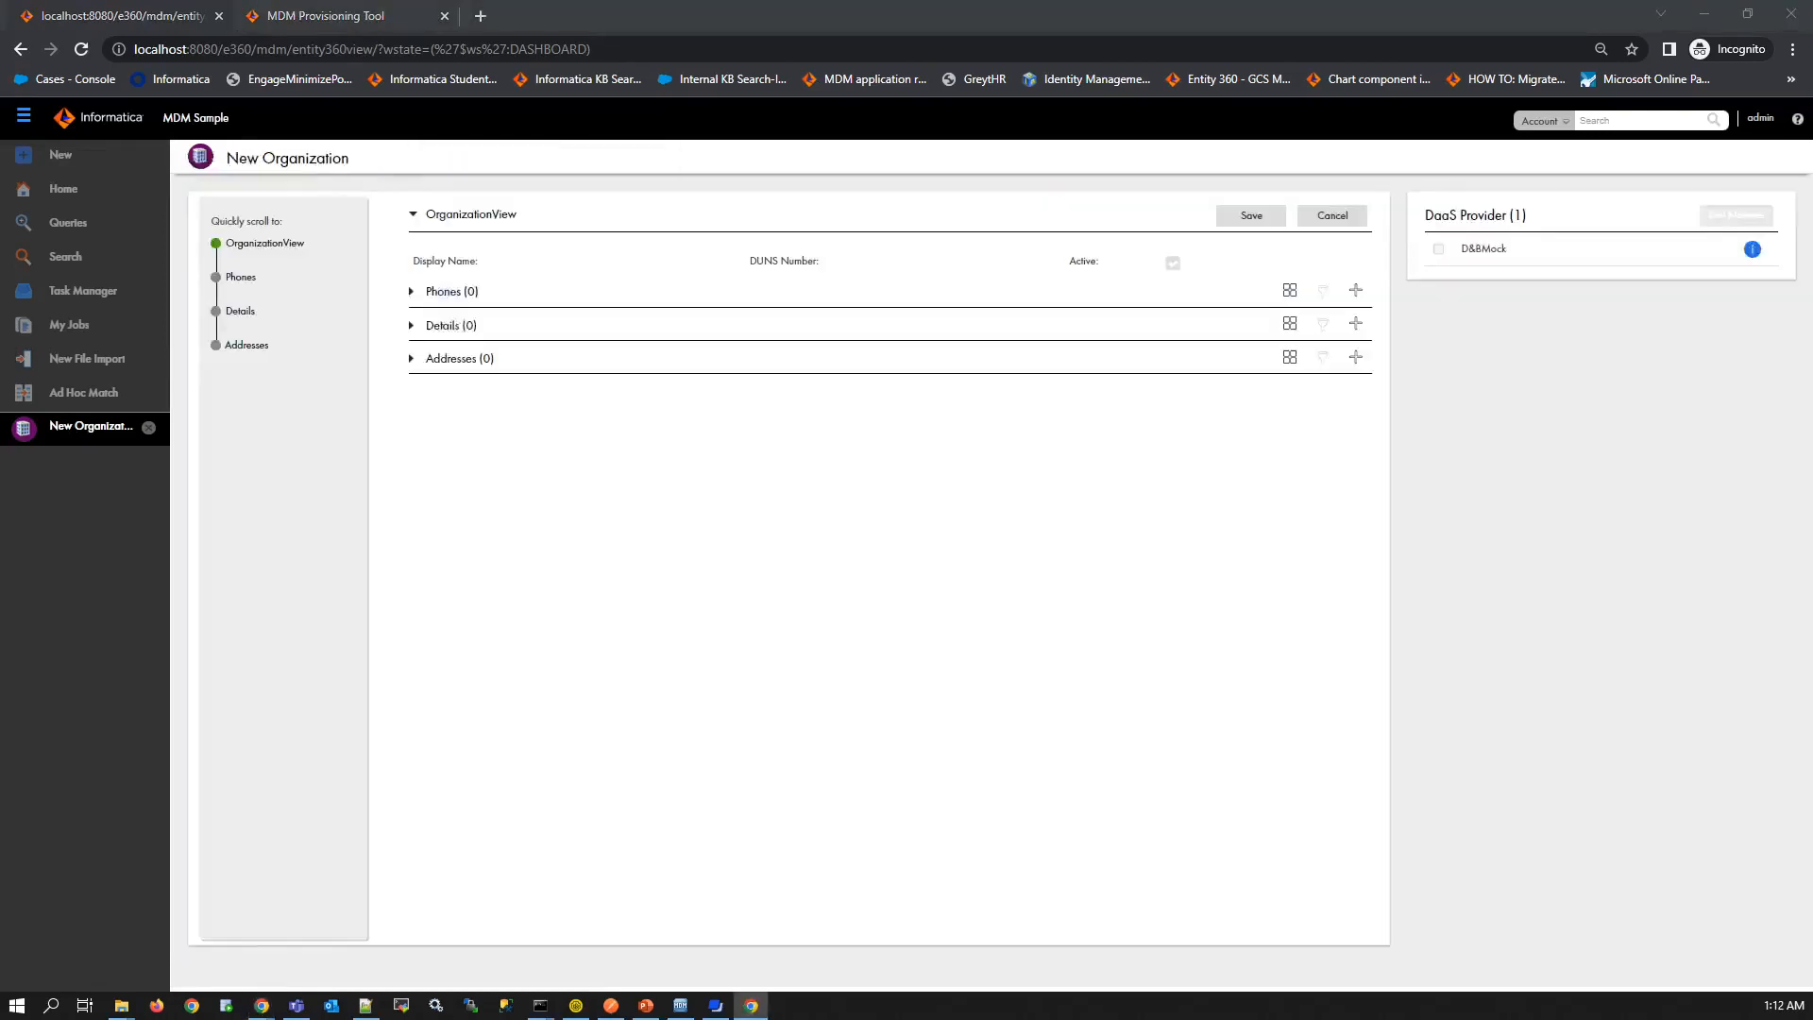
{"action": "key", "text": "F12"}
{"action": "type", "text": "apple"}
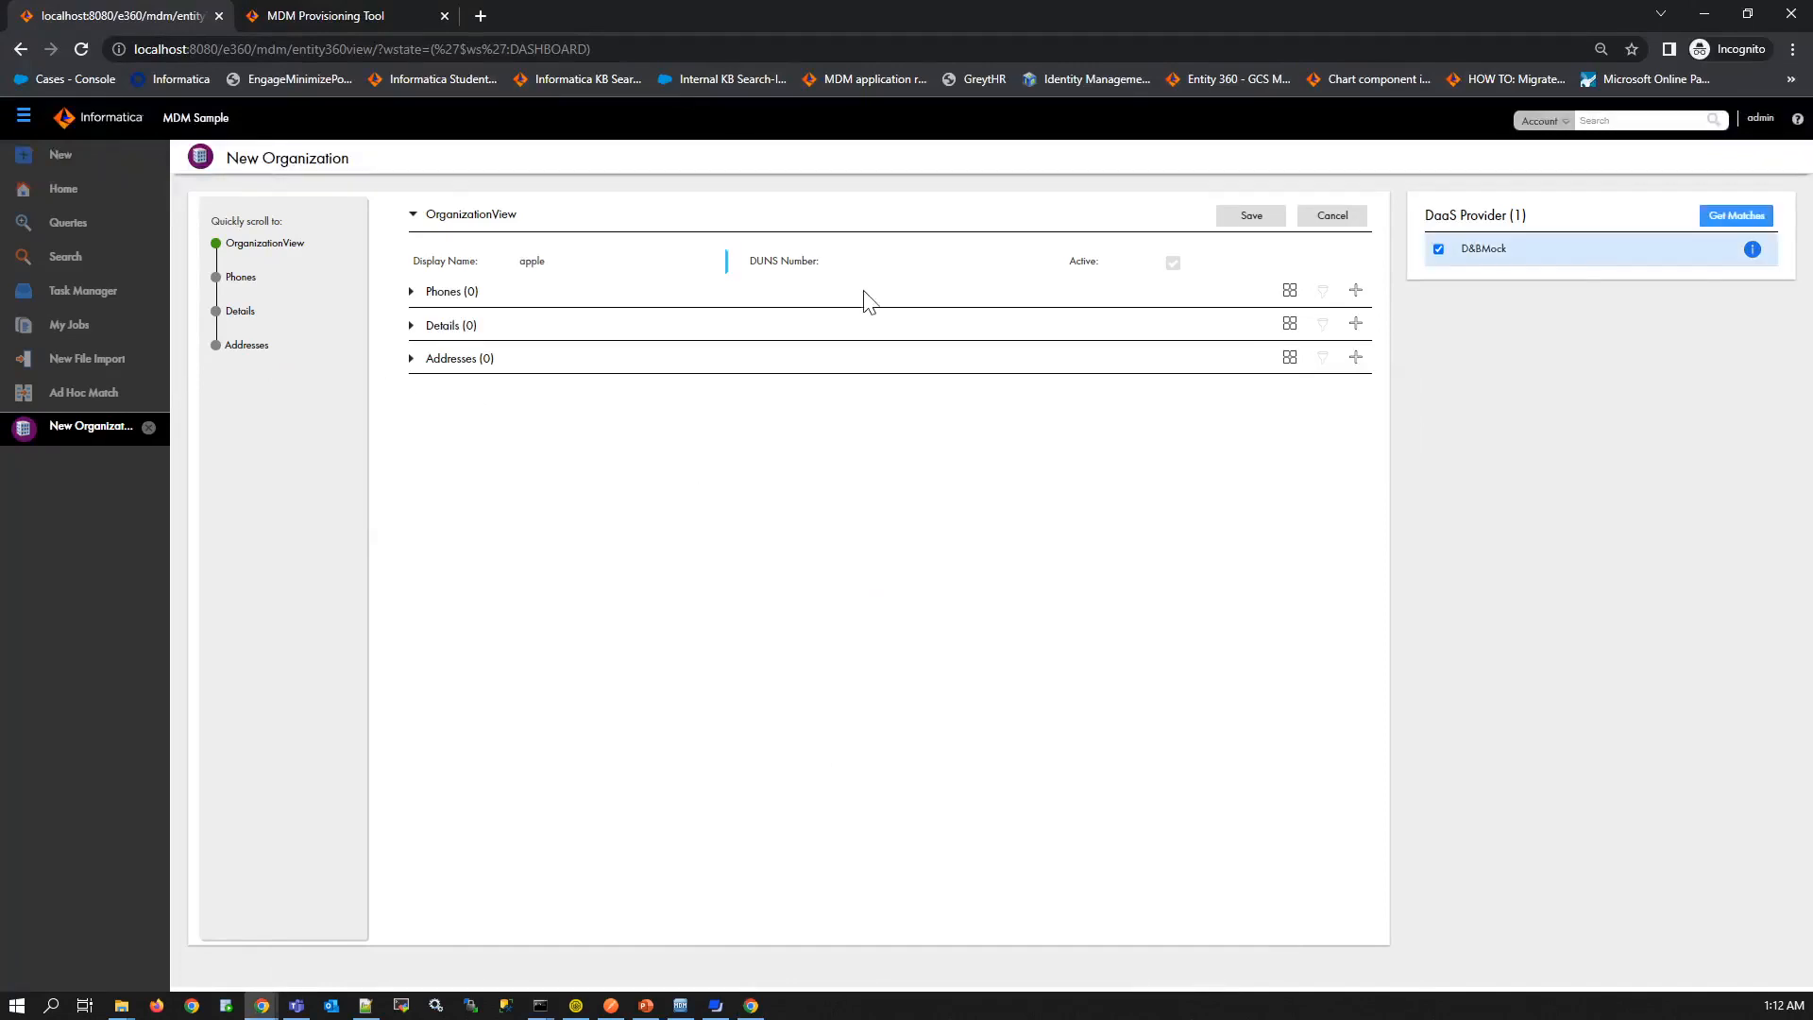
{"action": "mouse_move", "coordinate": [1478, 325]}
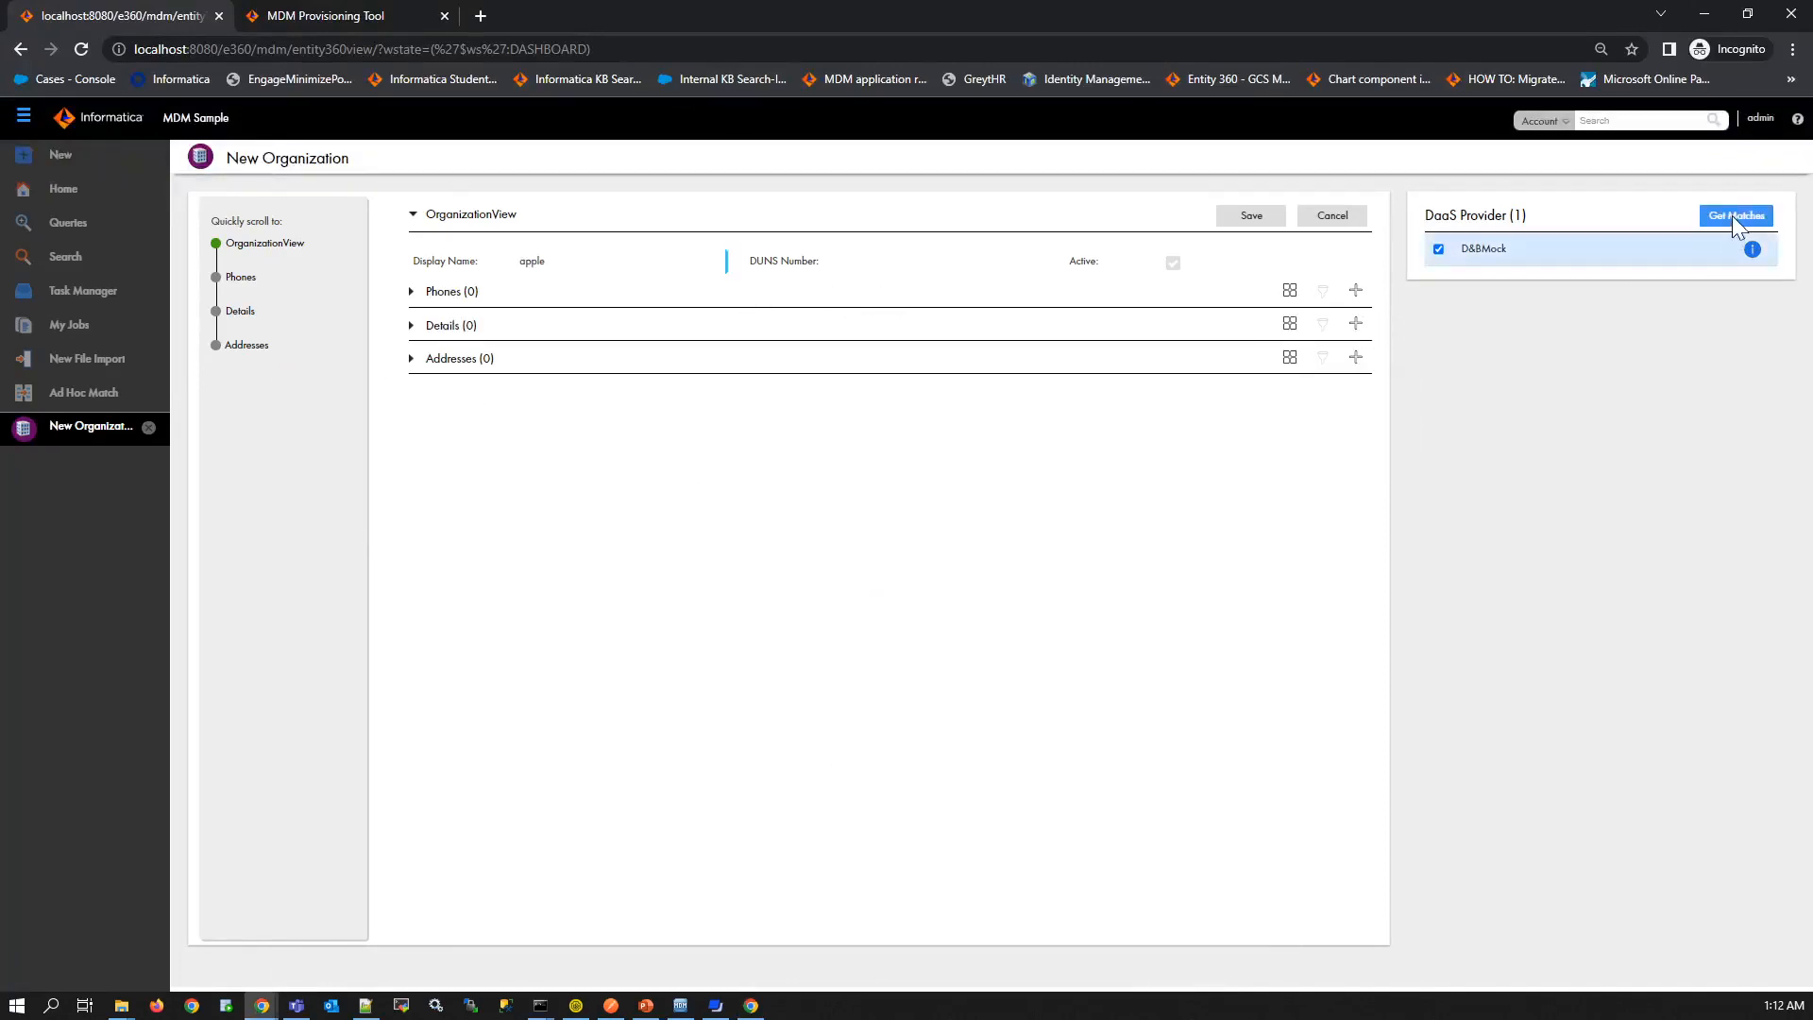
- Fetch D&BMock matches and view the pretty-printed CustomerSearchMock response in DevTools
{"action": "left_click", "coordinate": [1735, 216]}
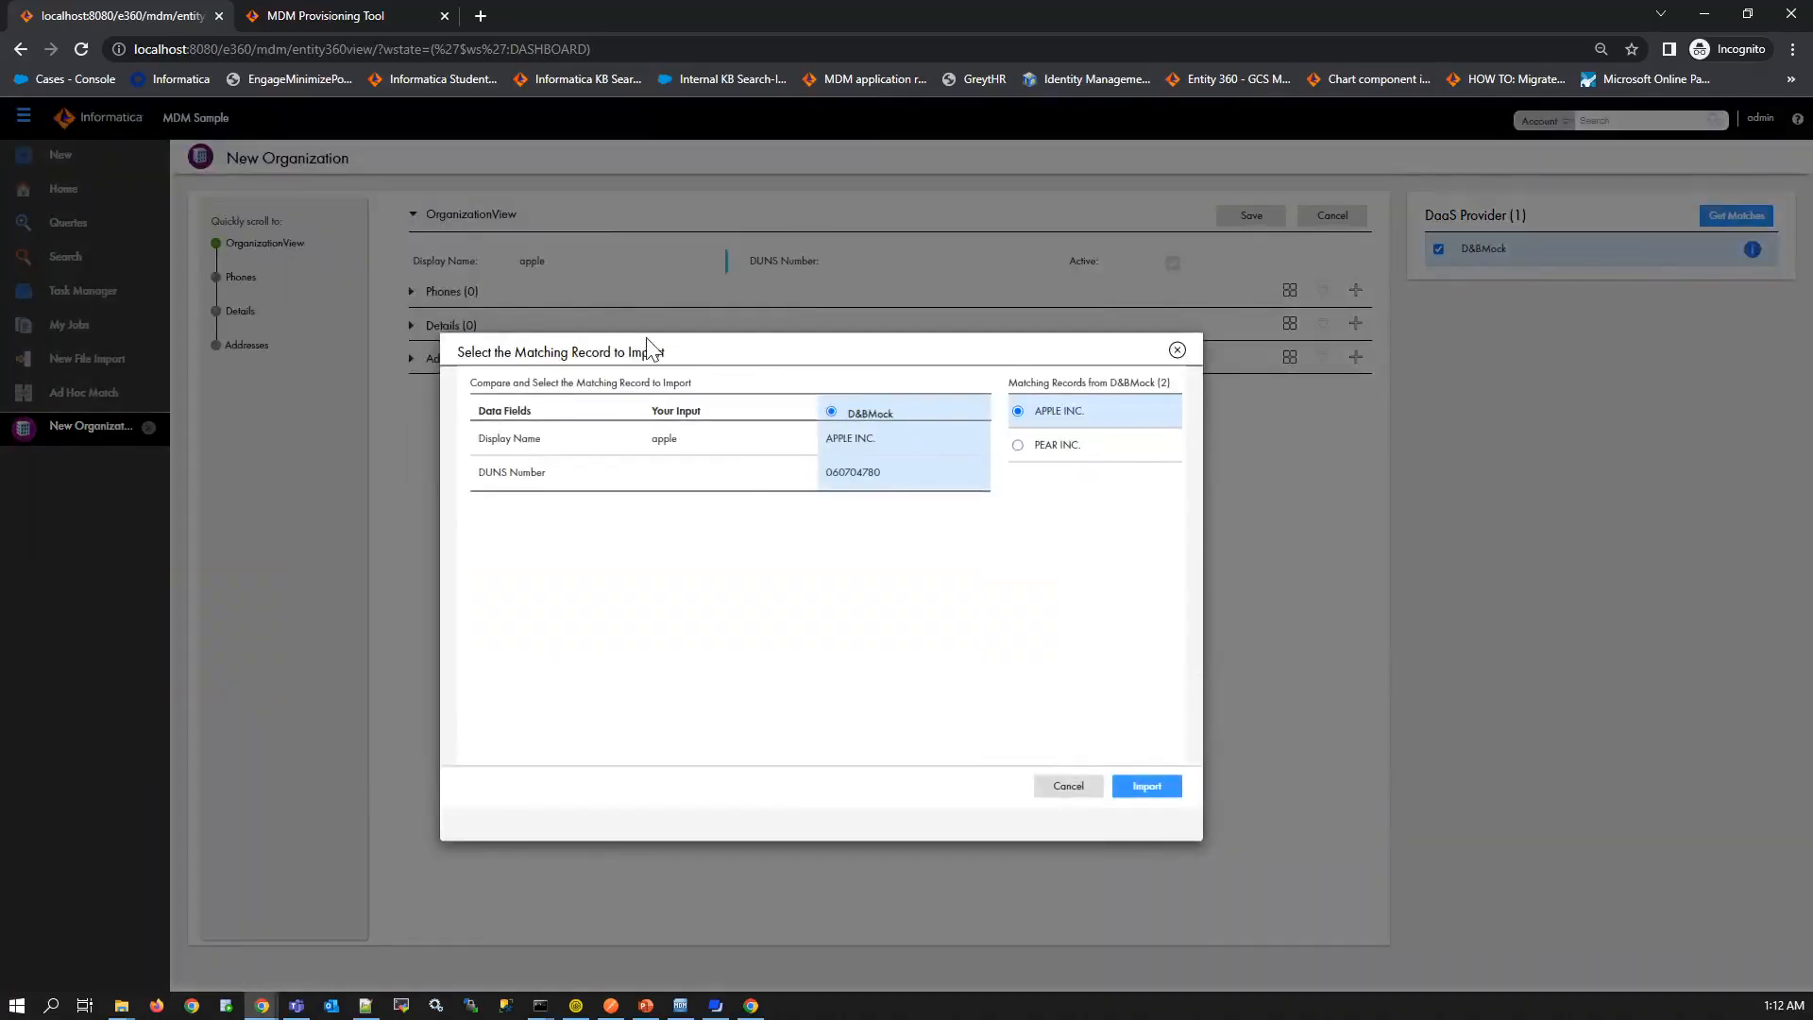
{"action": "key", "text": "F12"}
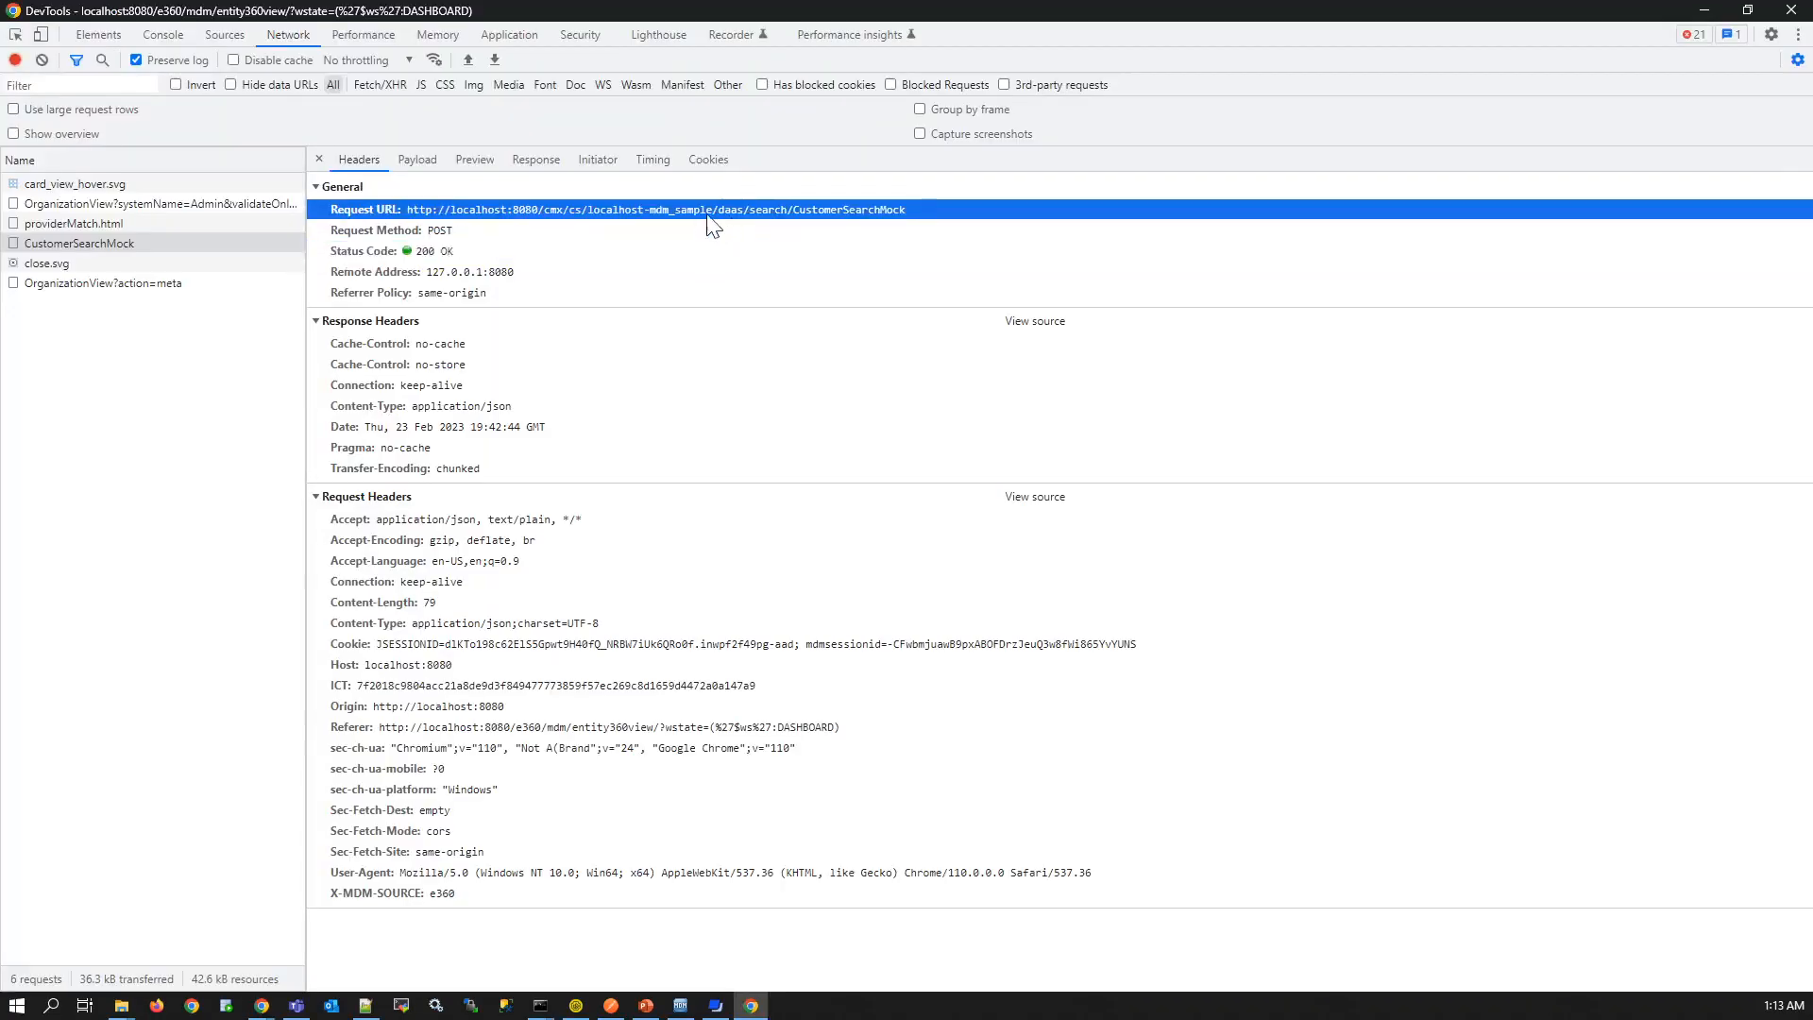
{"action": "mouse_move", "coordinate": [833, 227]}
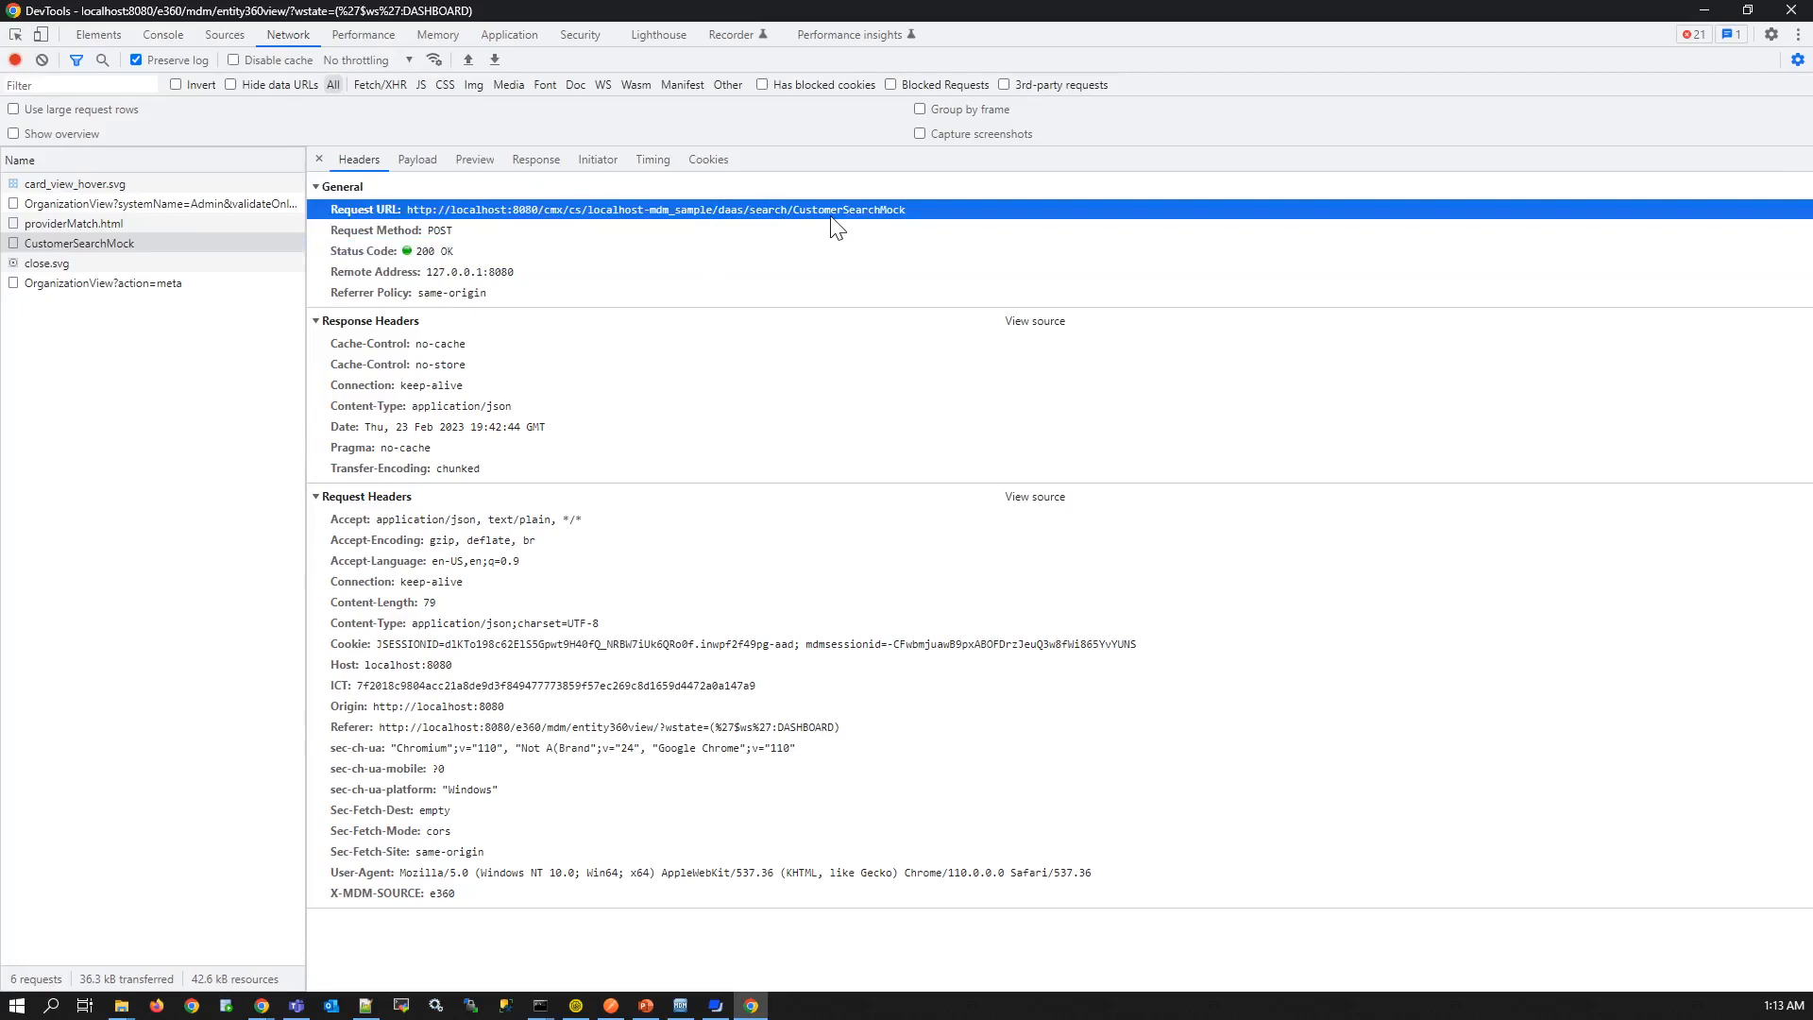
{"action": "mouse_move", "coordinate": [534, 159]}
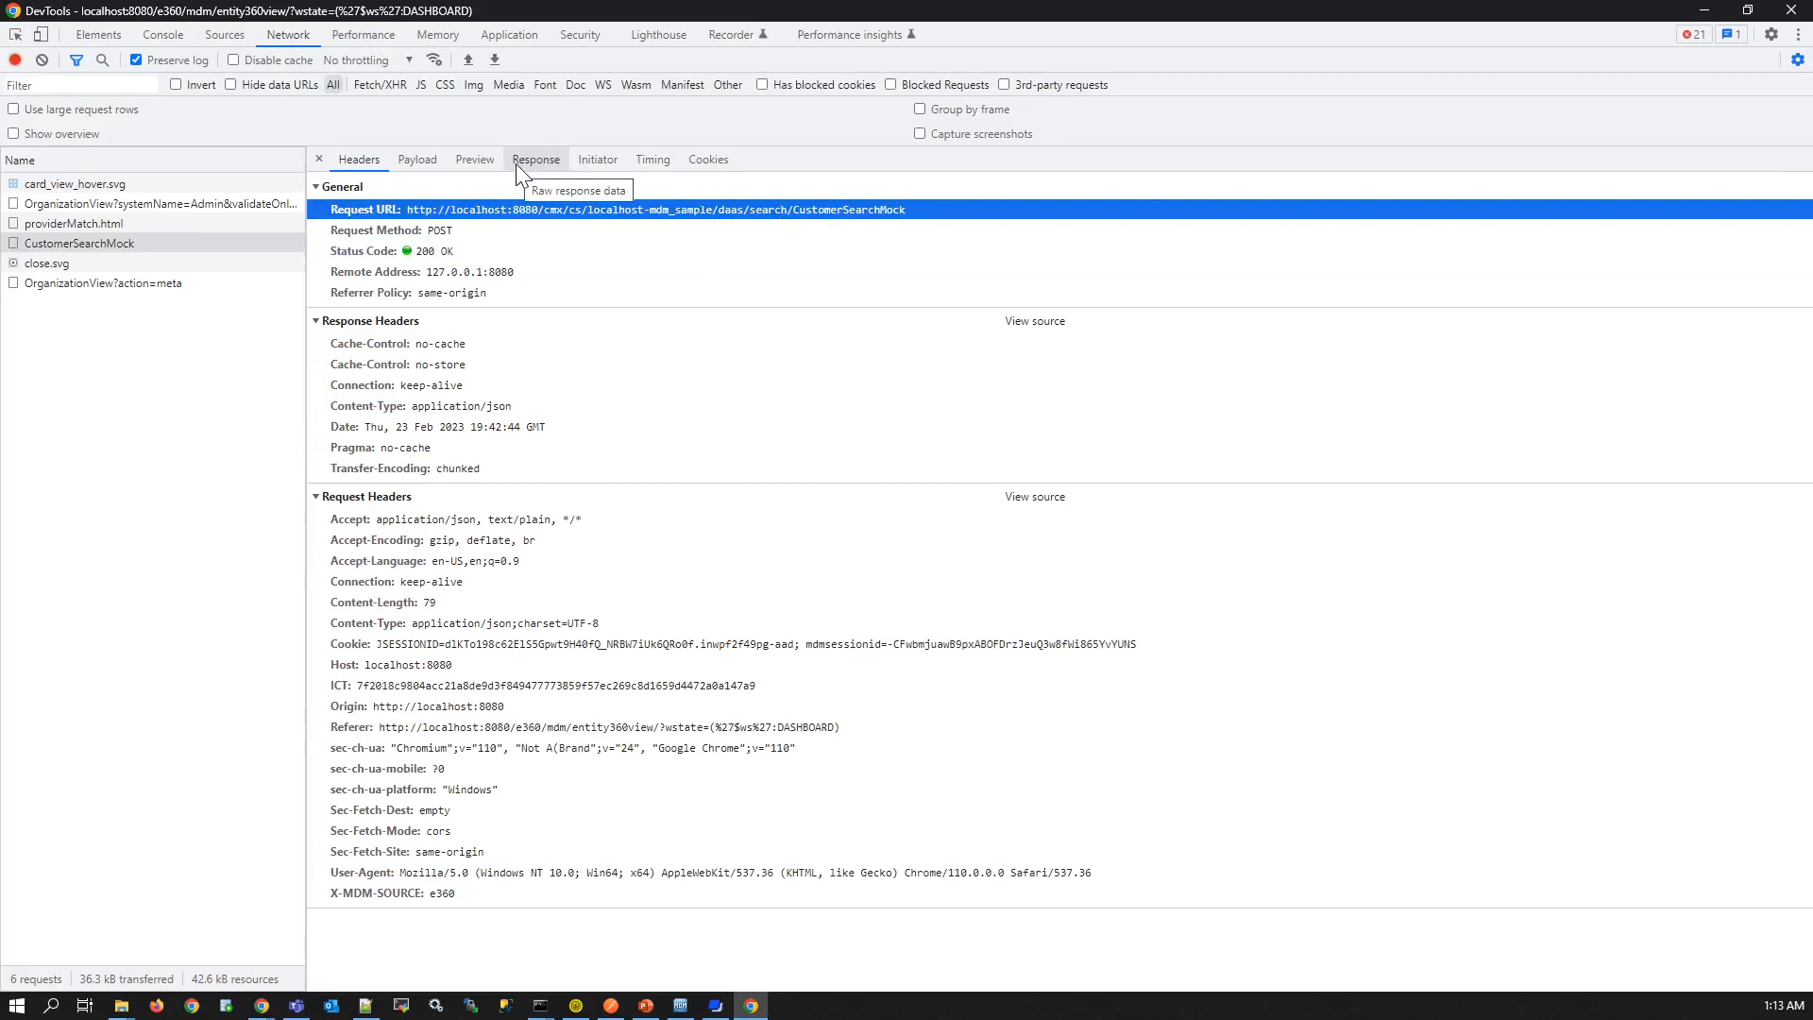
{"action": "left_click", "coordinate": [535, 158]}
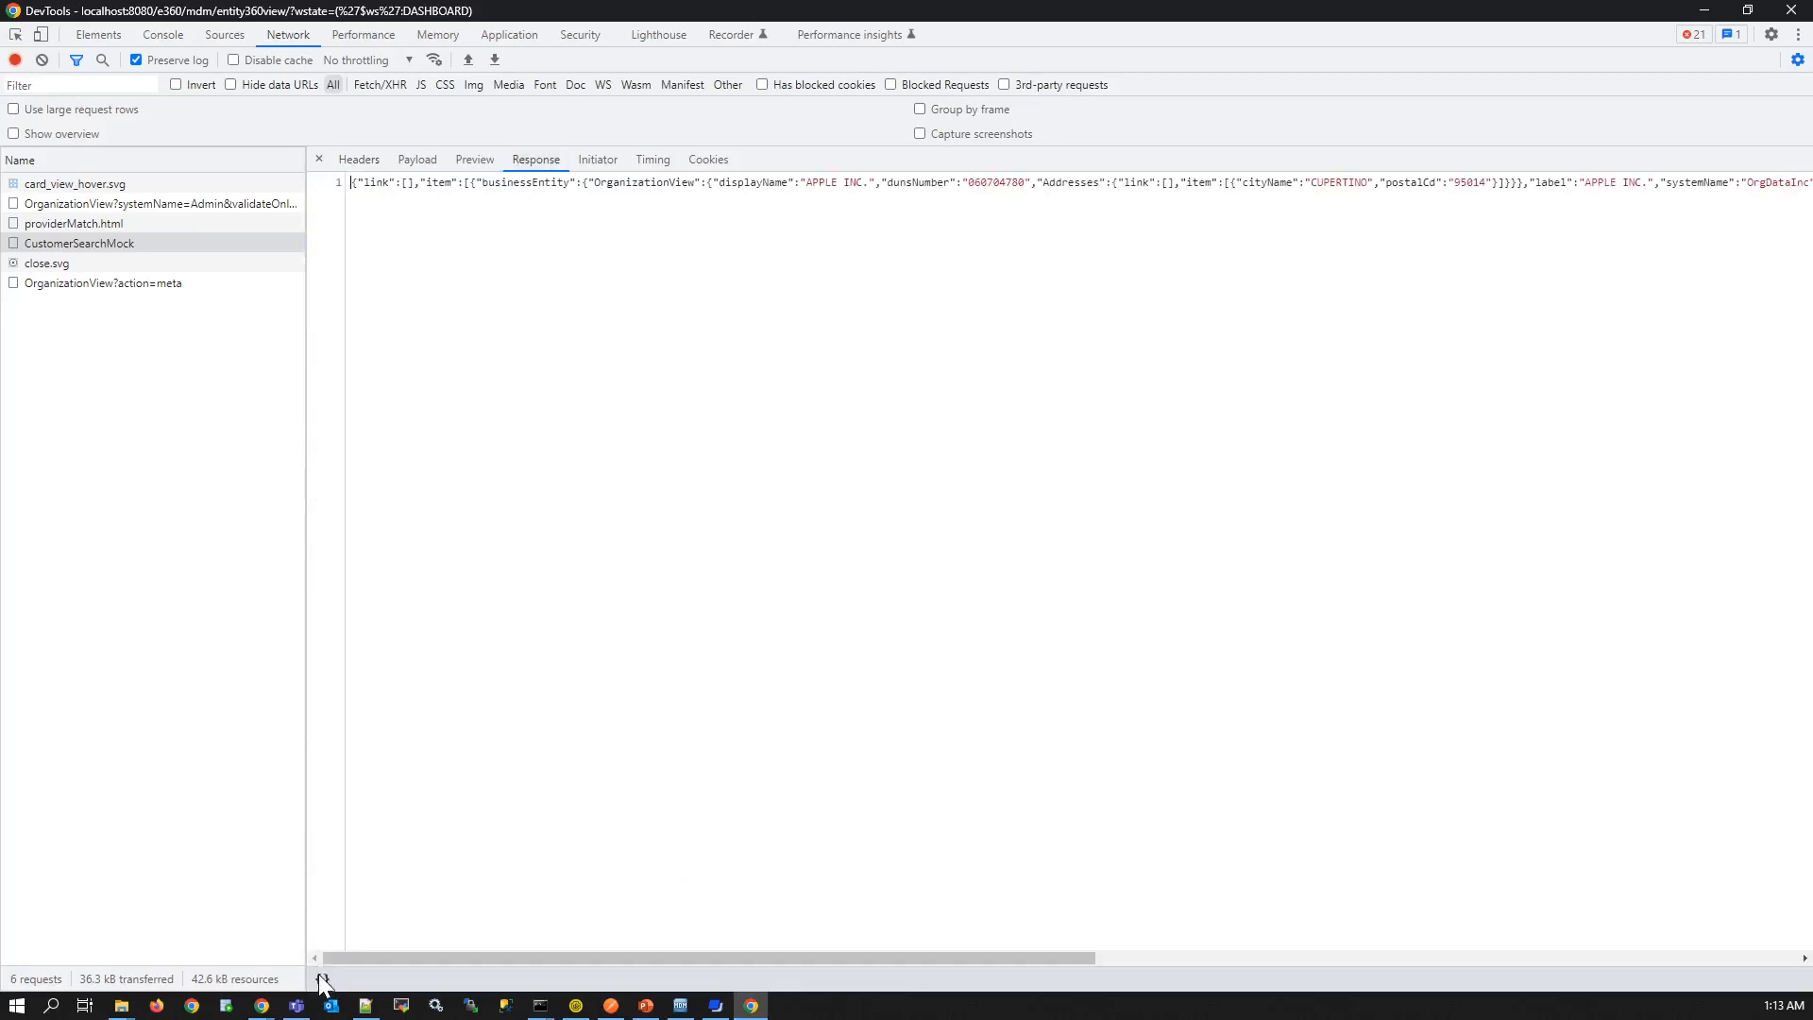
{"action": "left_click", "coordinate": [321, 980]}
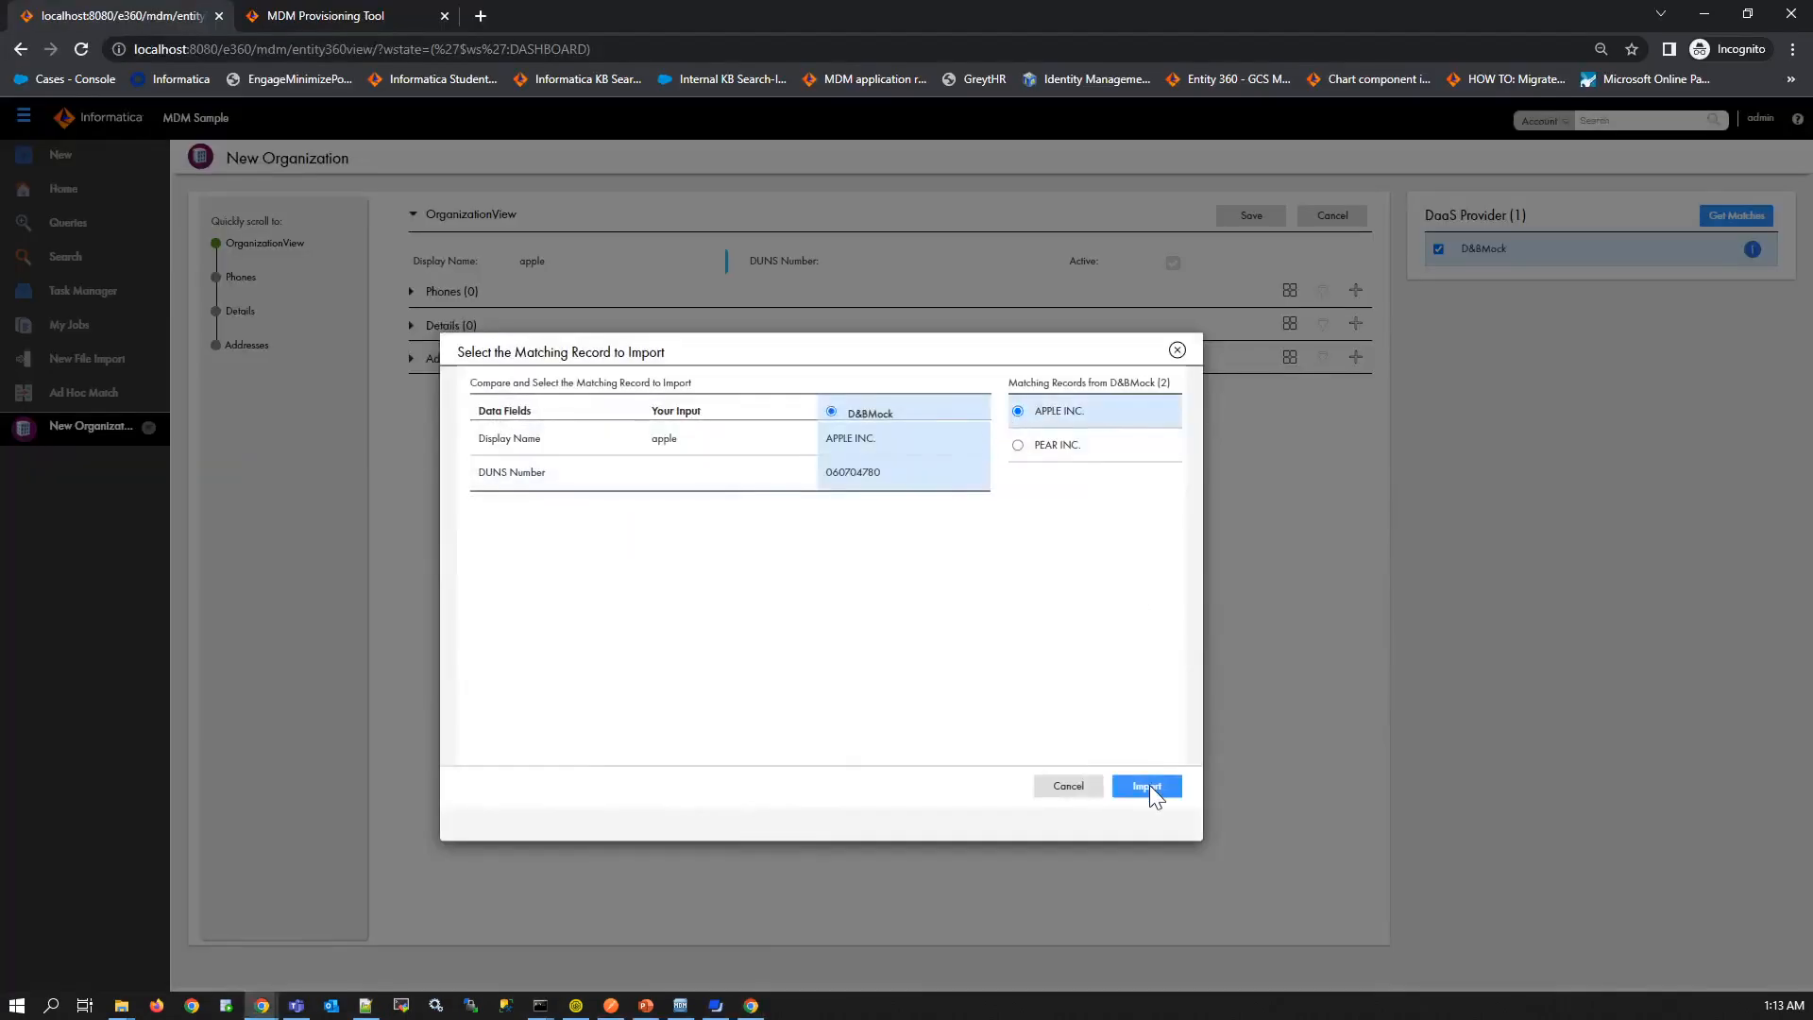
- Import APPLE INC. and inspect the DetailedCompanyProfileMock and OrganizationView calls in DevTools
{"action": "left_click", "coordinate": [1145, 787]}
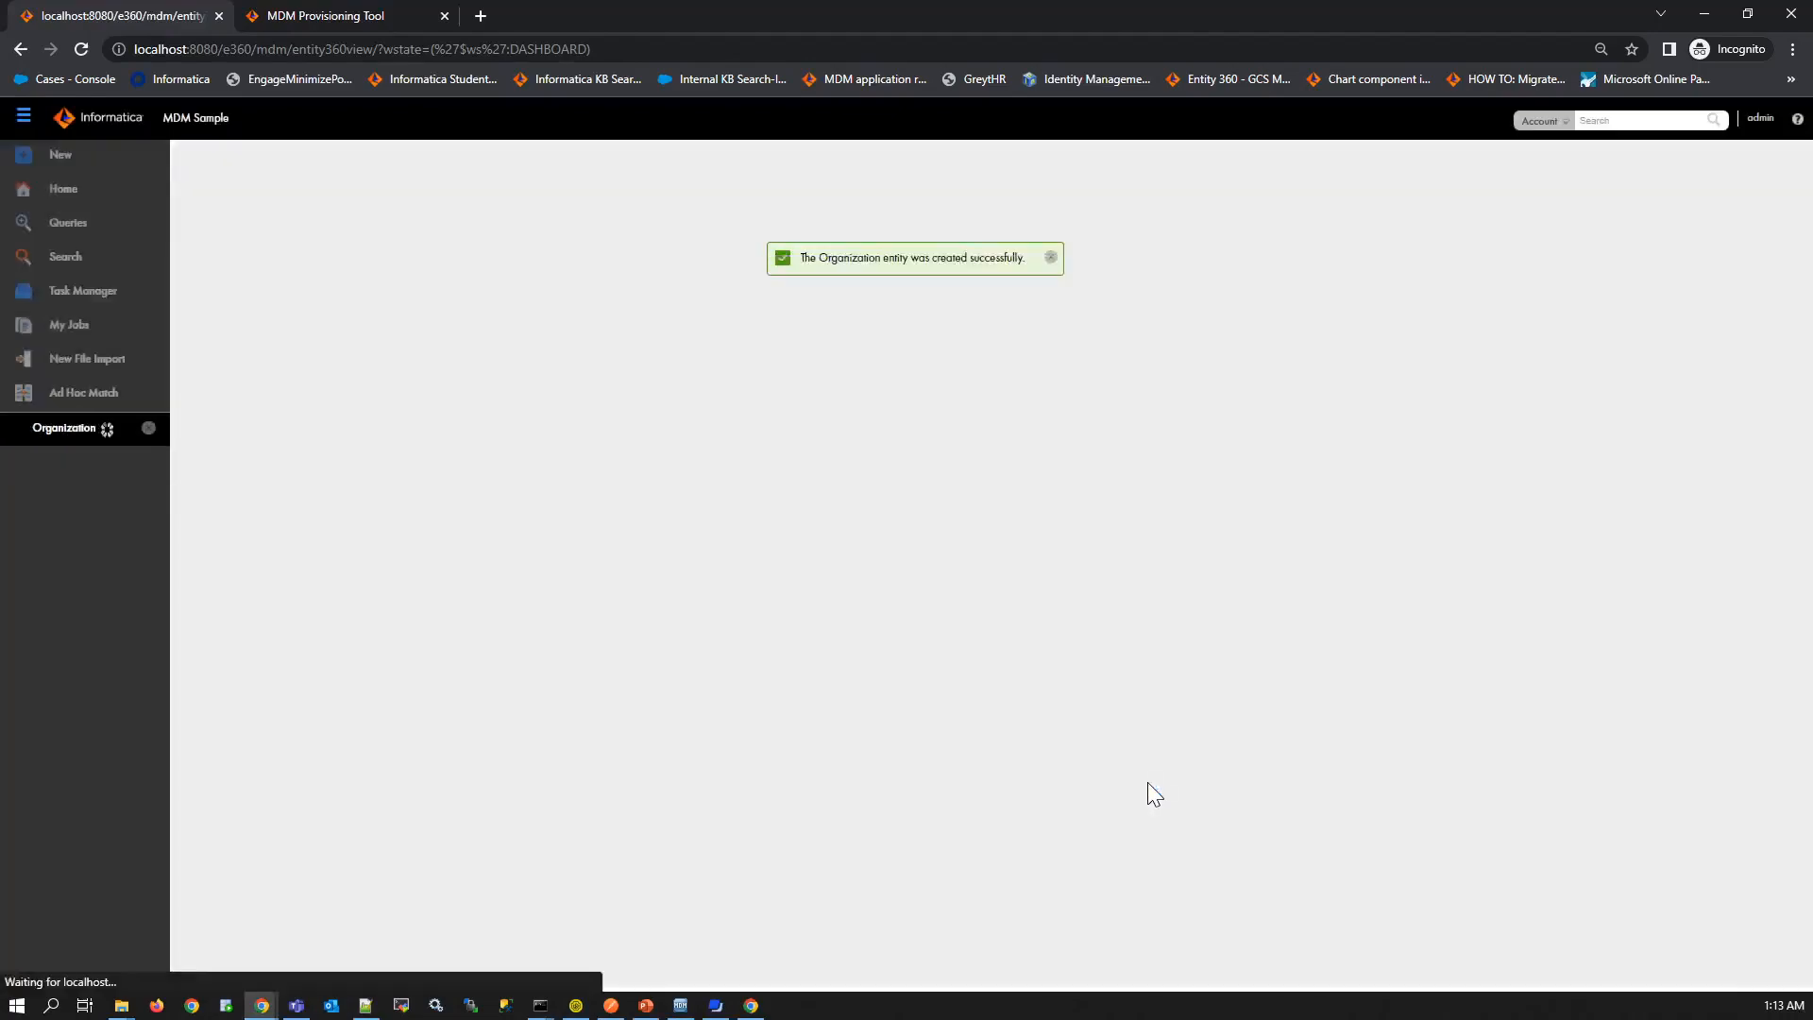
{"action": "key", "text": "F12"}
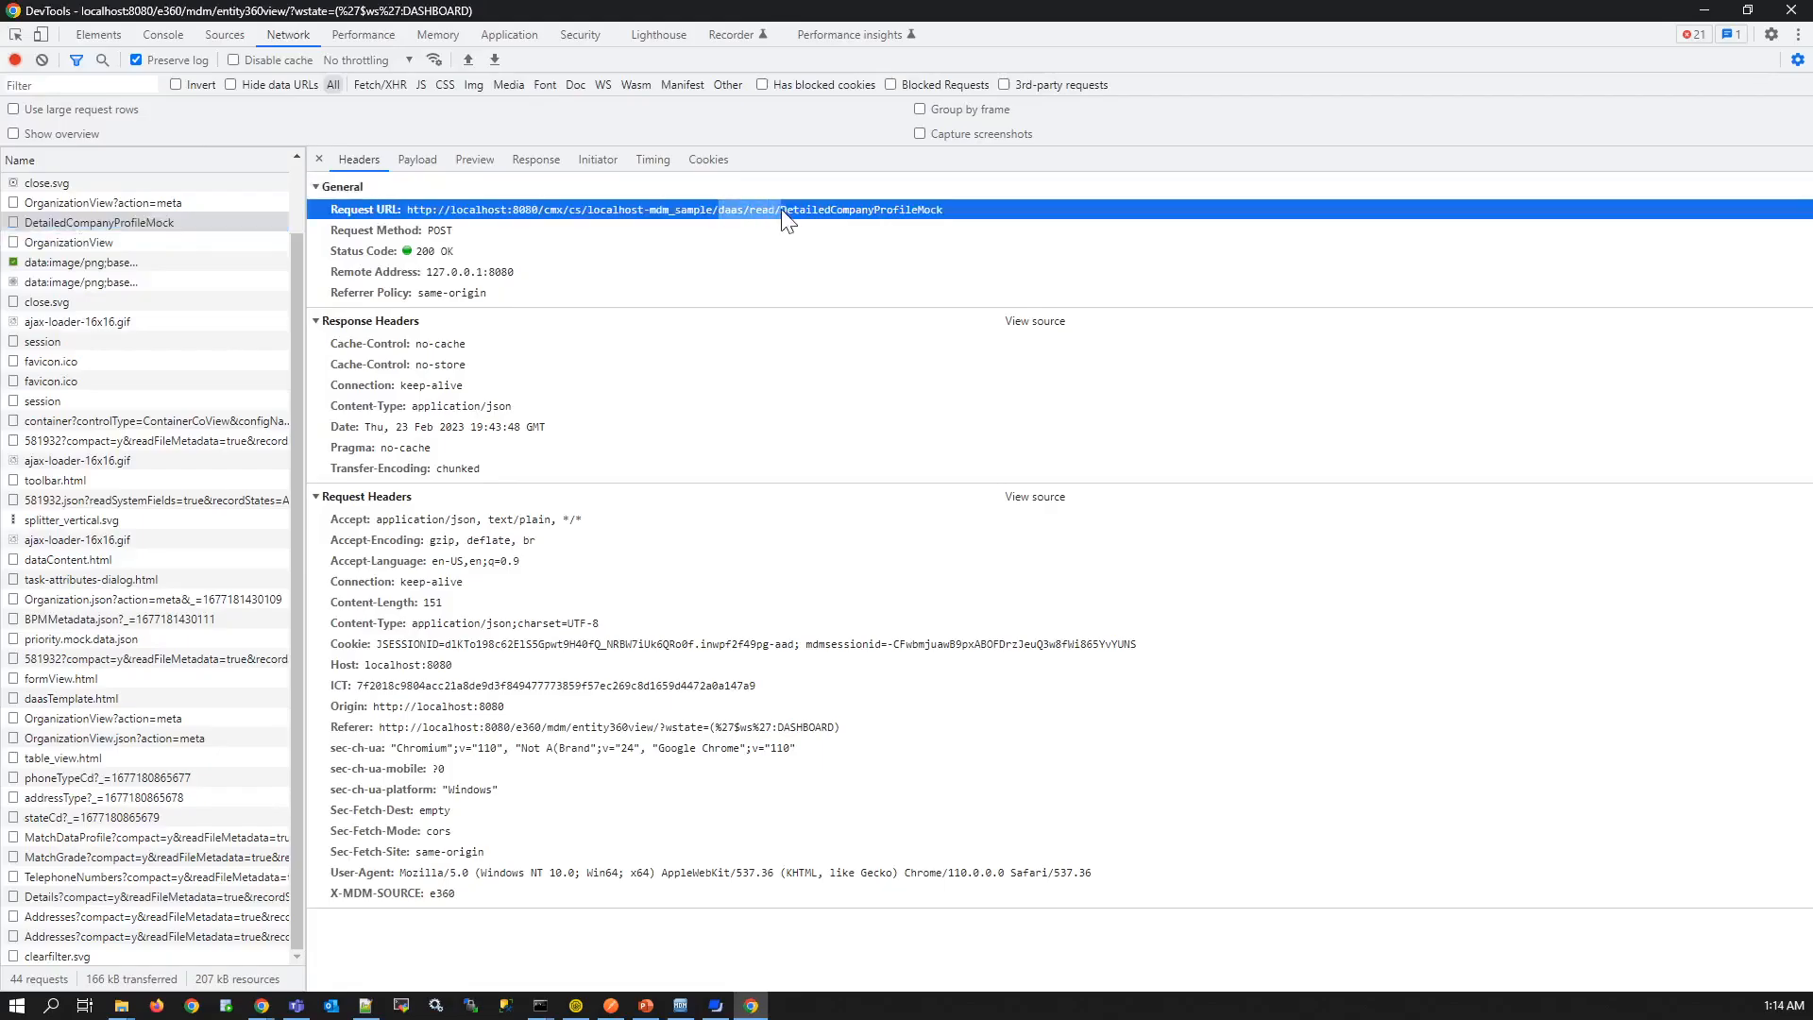
{"action": "left_click", "coordinate": [534, 159]}
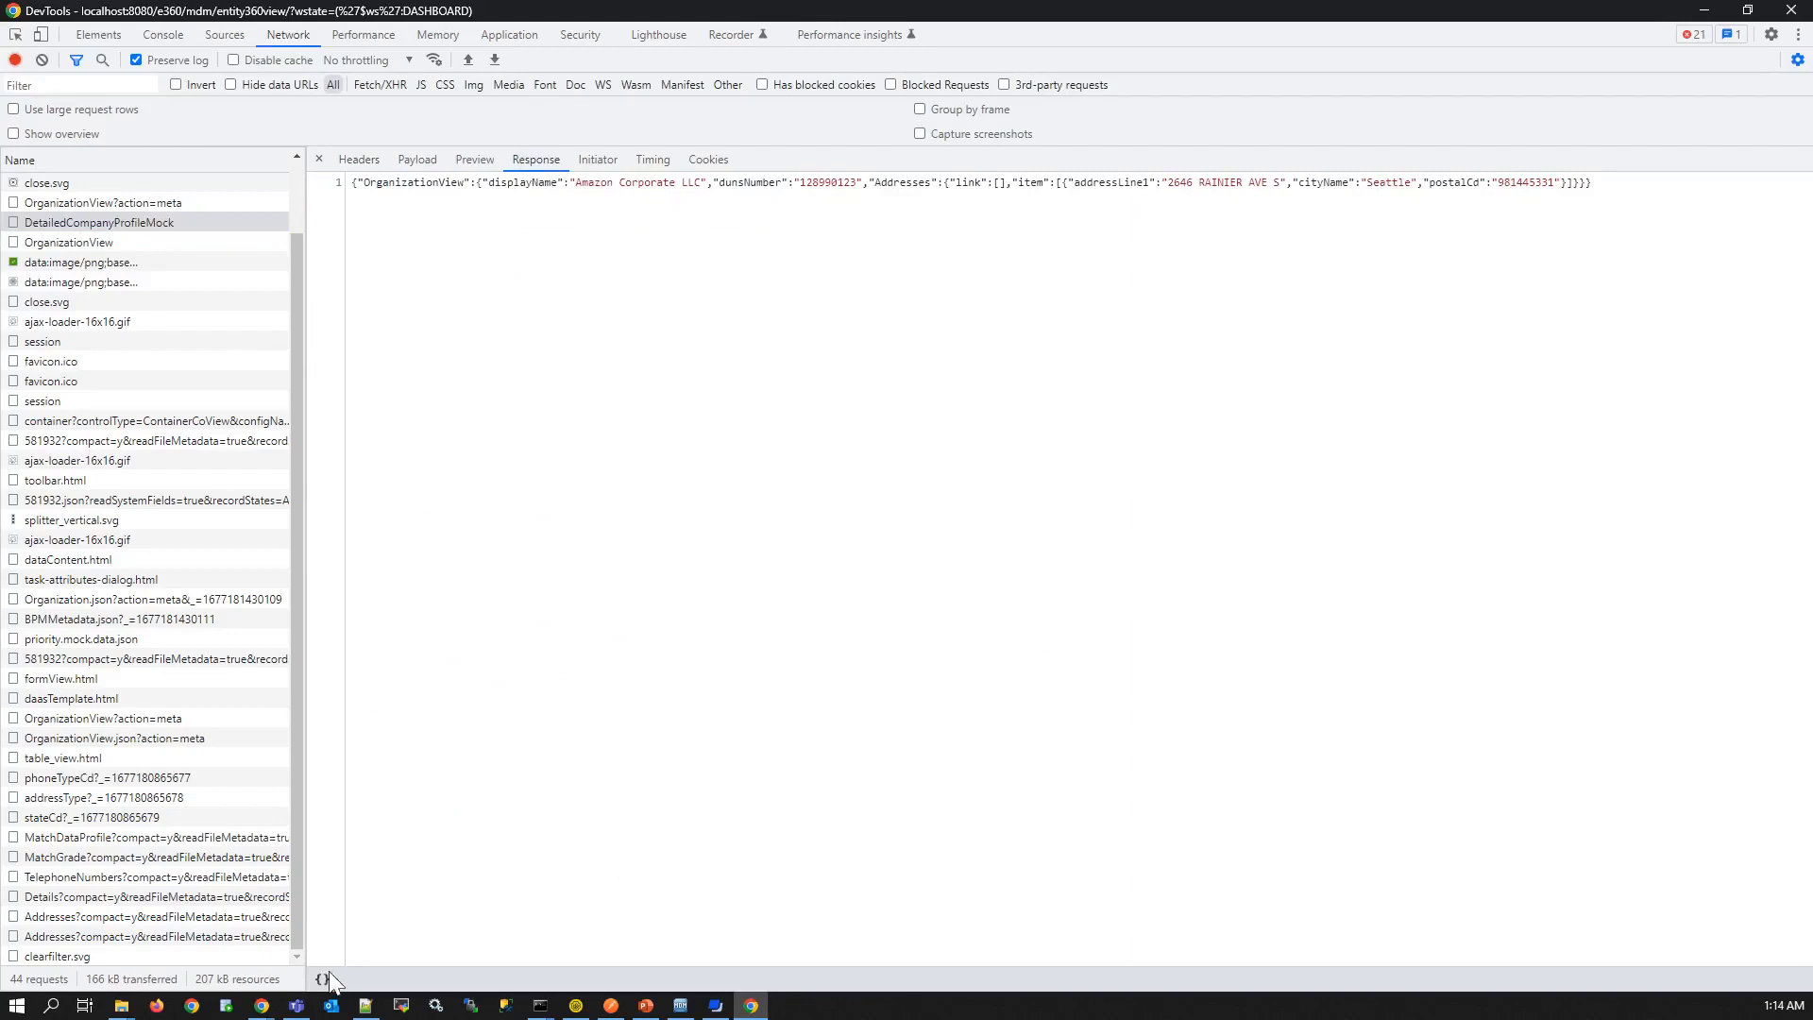
{"action": "left_click", "coordinate": [326, 979]}
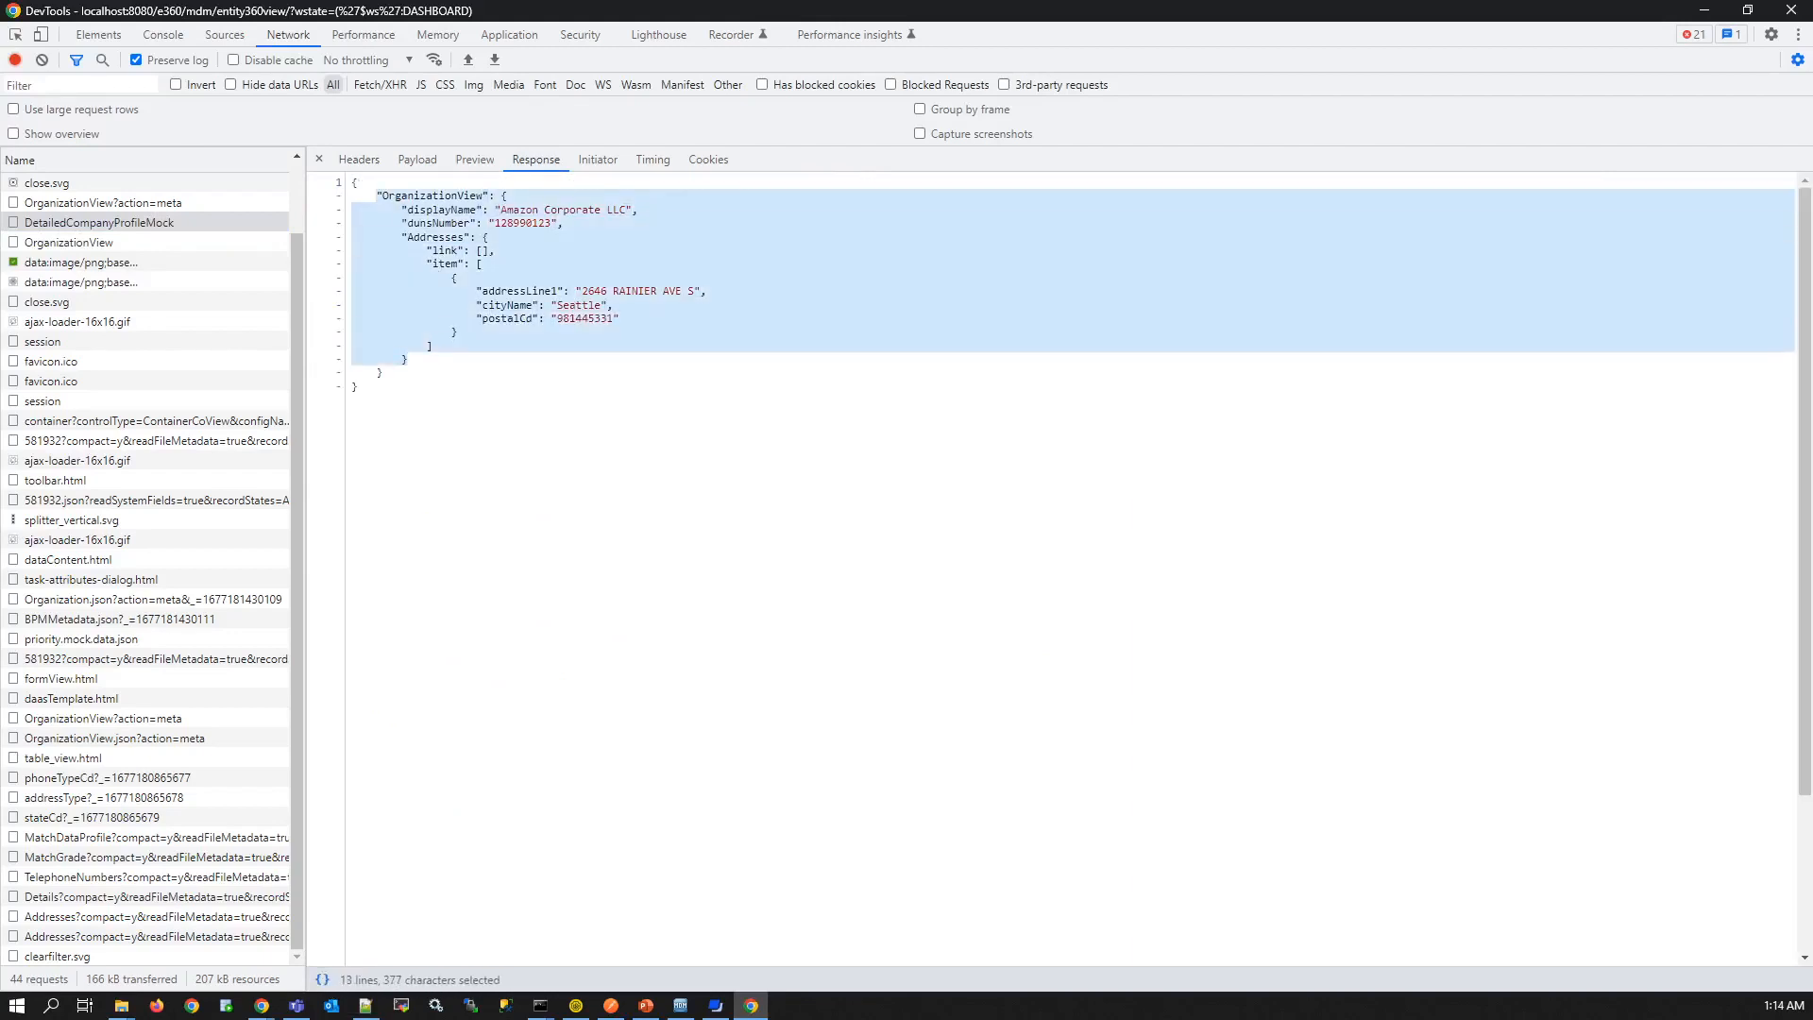
{"action": "left_click", "coordinate": [69, 241]}
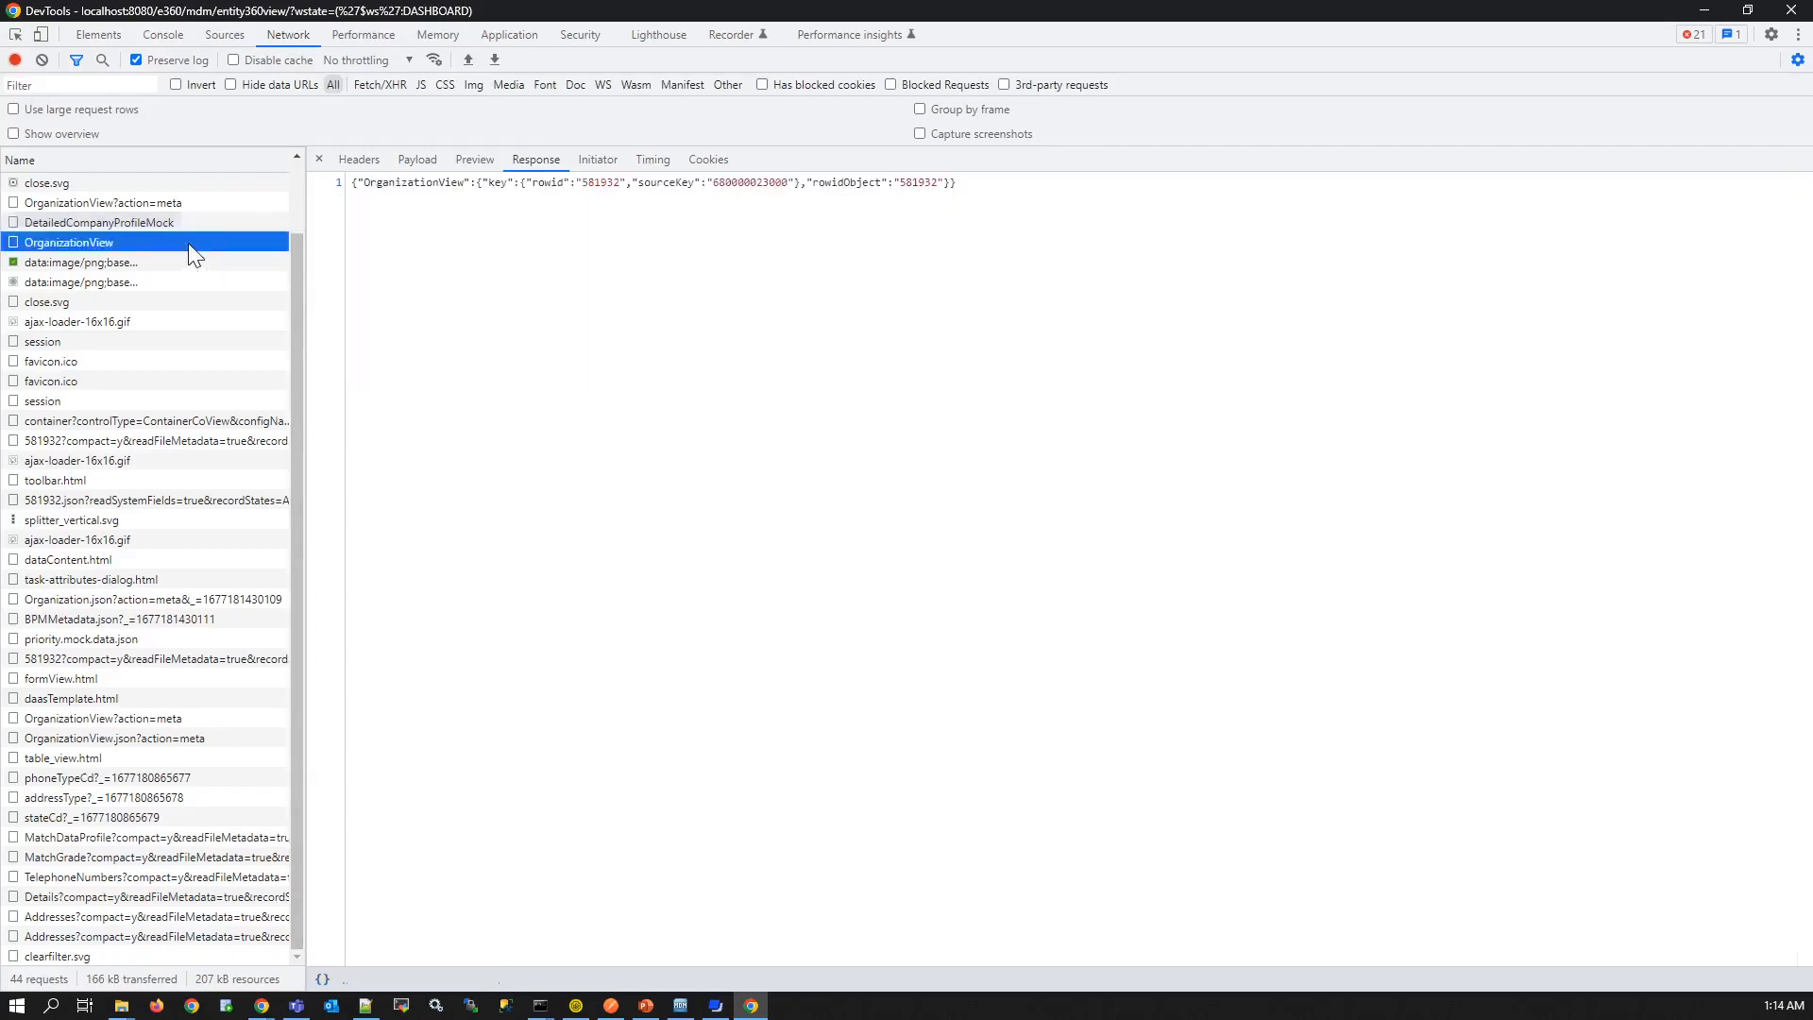
- Inspect the write-merge request headers and expand both merged records in the payload
{"action": "left_click", "coordinate": [359, 160]}
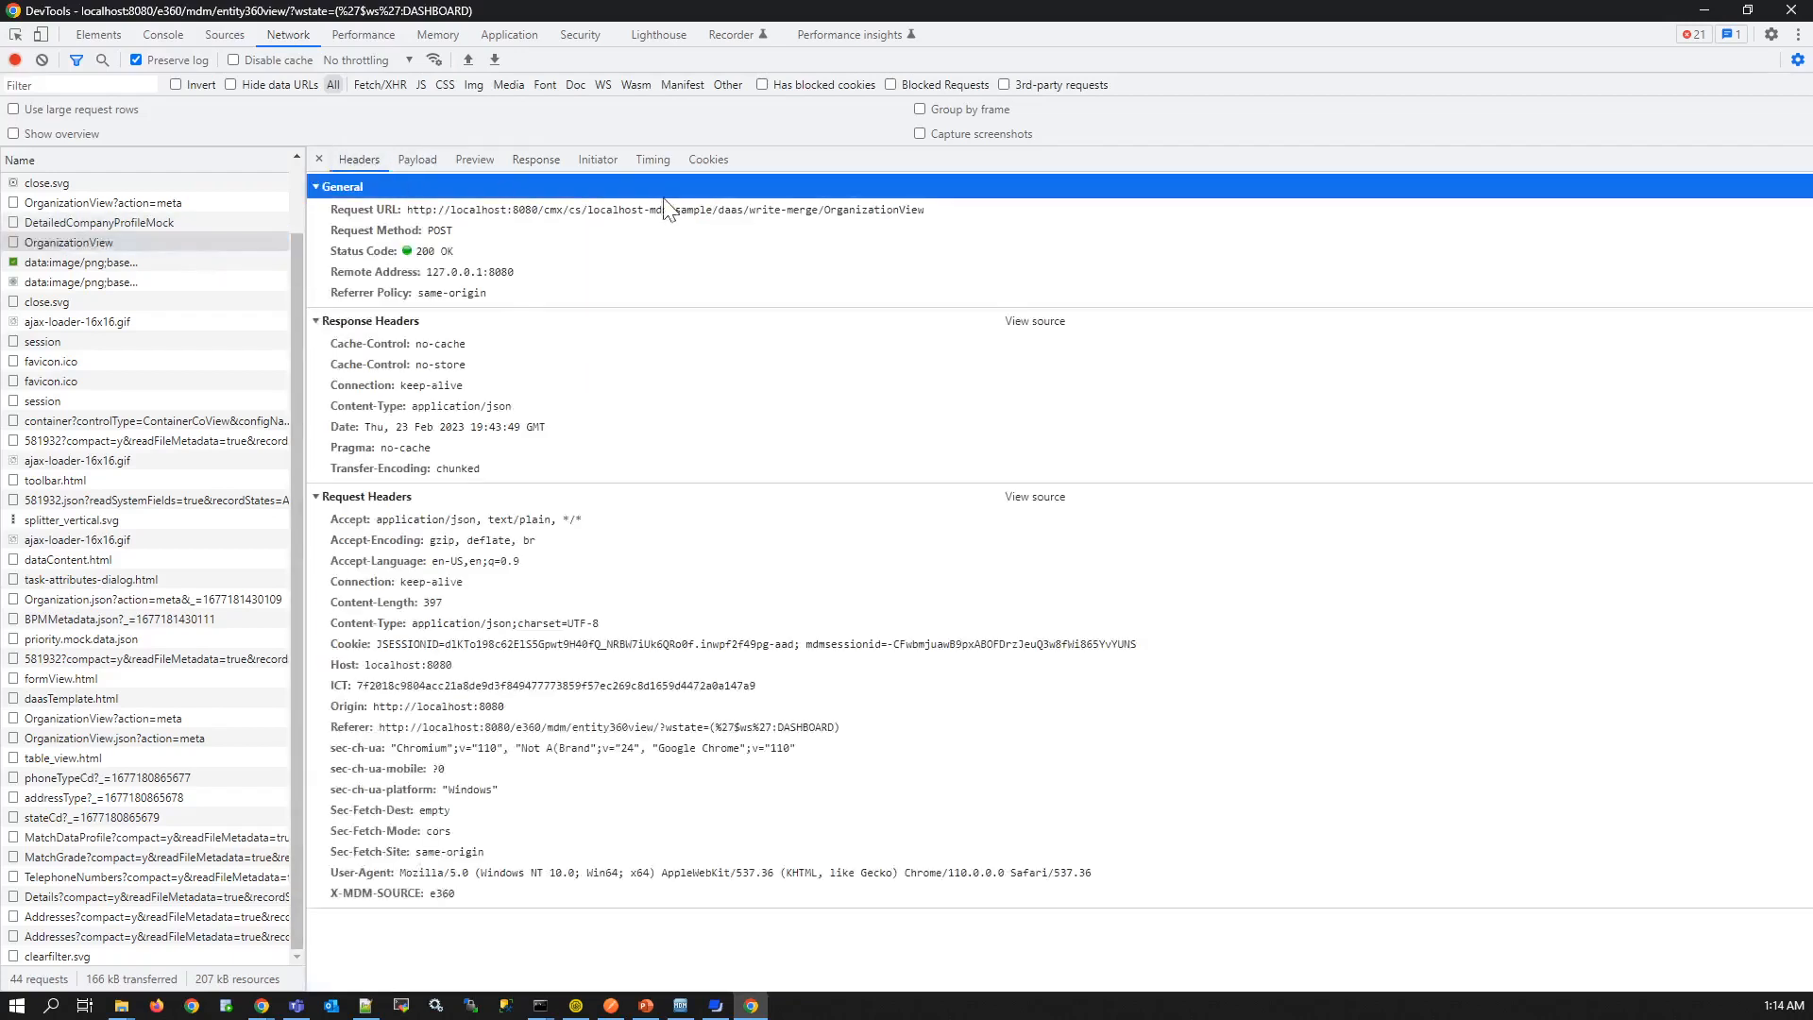
{"action": "left_click", "coordinate": [636, 210]}
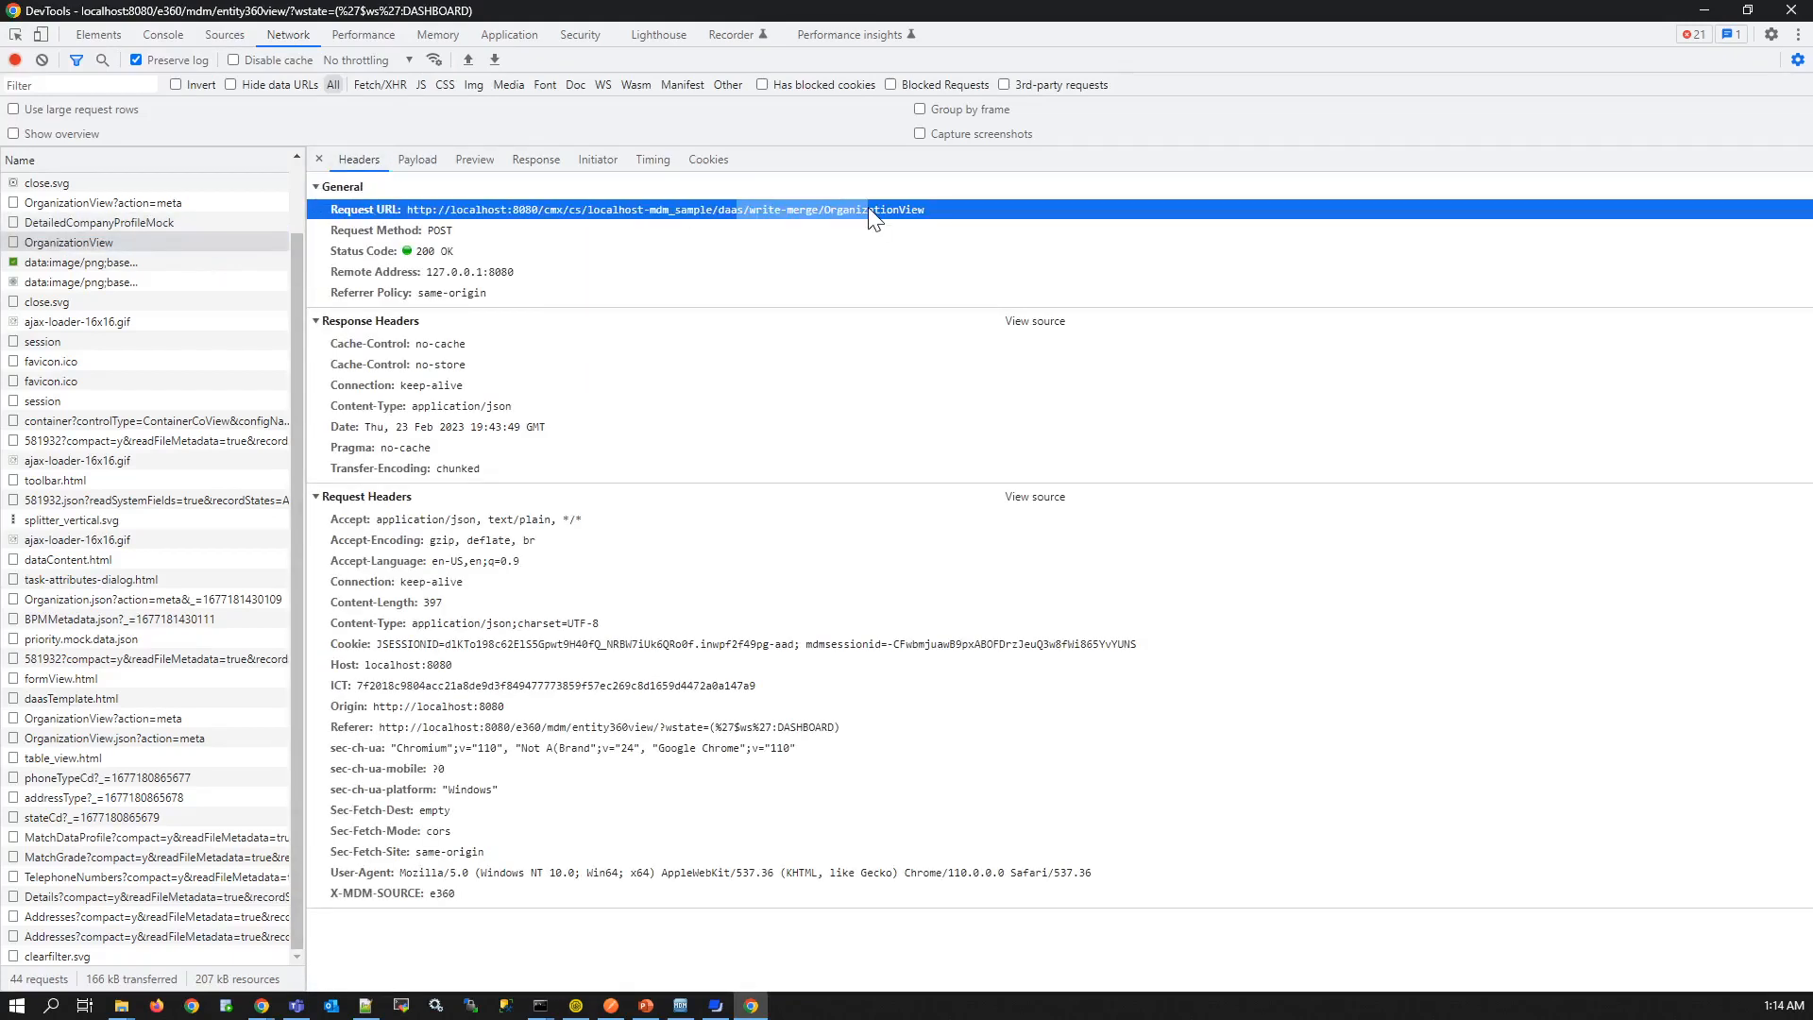
{"action": "left_click", "coordinate": [417, 158]}
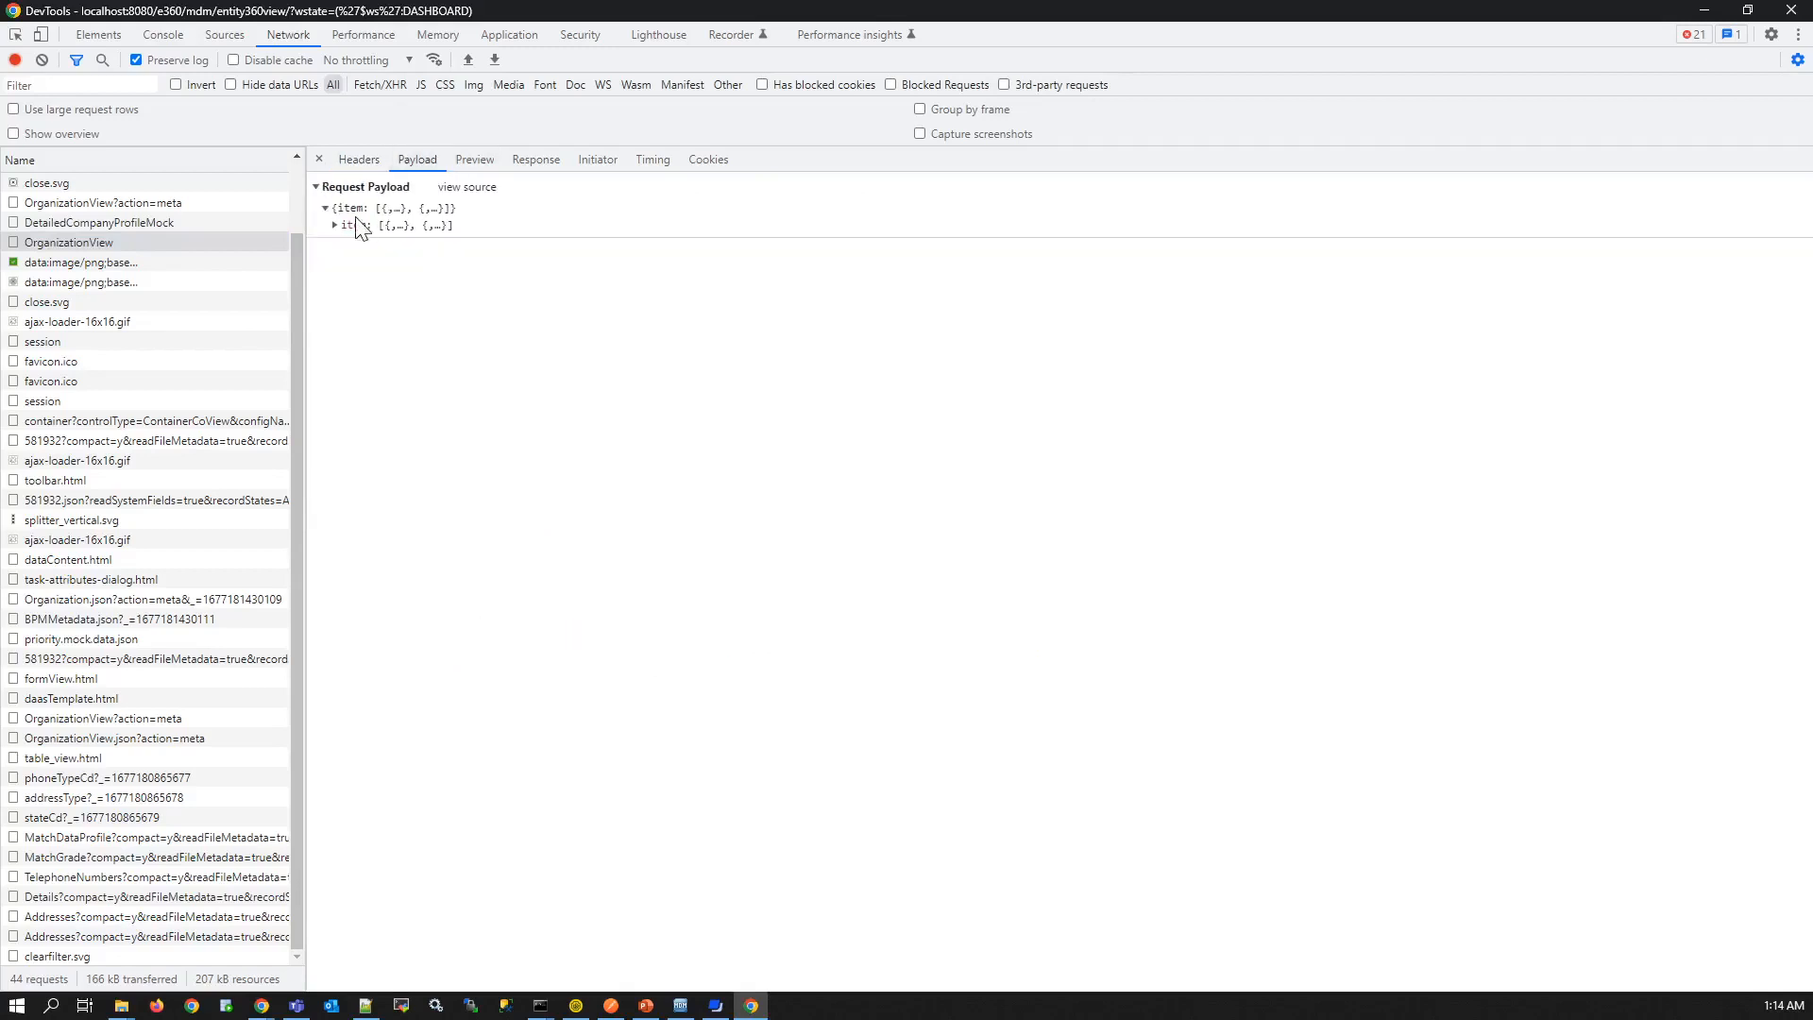
{"action": "left_click", "coordinate": [334, 224]}
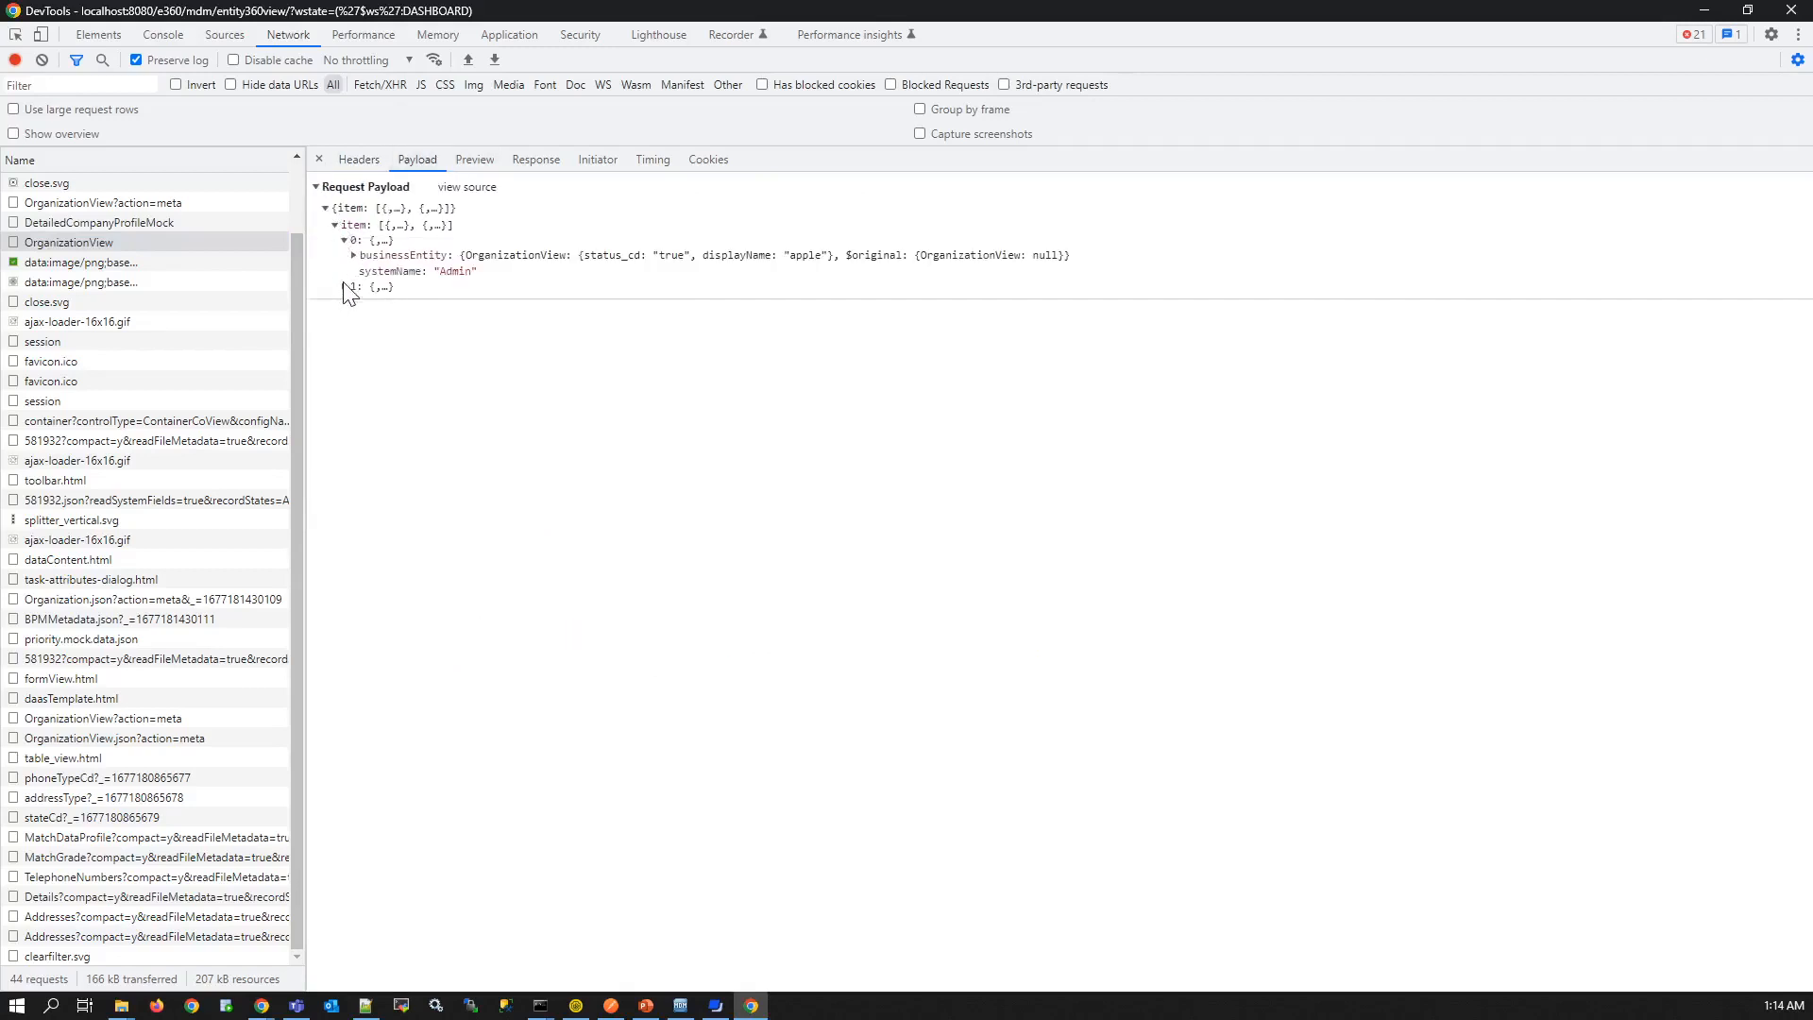
{"action": "left_click", "coordinate": [347, 287]}
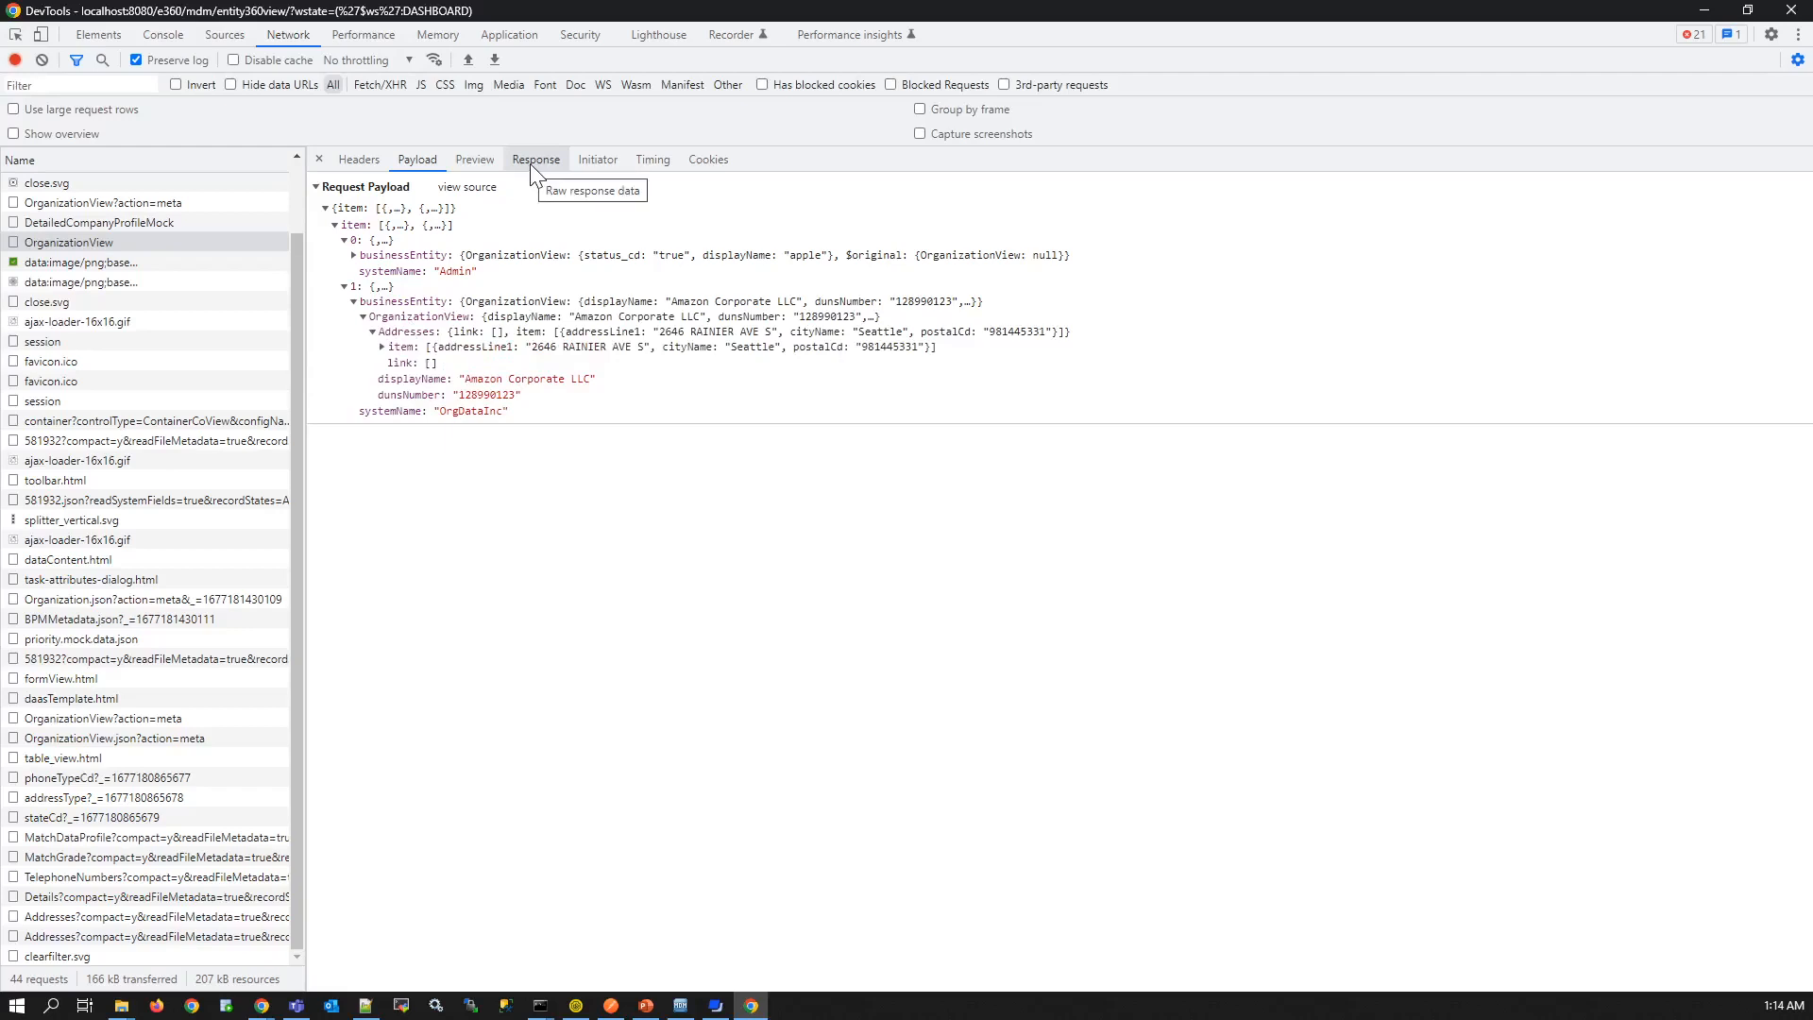
- Check the response's returned rowid 581932, then go back to the payload
{"action": "left_click", "coordinate": [536, 160]}
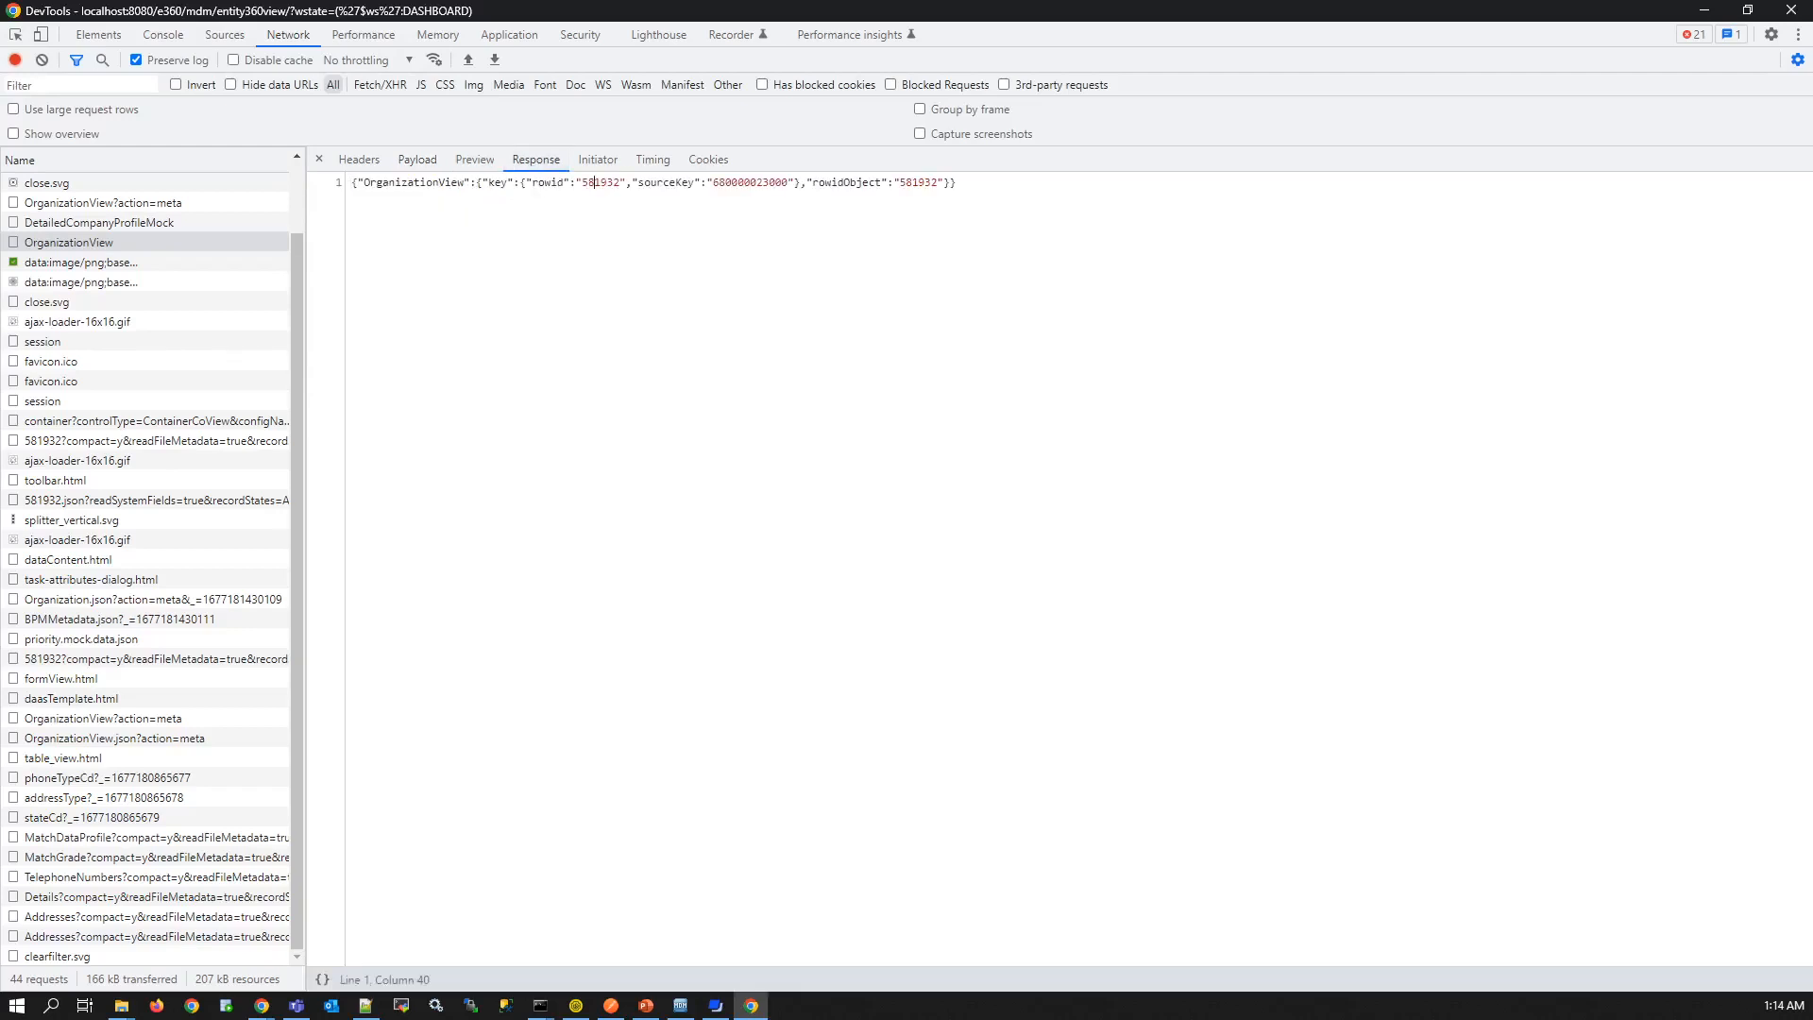
{"action": "double_click", "coordinate": [596, 182]}
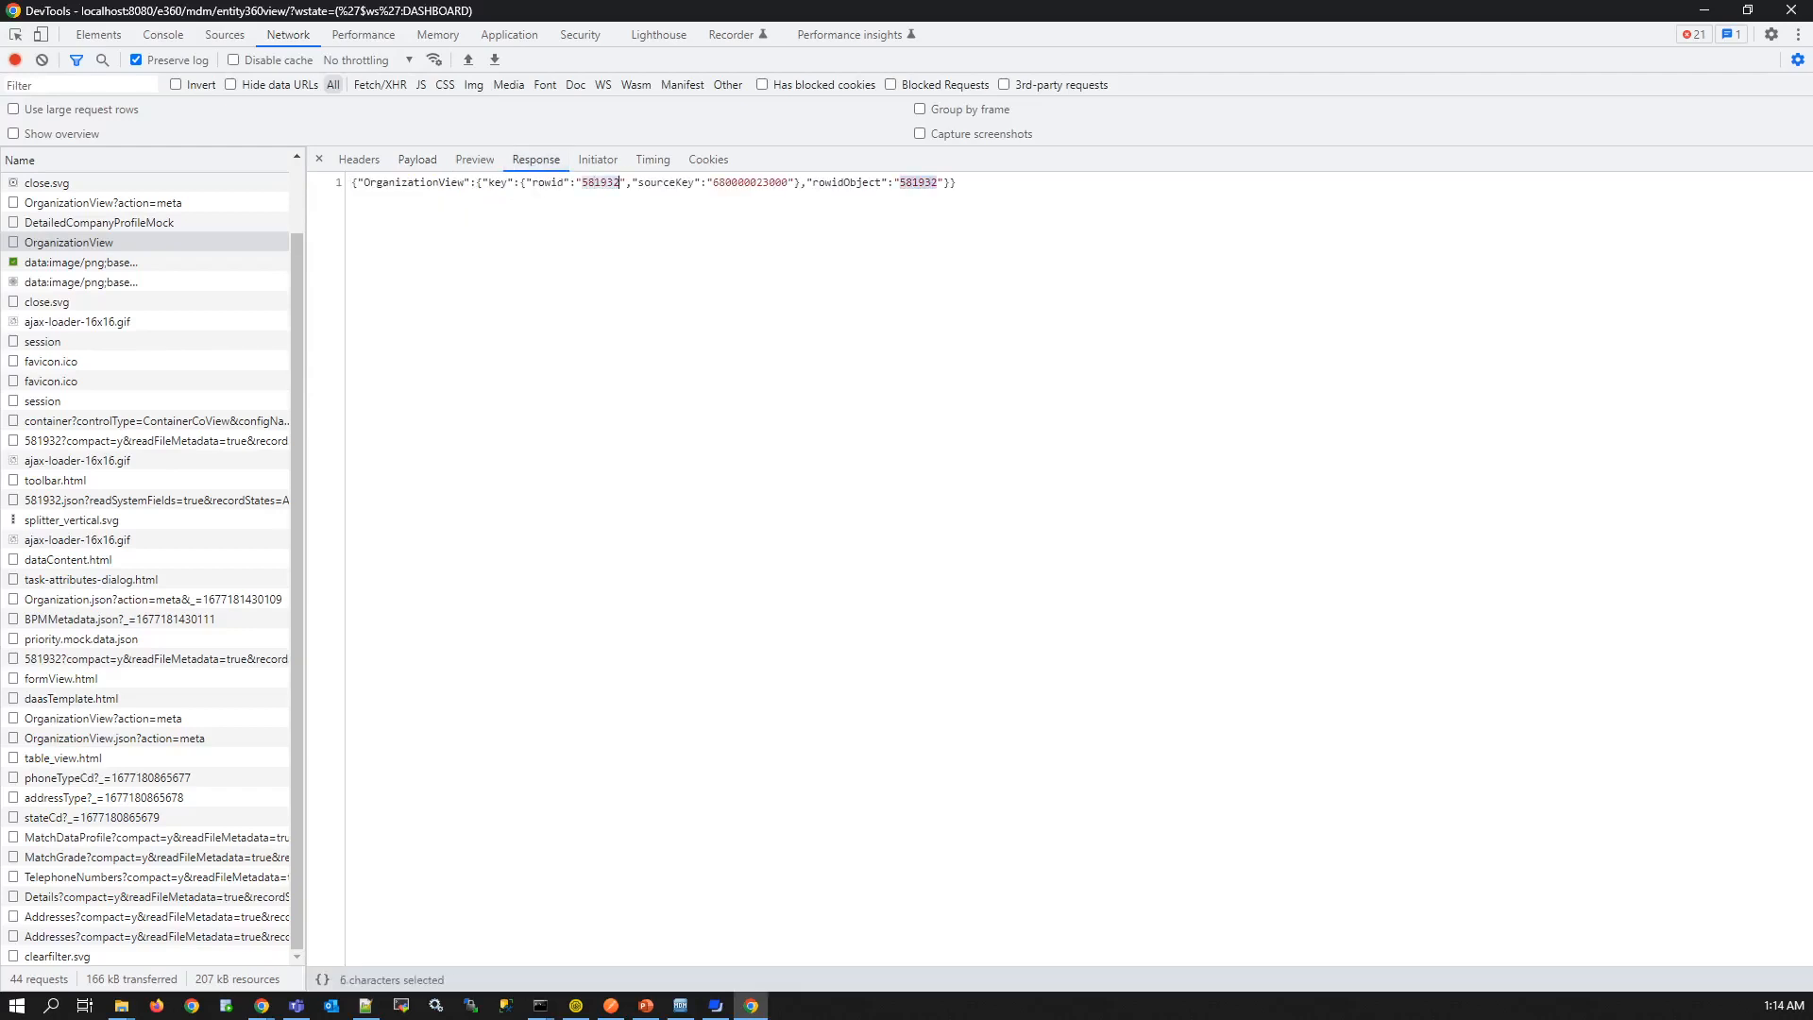
{"action": "left_click", "coordinate": [416, 159]}
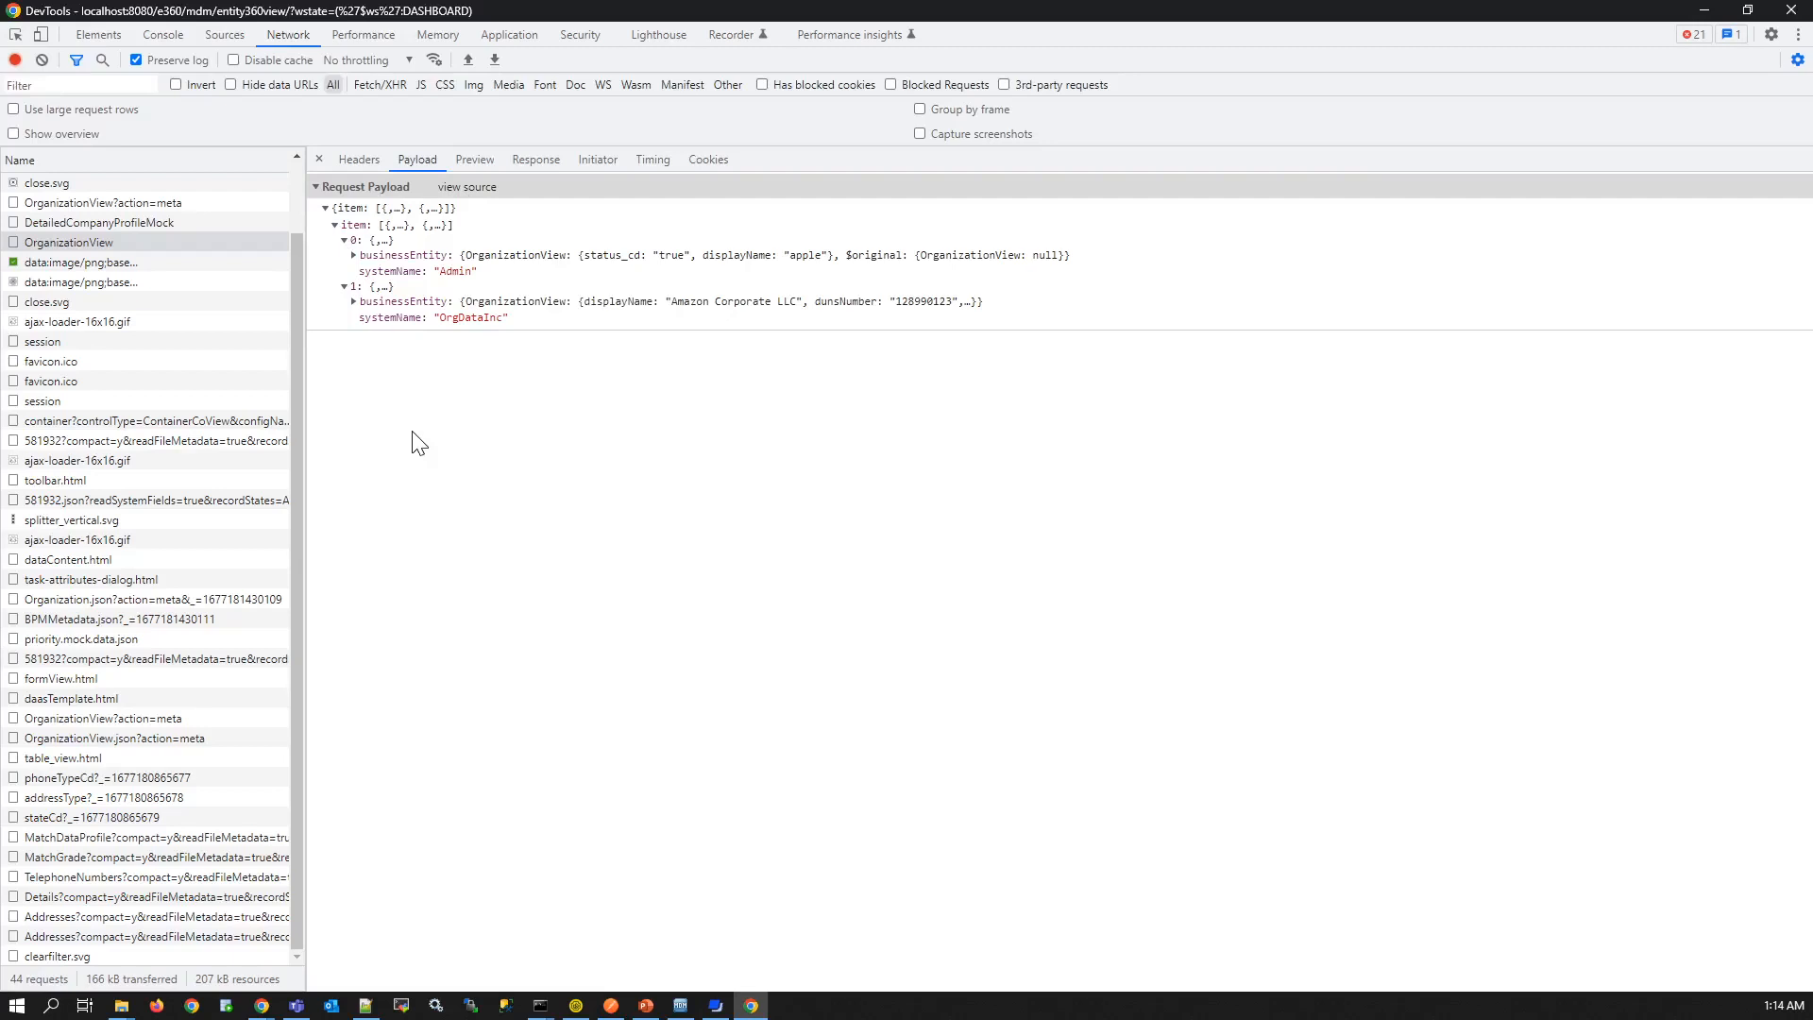
{"action": "mouse_move", "coordinate": [518, 383]}
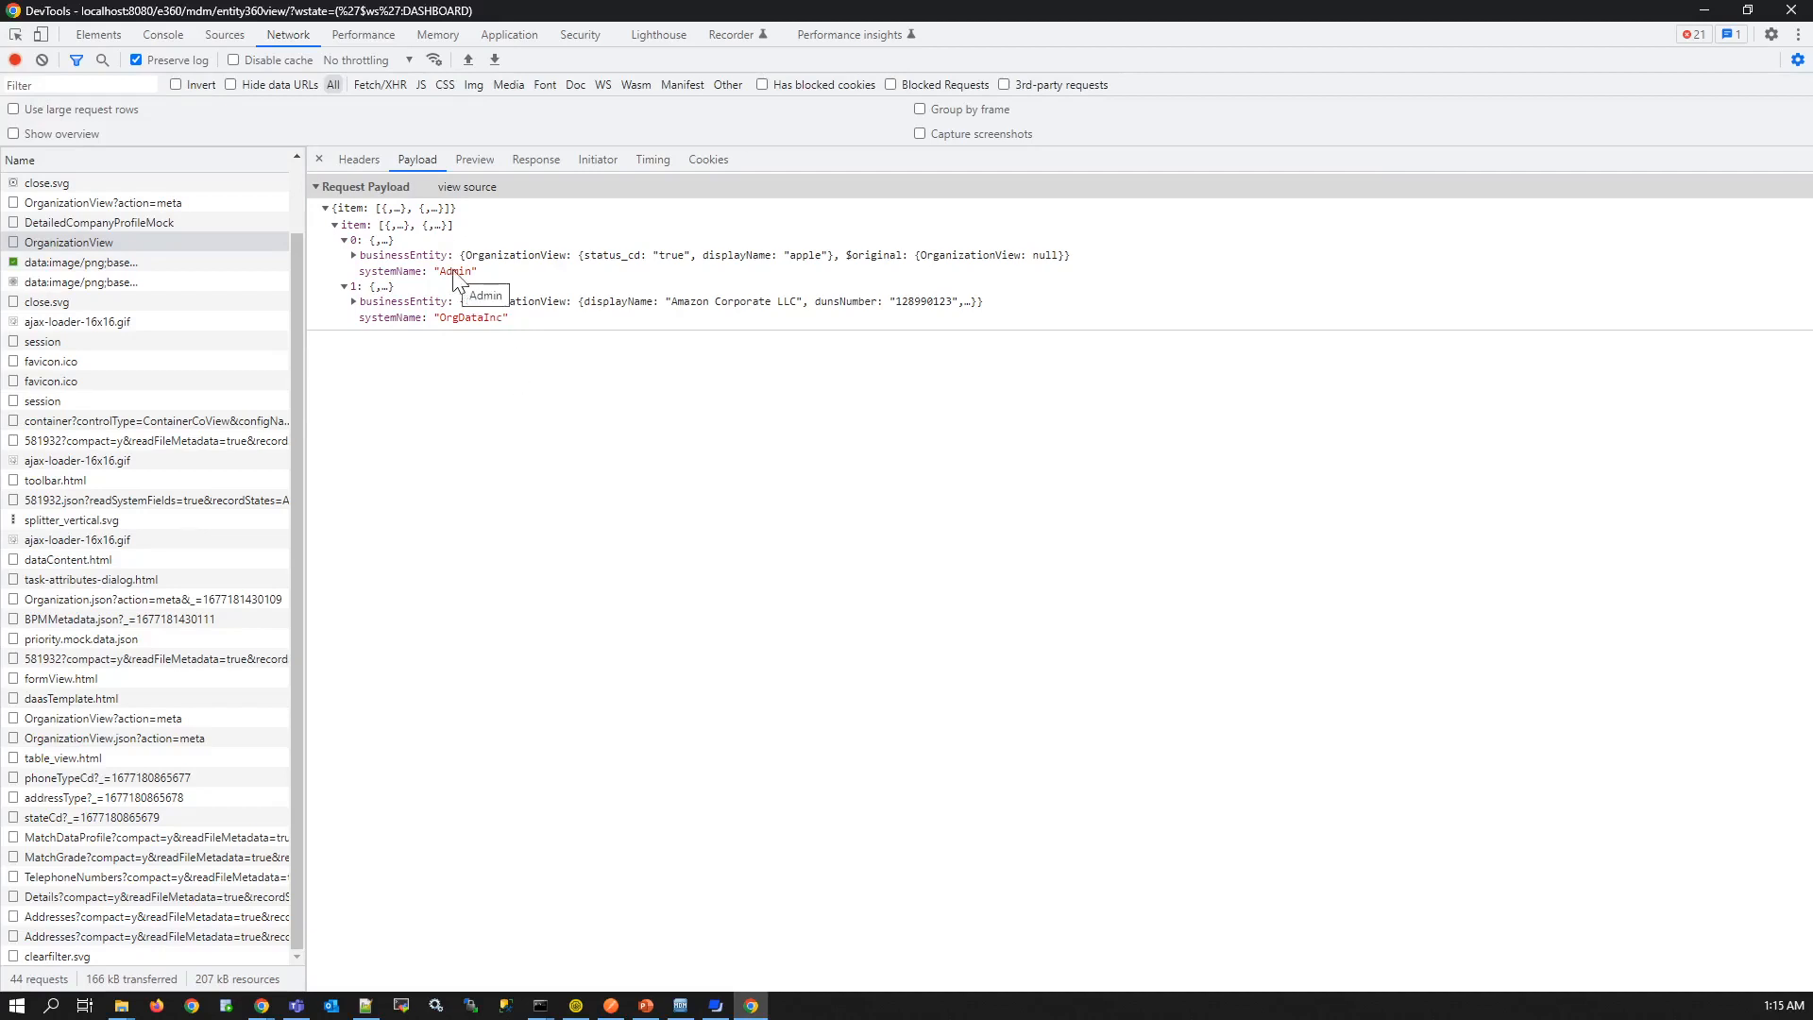
{"action": "mouse_move", "coordinate": [570, 293]}
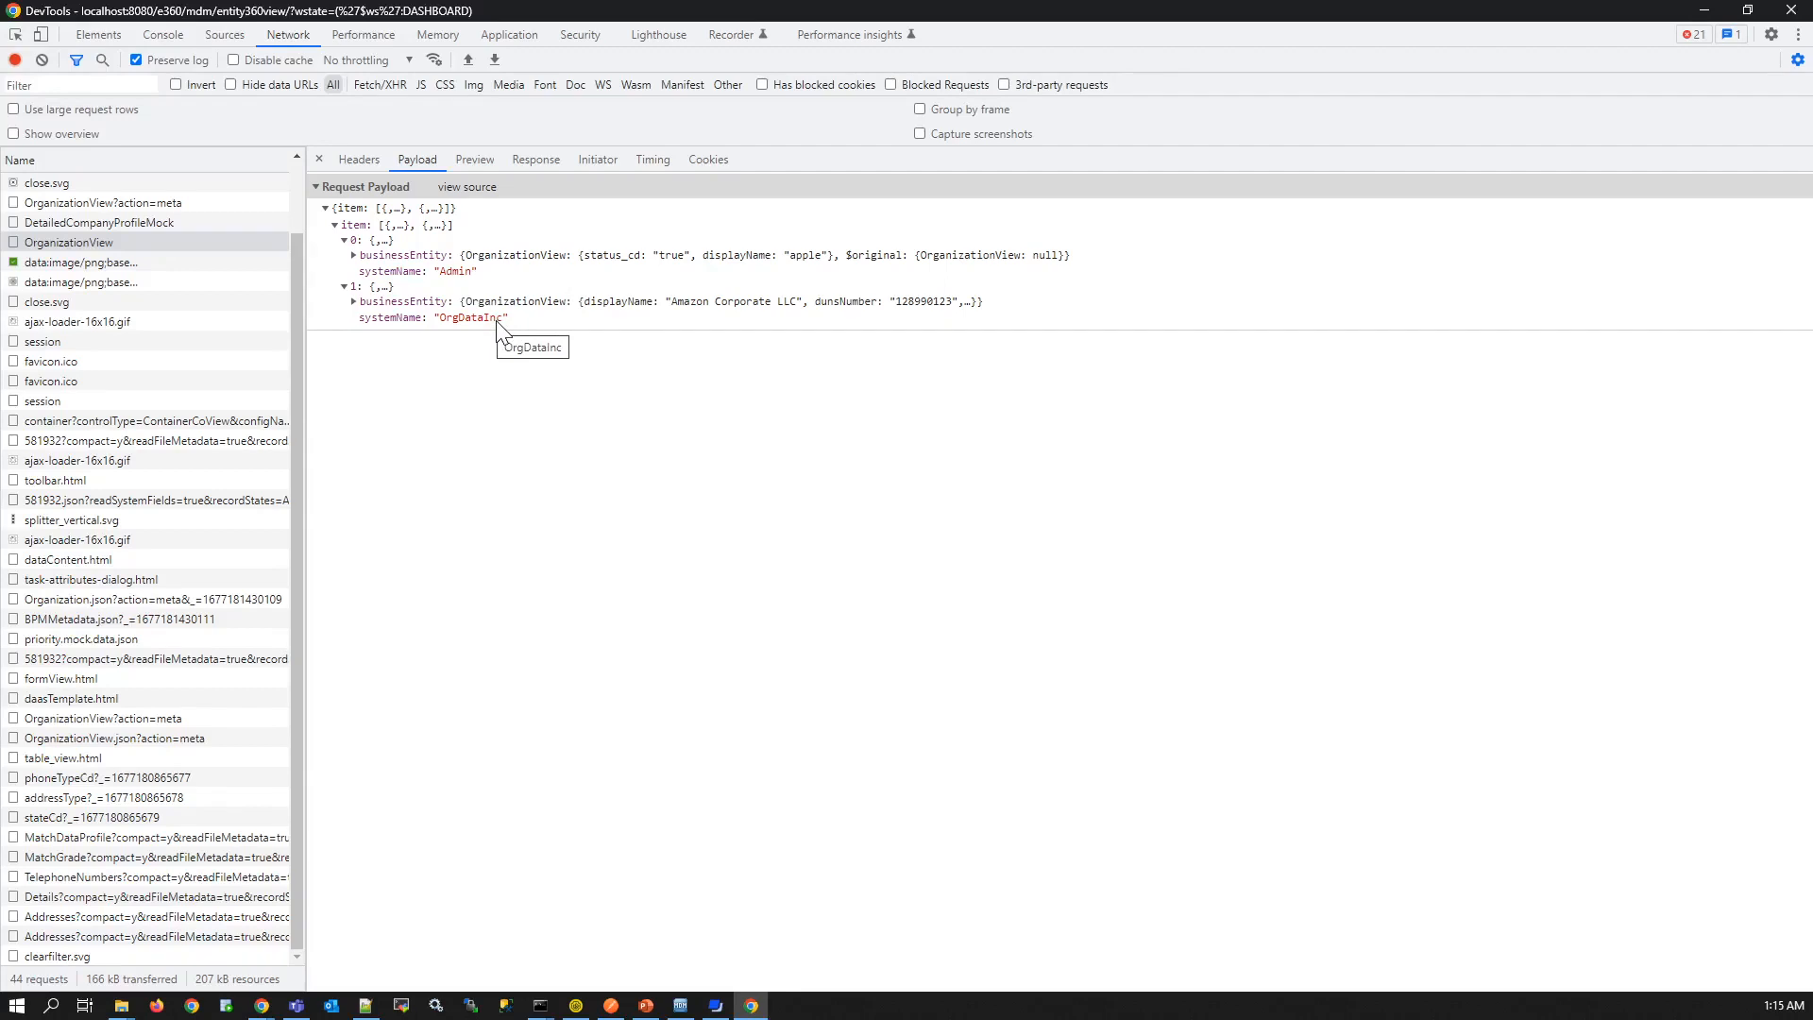
{"action": "mouse_move", "coordinate": [592, 405]}
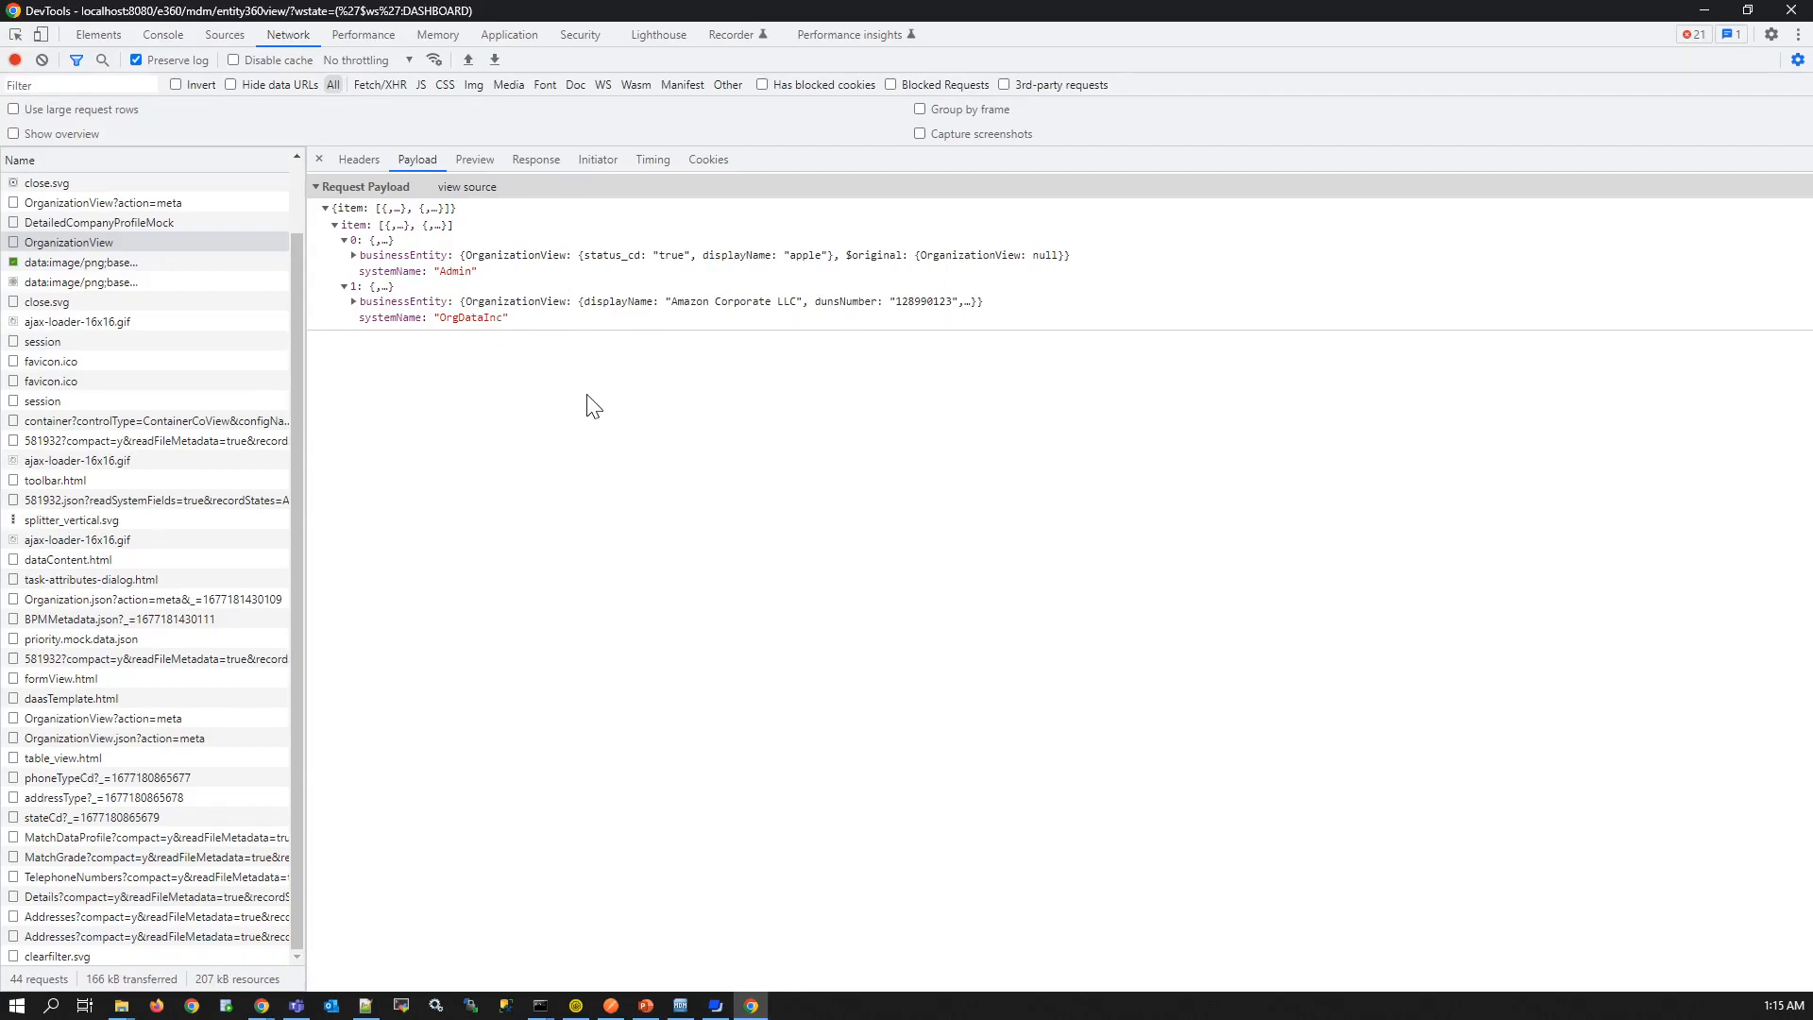